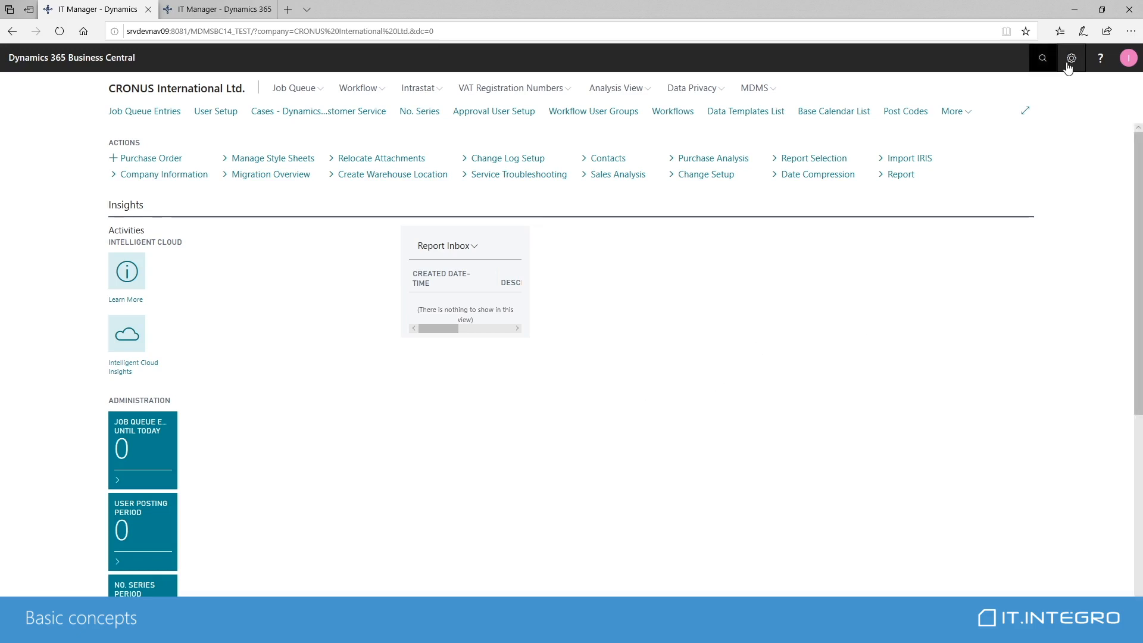
- Look up the Companies list and check the CRONUS Denmark session alongside CRONUS International Ltd
left_click(1043, 58)
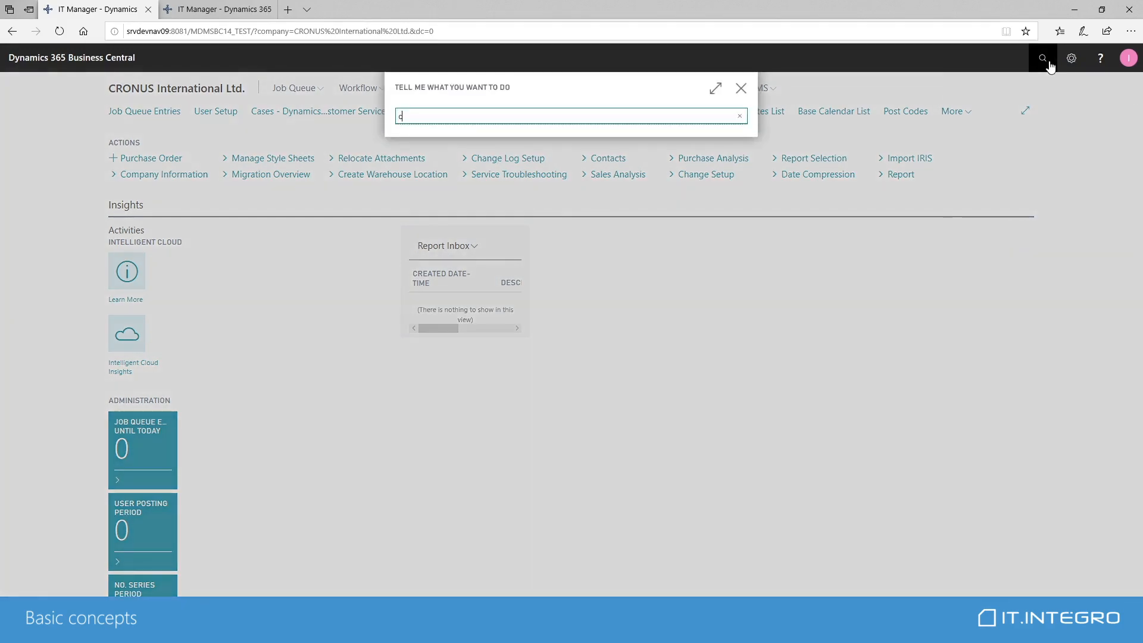
type("companies")
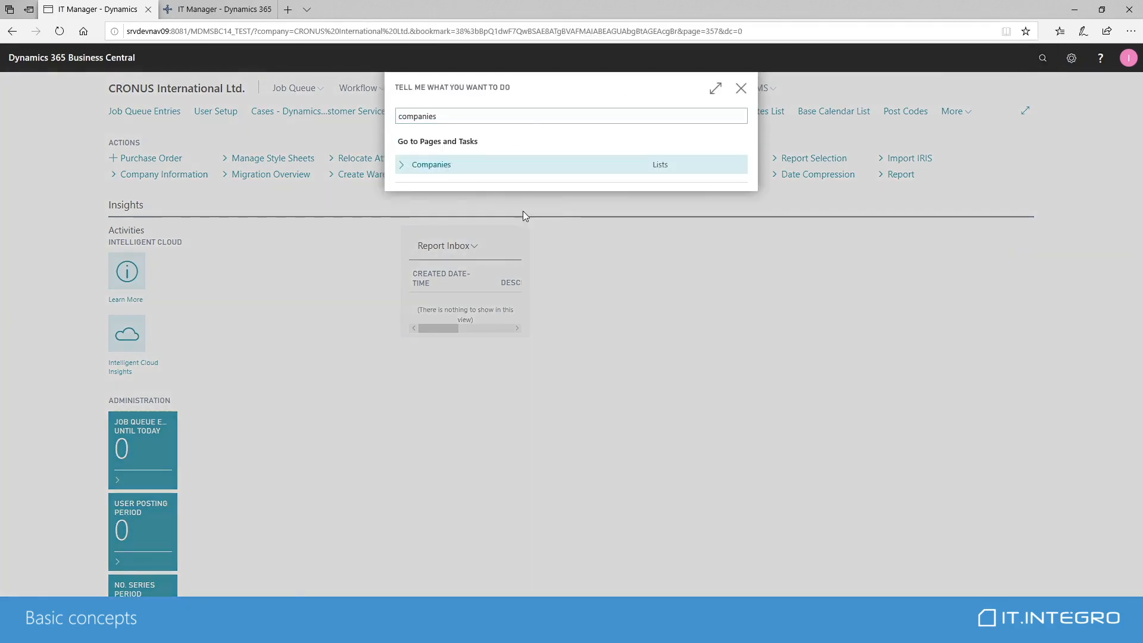
left_click(431, 164)
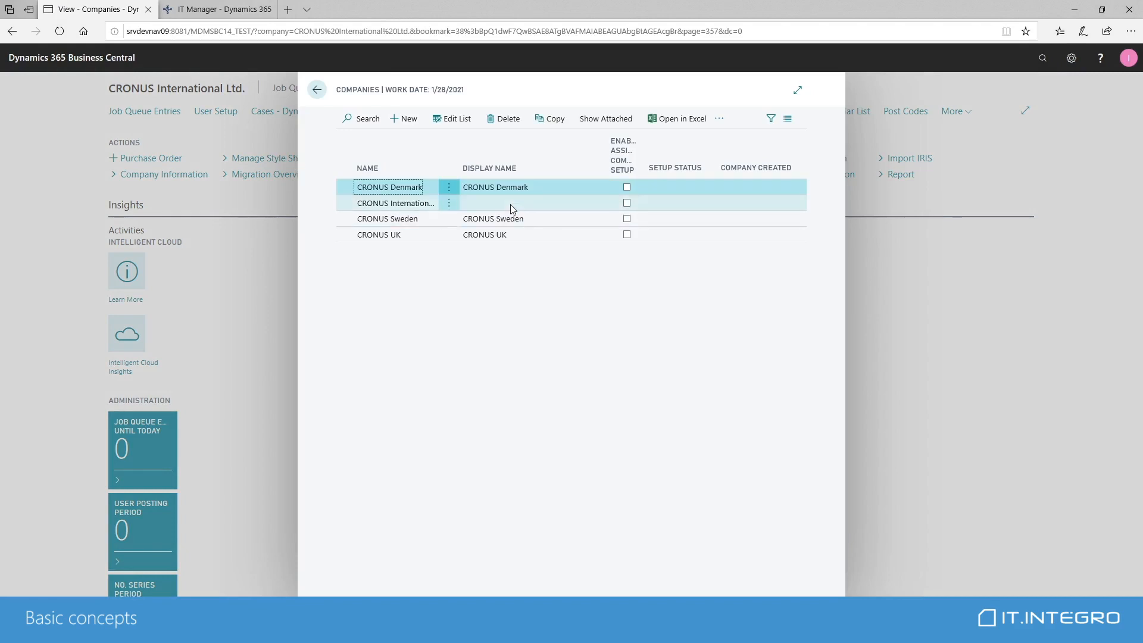
left_click(396, 203)
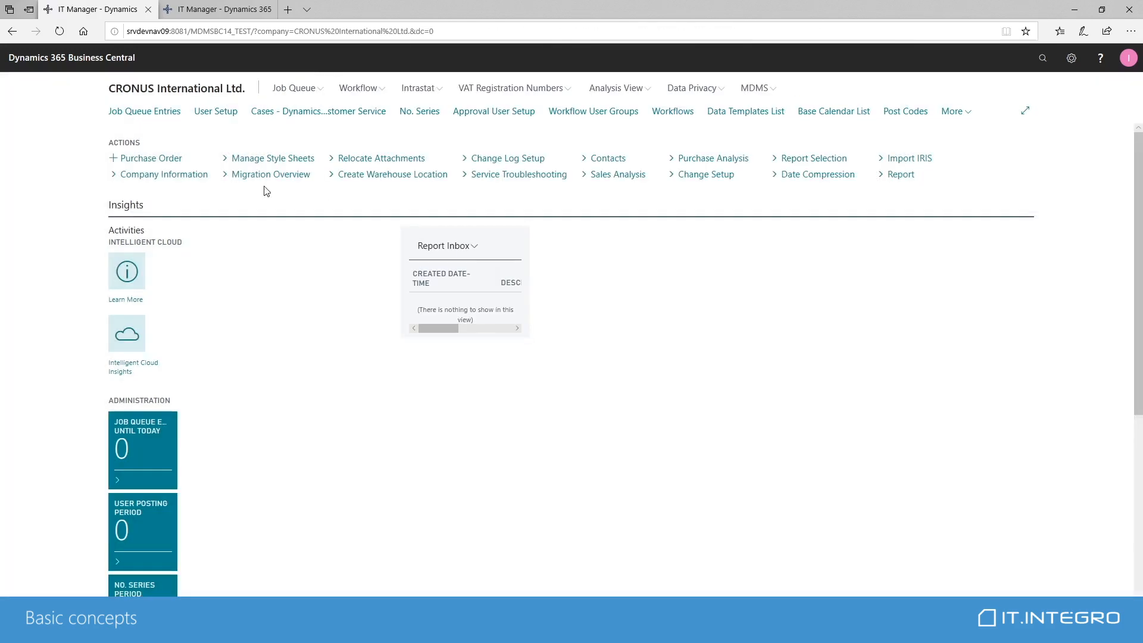
mouse_move(367, 243)
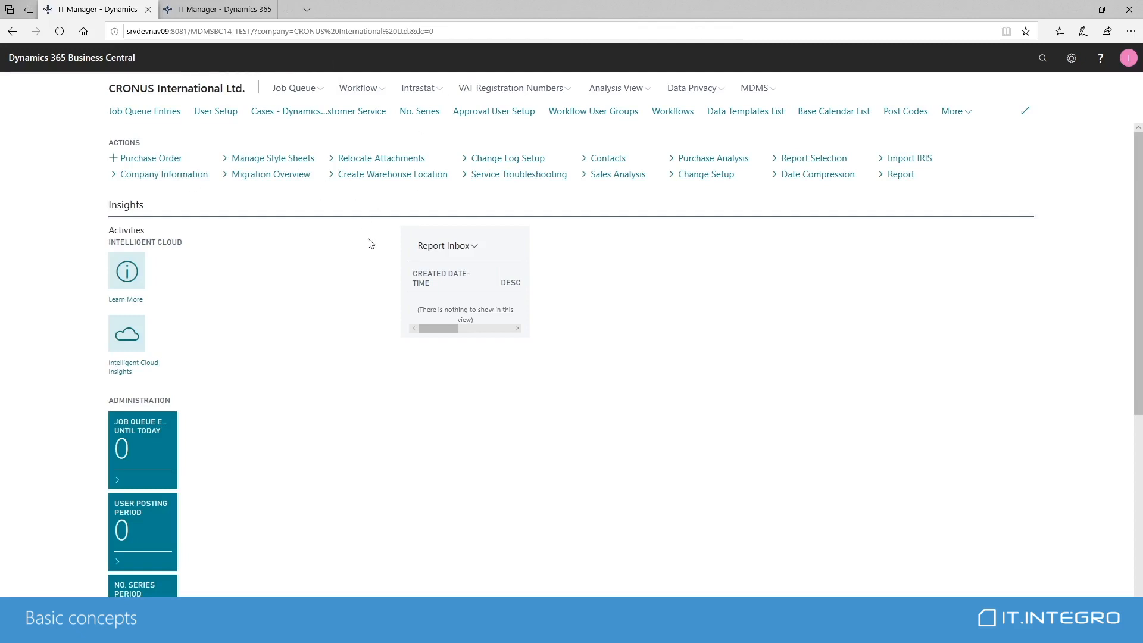
mouse_move(171, 91)
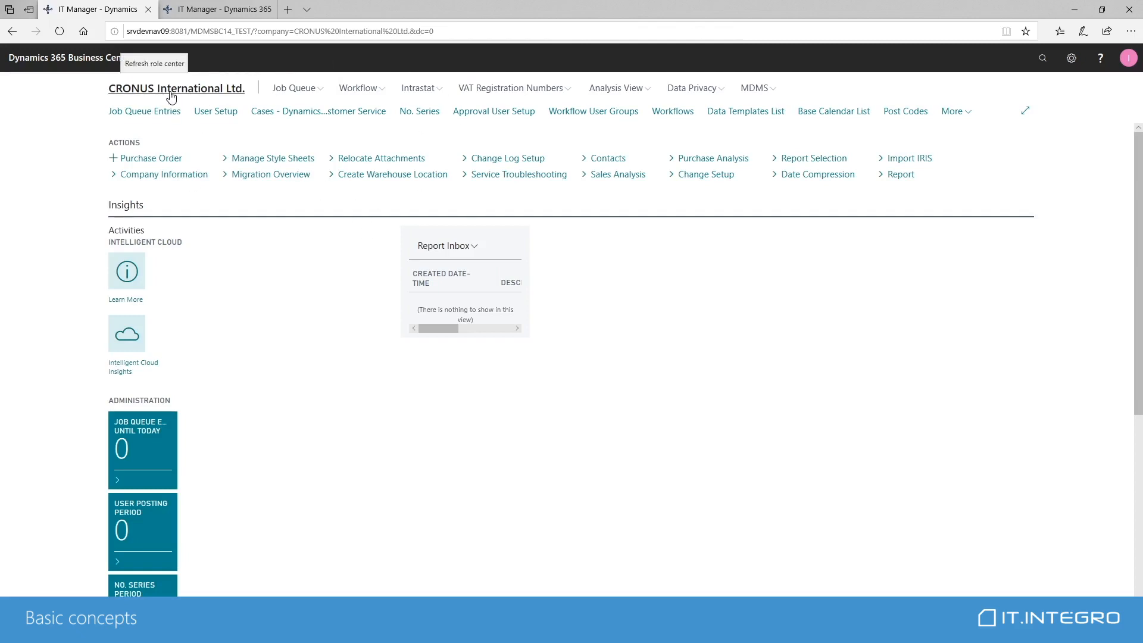
left_click(216, 8)
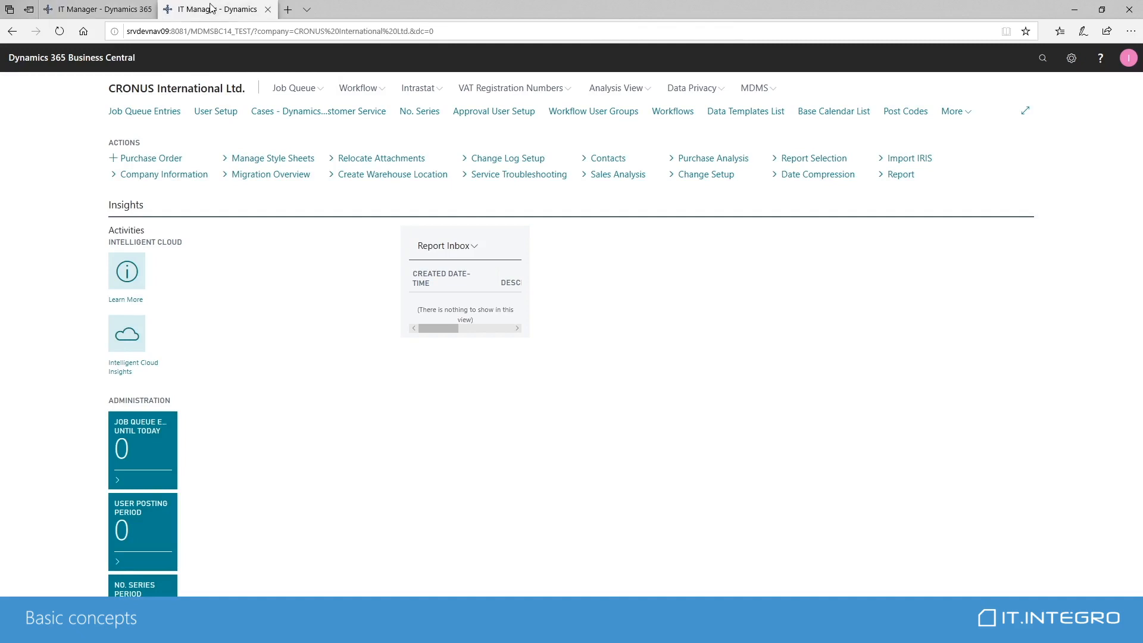
left_click(96, 10)
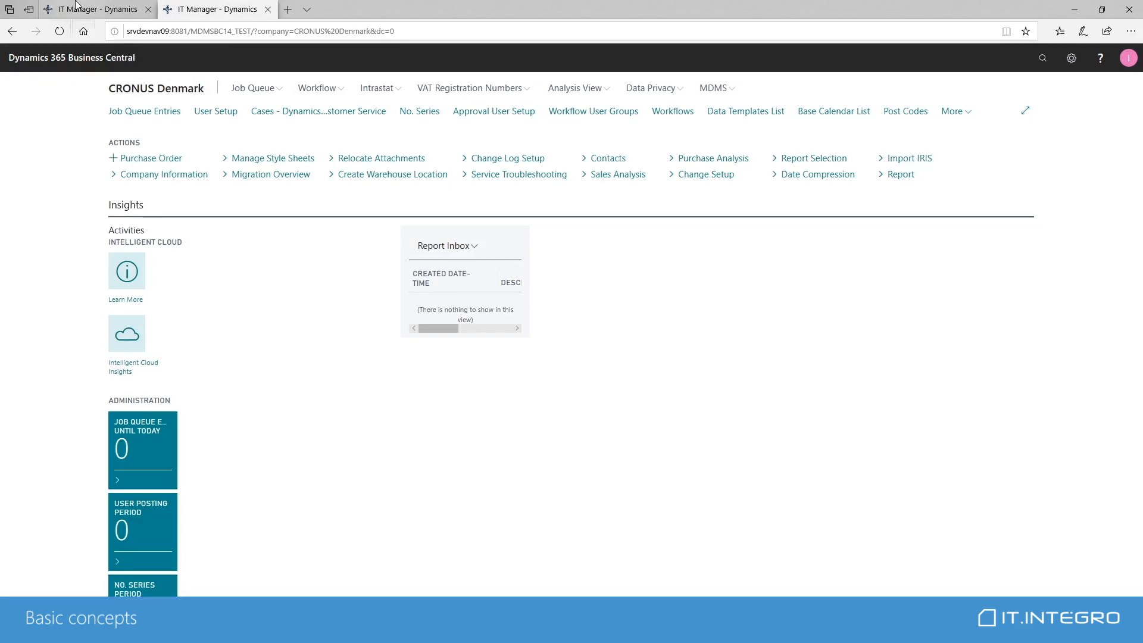
mouse_move(95, 8)
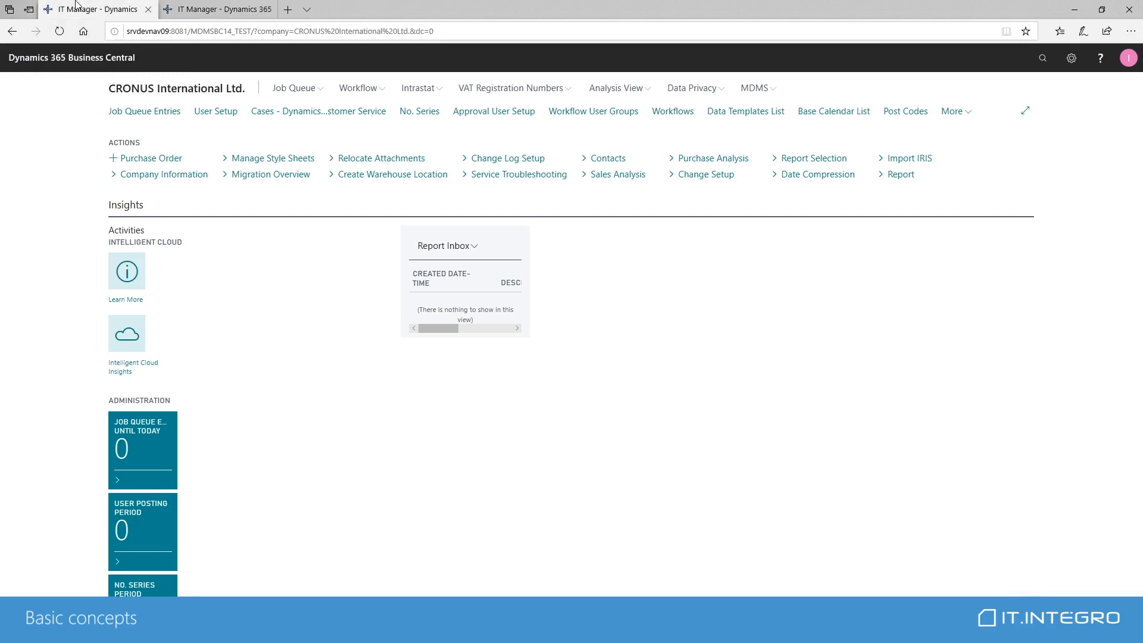
- Review the installed extensions on the Extension Management page
left_click(1043, 57)
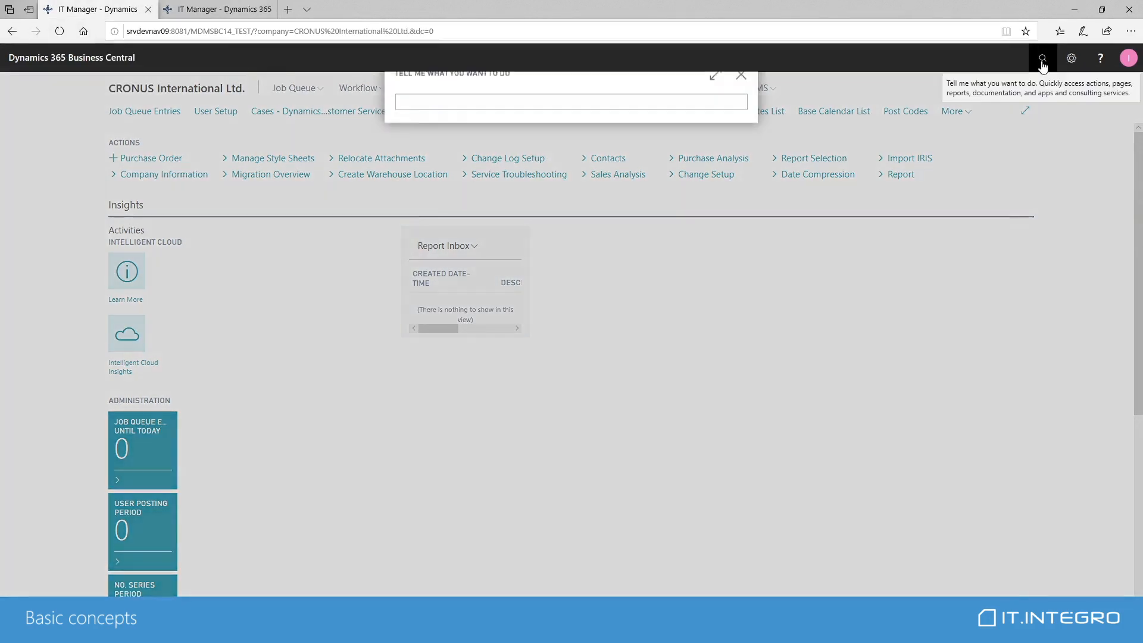
type("extens")
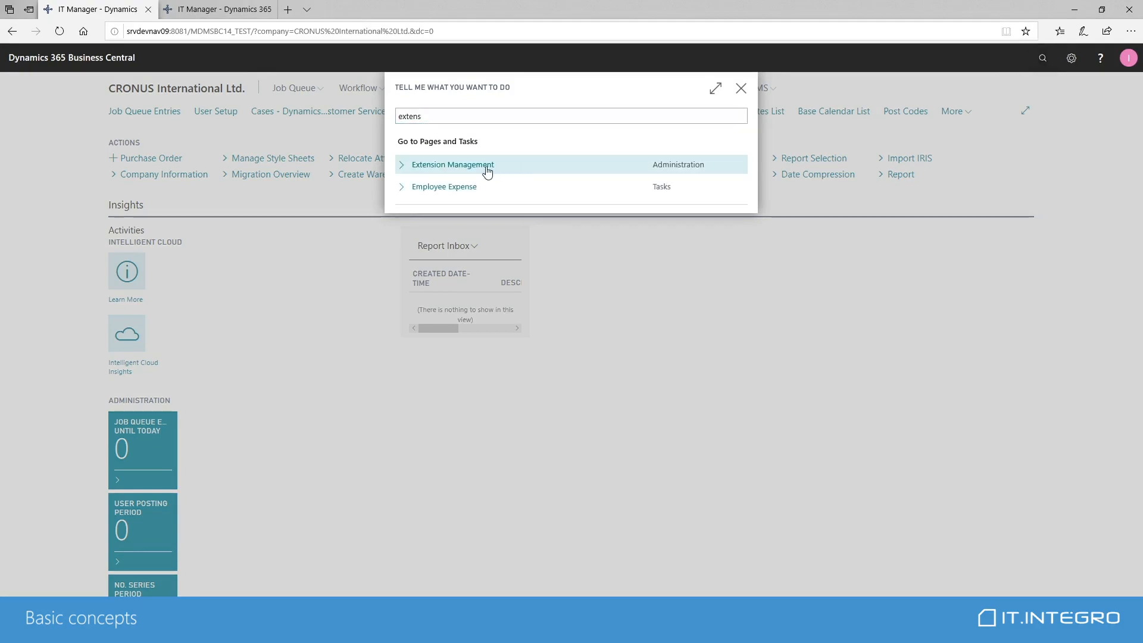
left_click(452, 164)
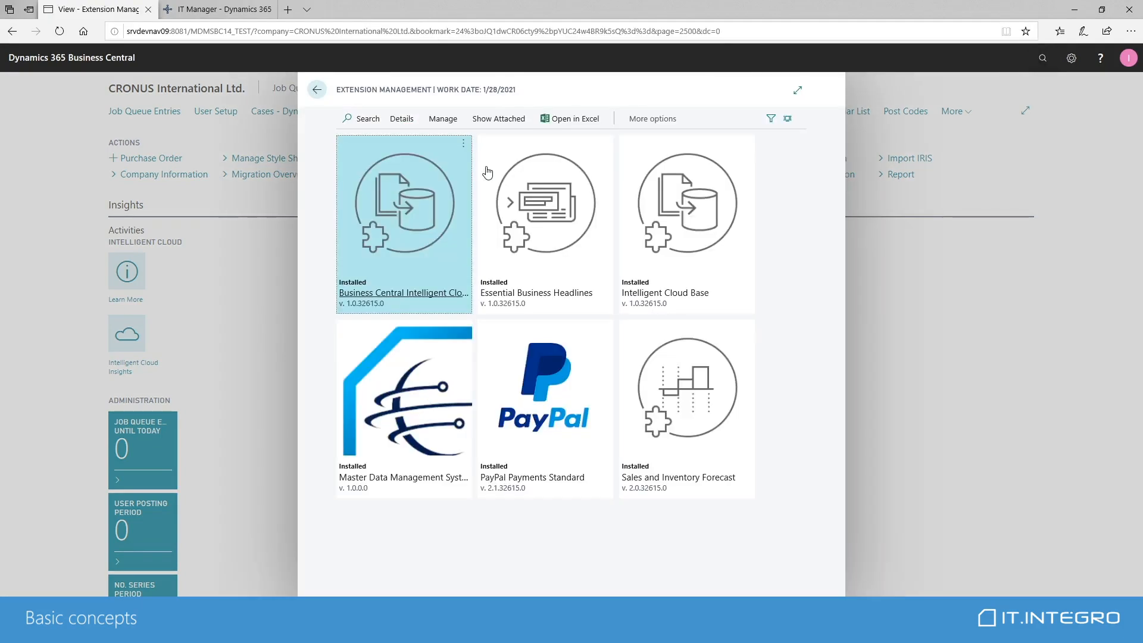
mouse_move(558, 391)
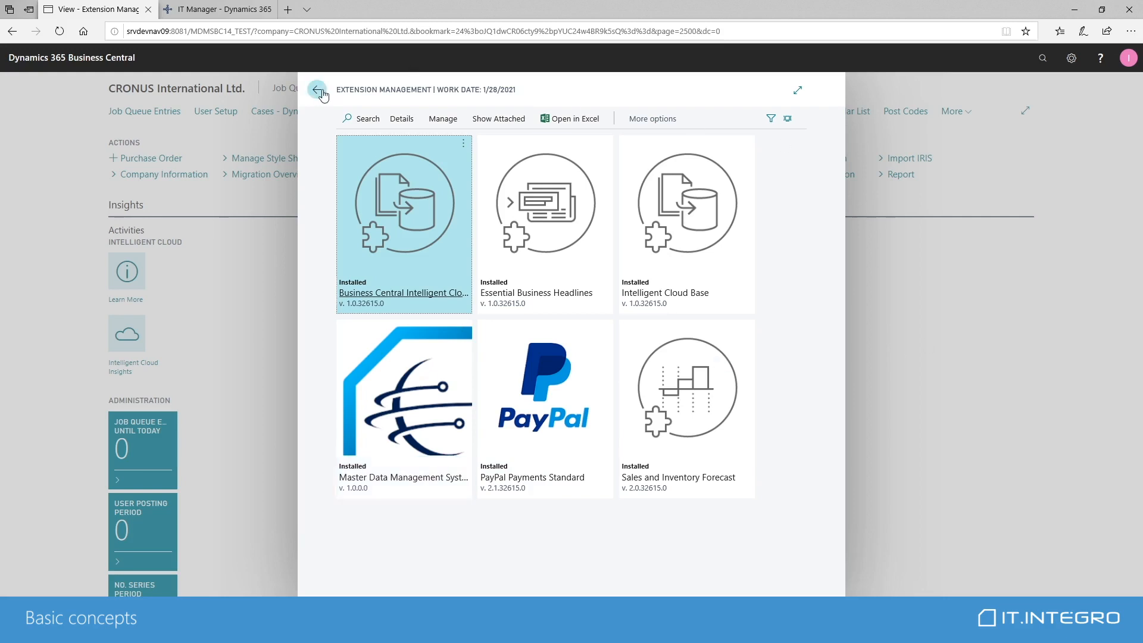
left_click(316, 89)
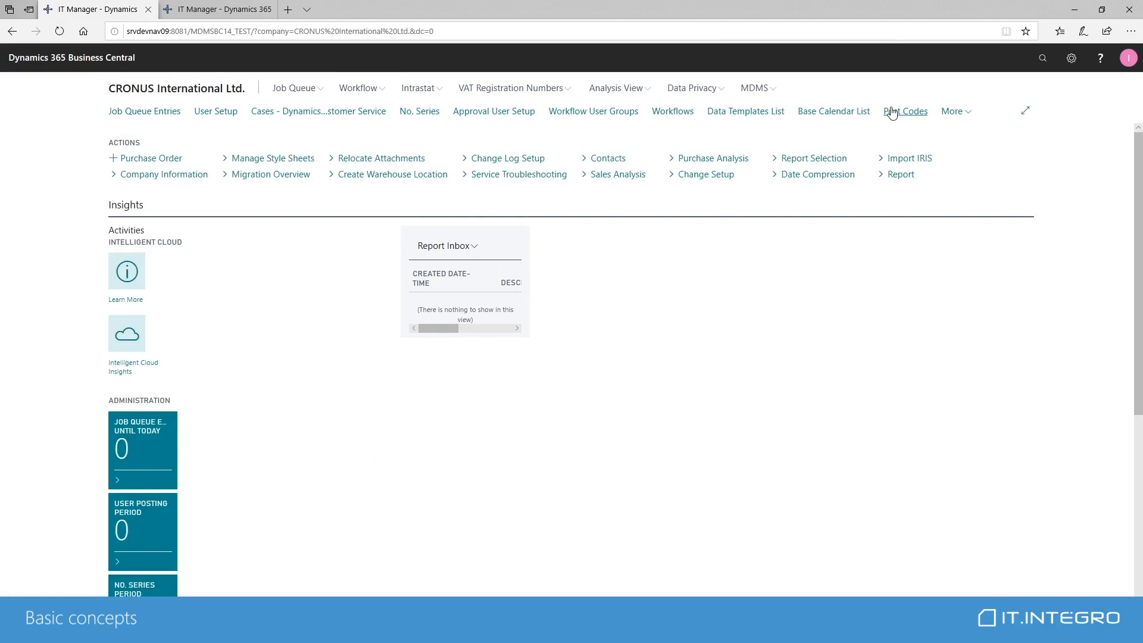
- Review the Web Services list, then expand the MDMS group on the home page
left_click(1042, 57)
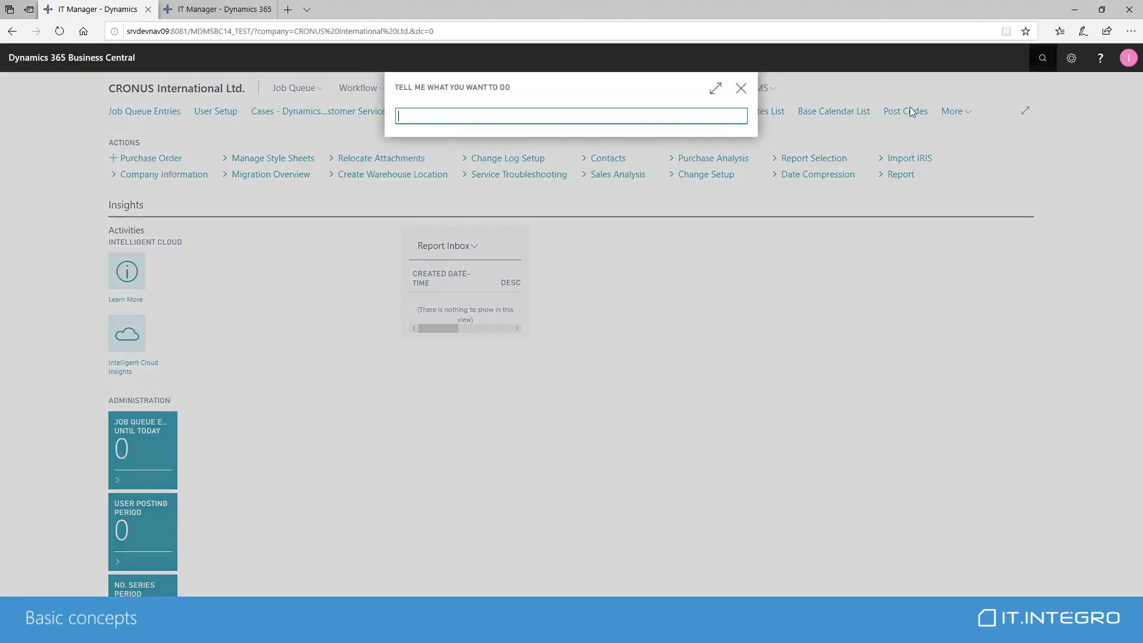
type("web serv")
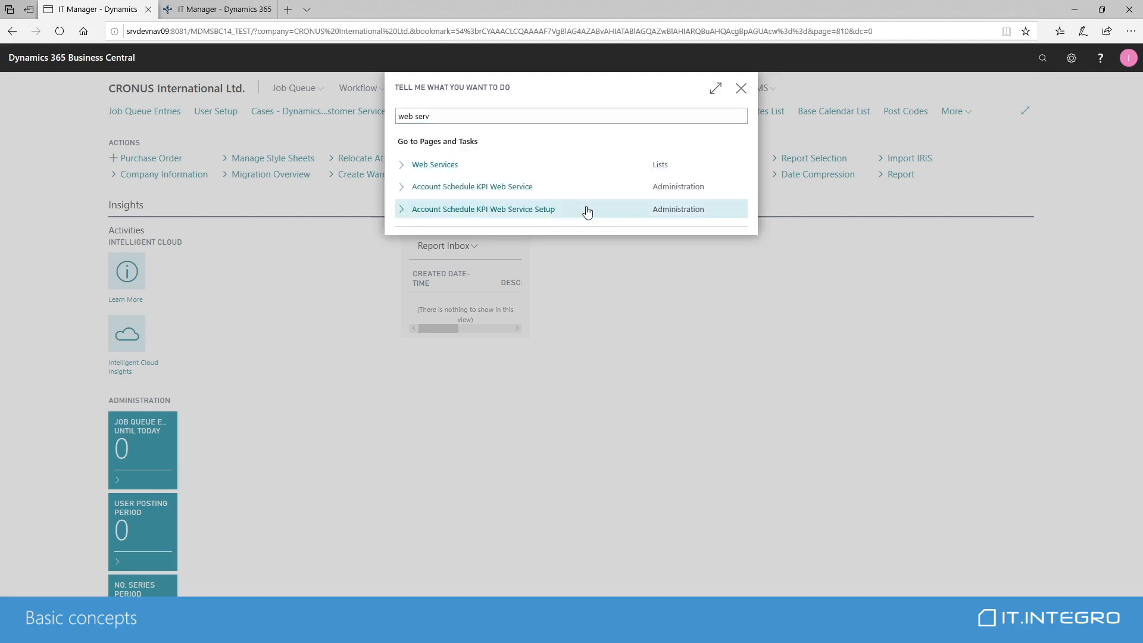
left_click(435, 164)
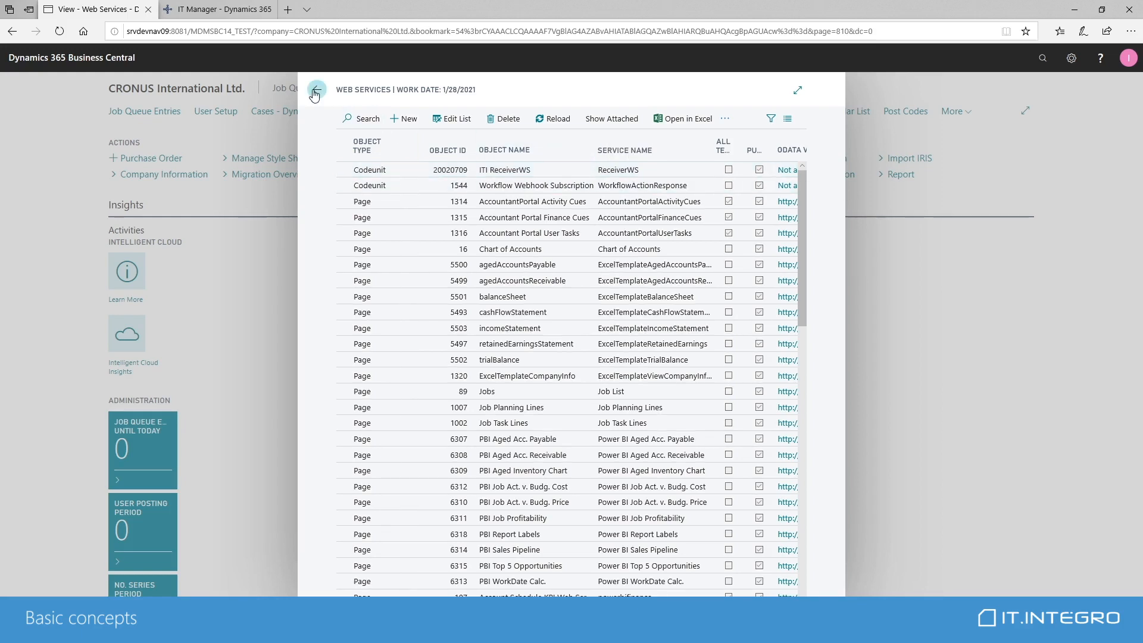
left_click(313, 93)
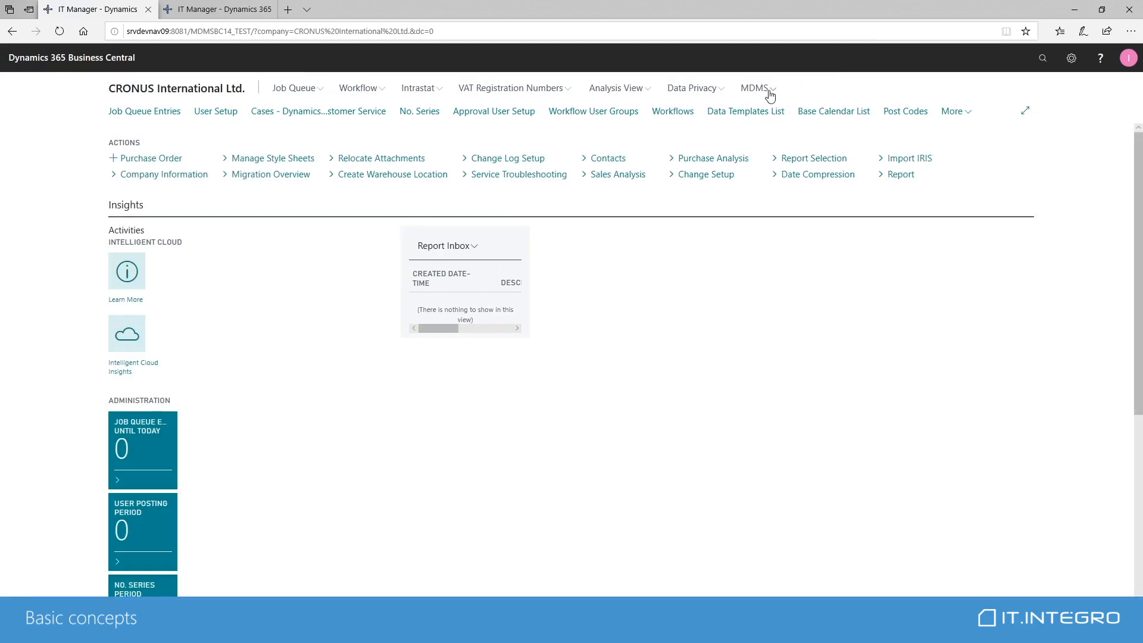
left_click(753, 87)
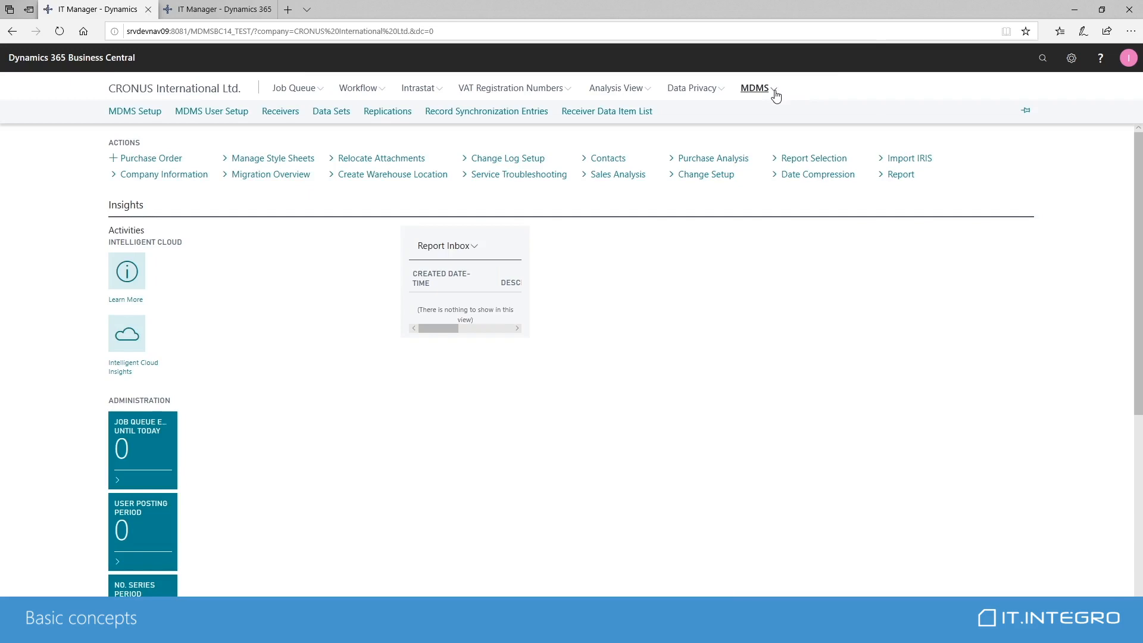
mouse_move(793, 110)
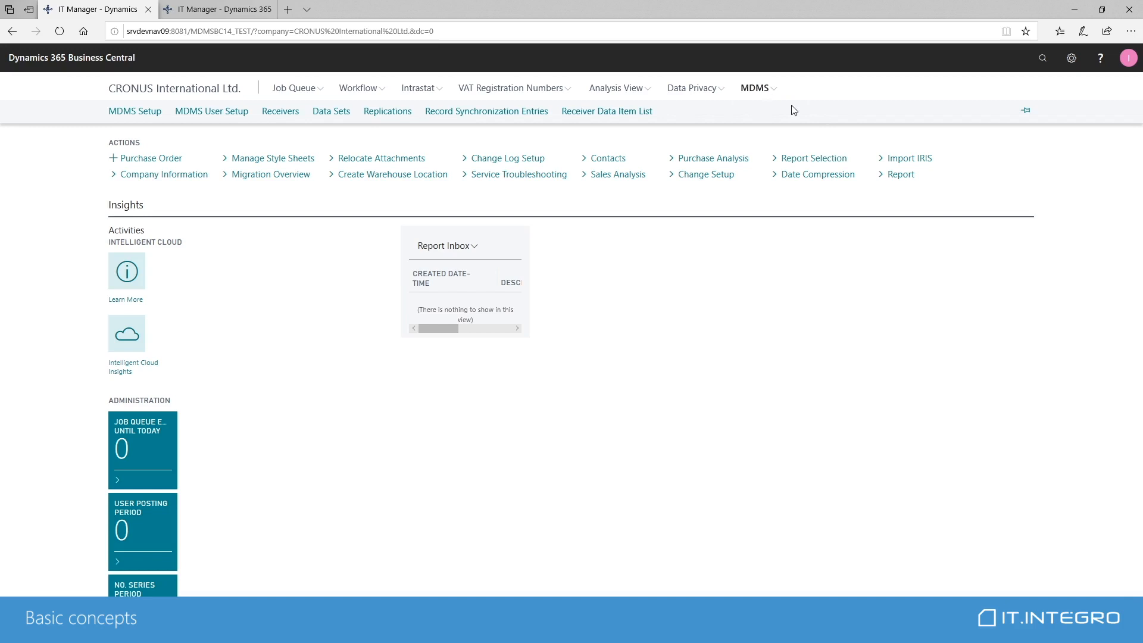
mouse_move(755, 86)
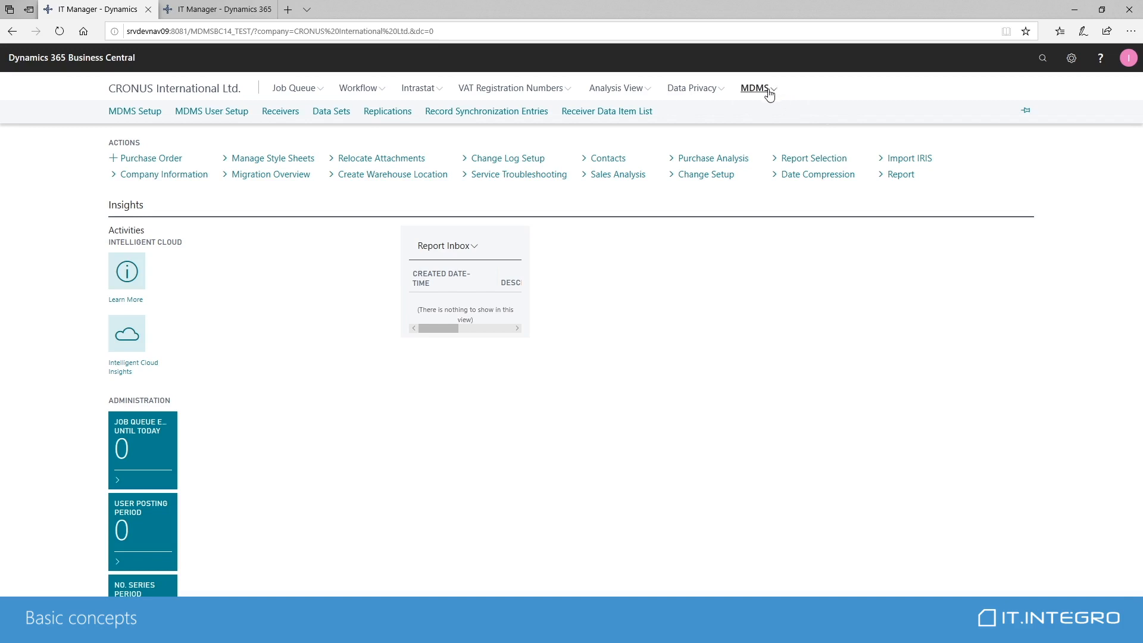
mouse_move(736, 132)
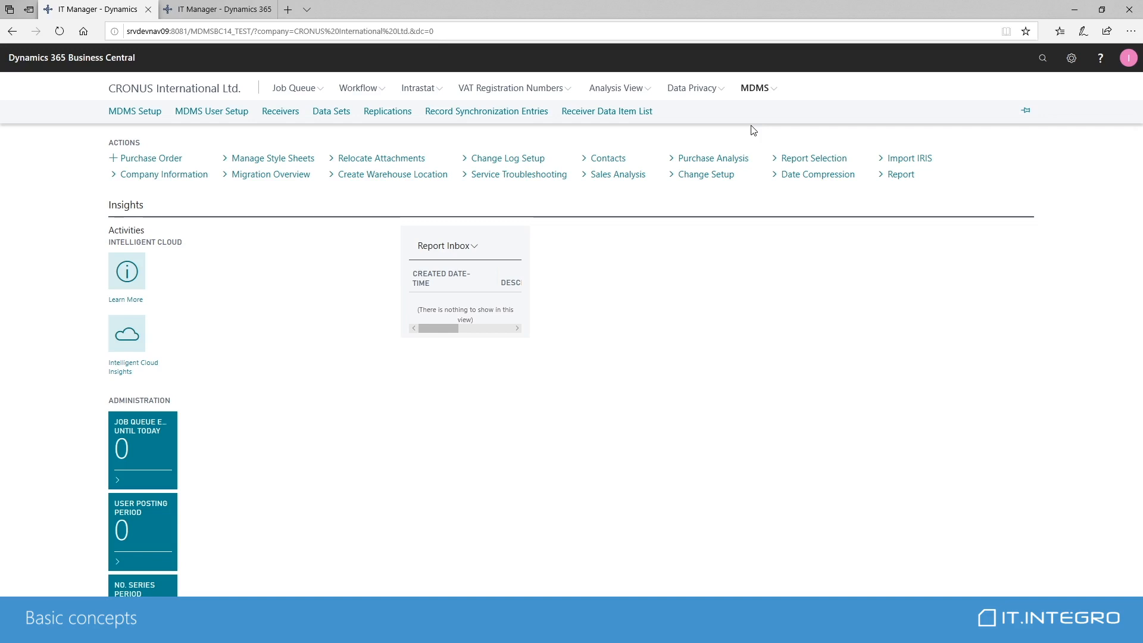
mouse_move(727, 132)
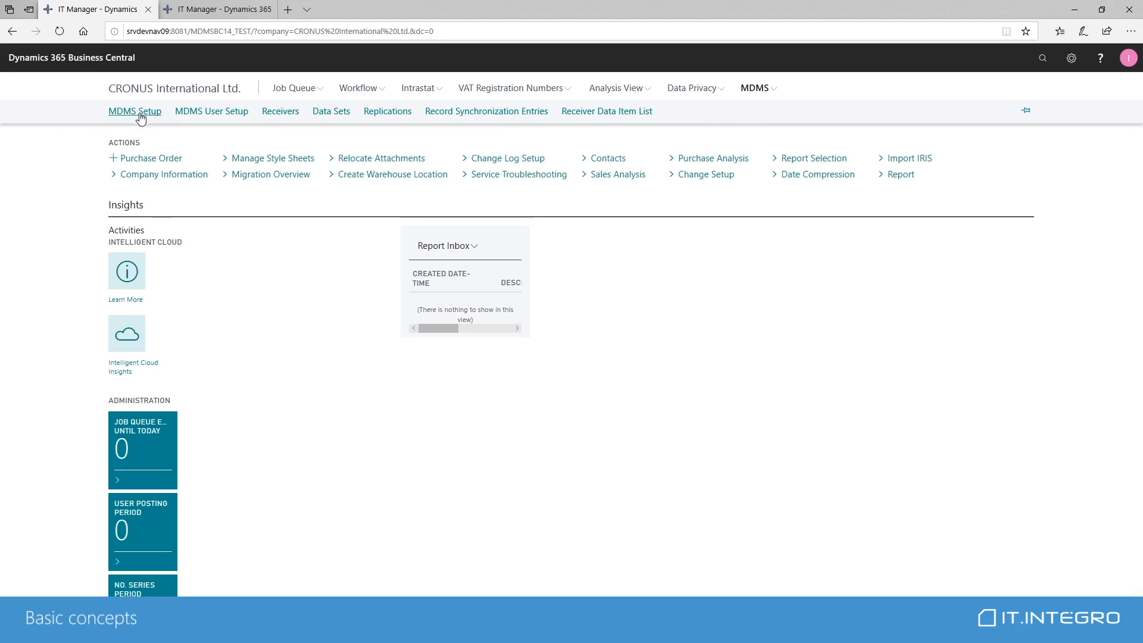
left_click(135, 110)
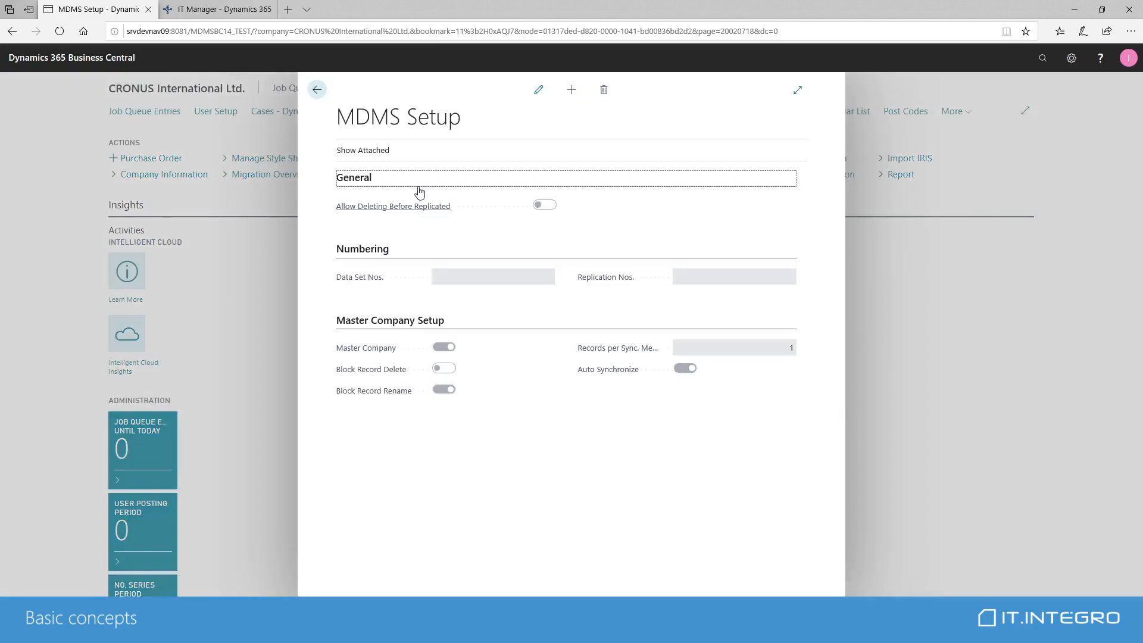
mouse_move(671, 205)
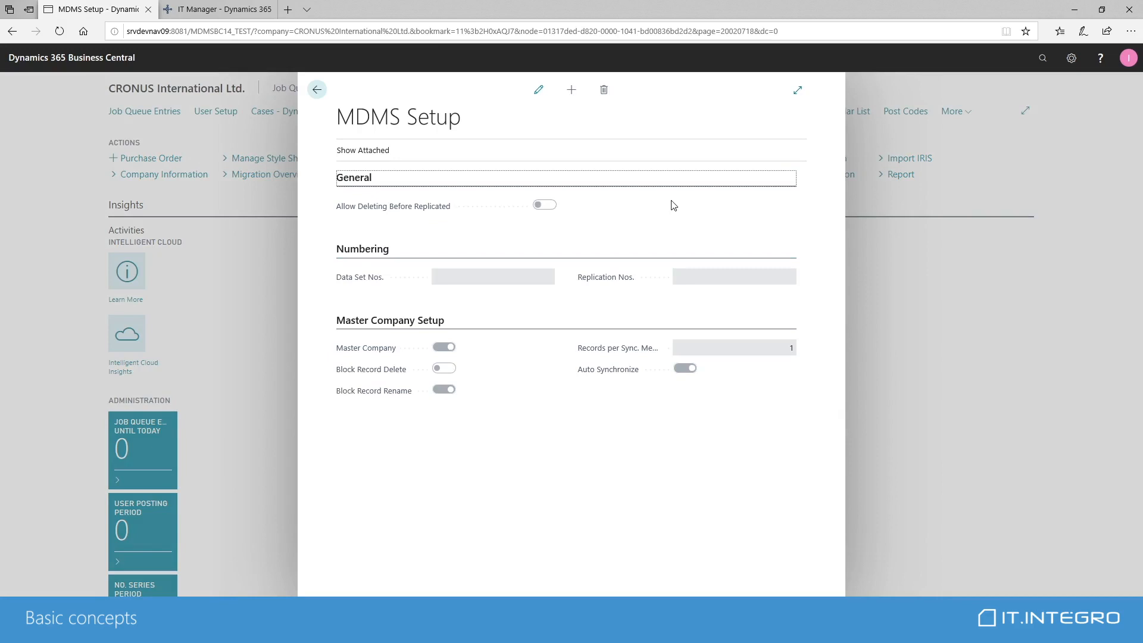
mouse_move(350, 328)
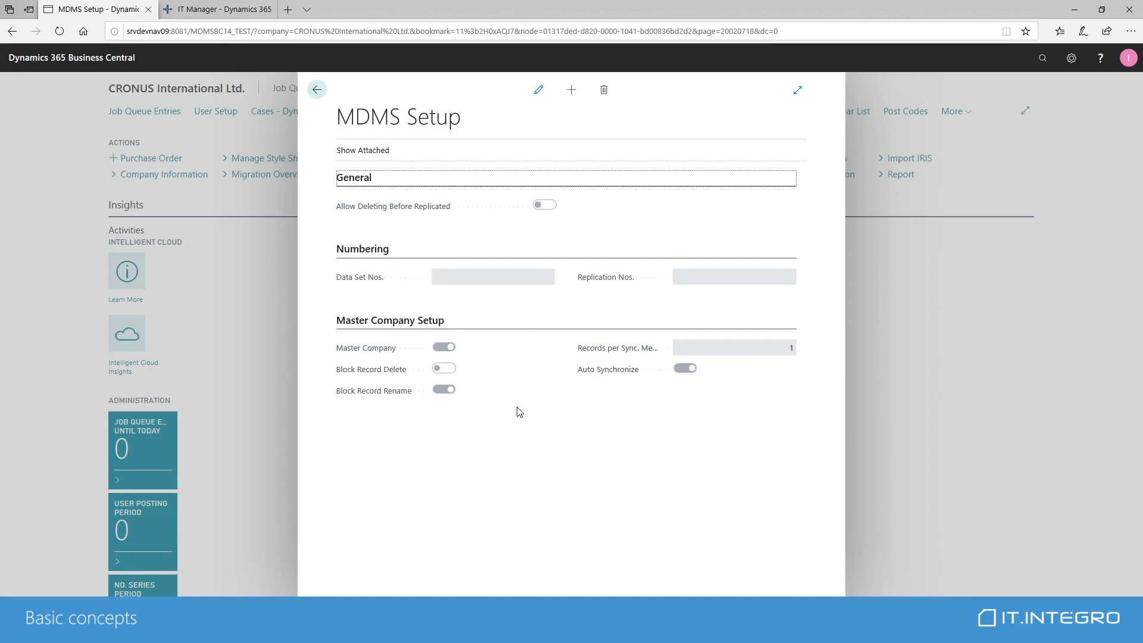
left_click(443, 347)
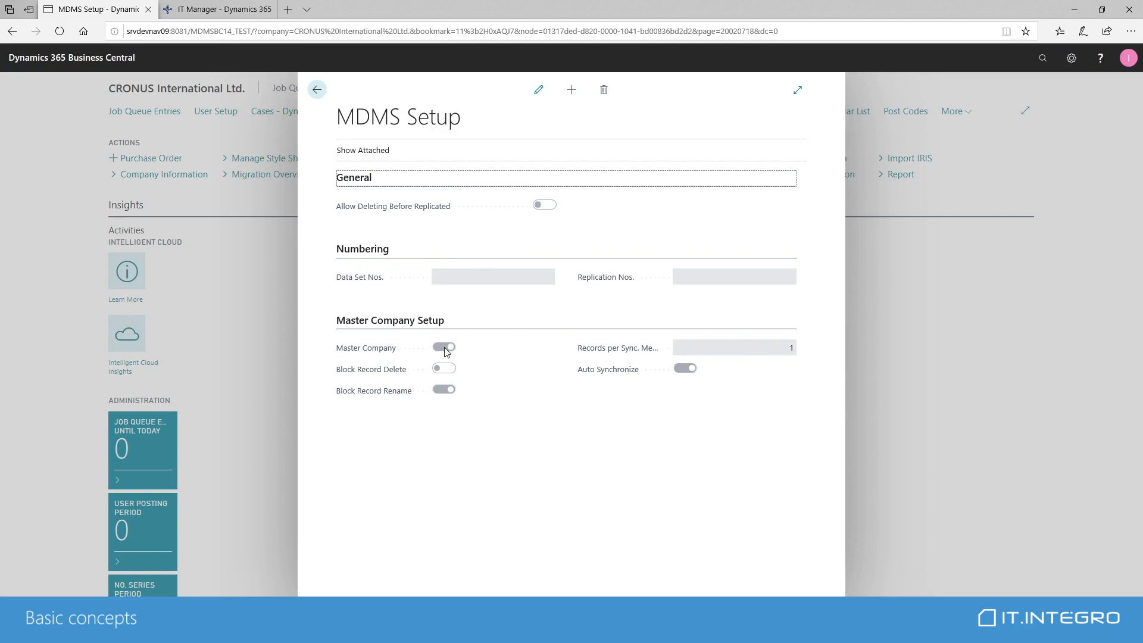
left_click(443, 347)
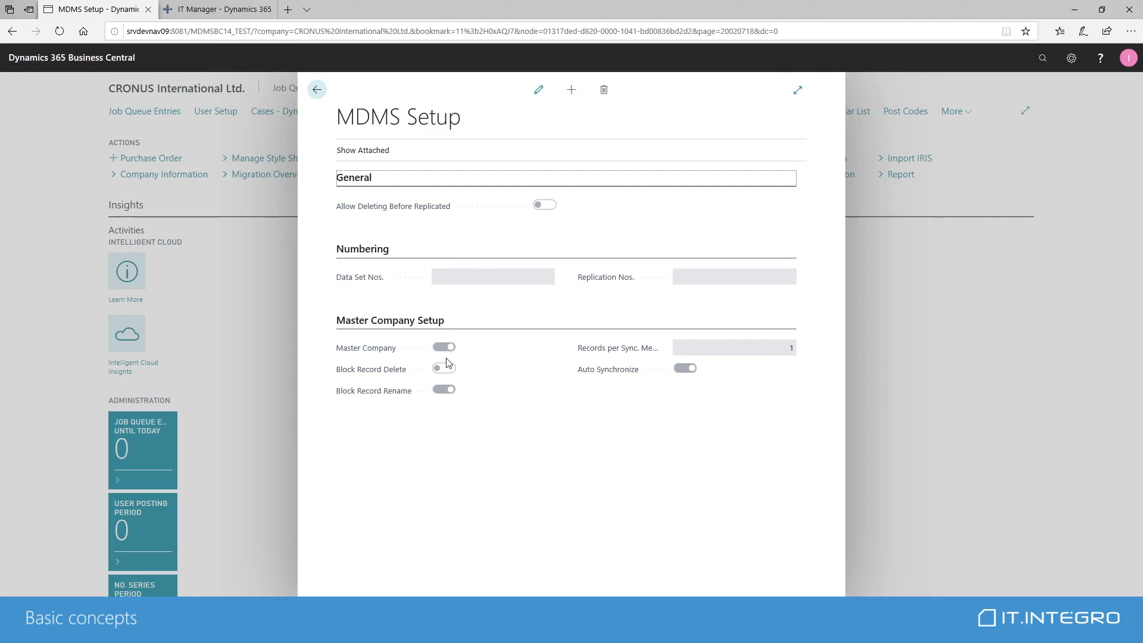
mouse_move(372, 369)
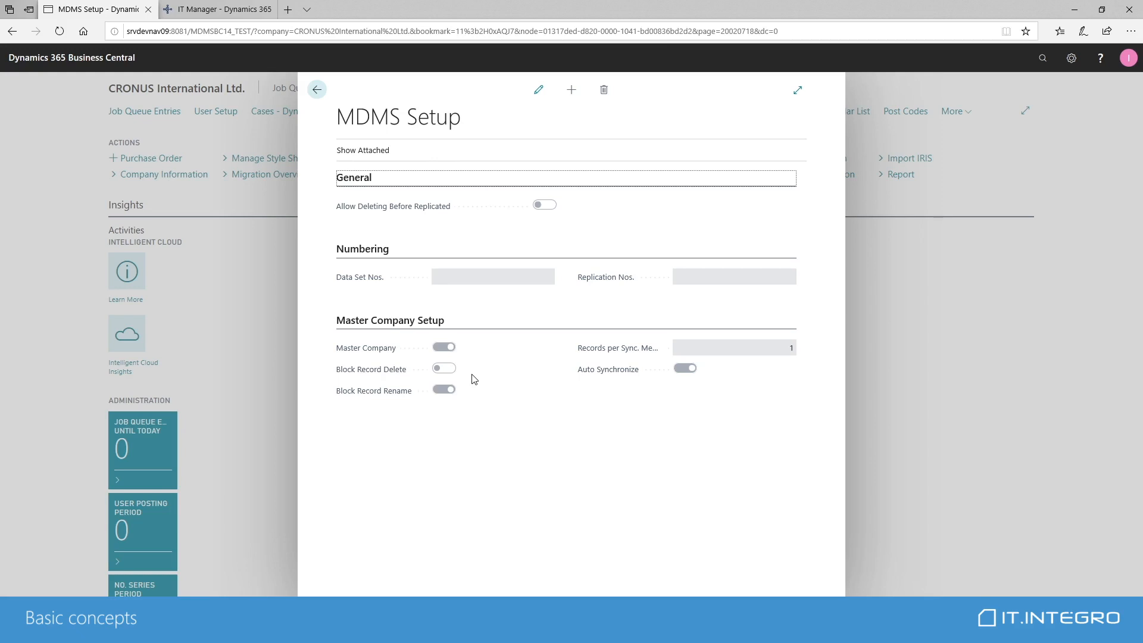
mouse_move(371, 369)
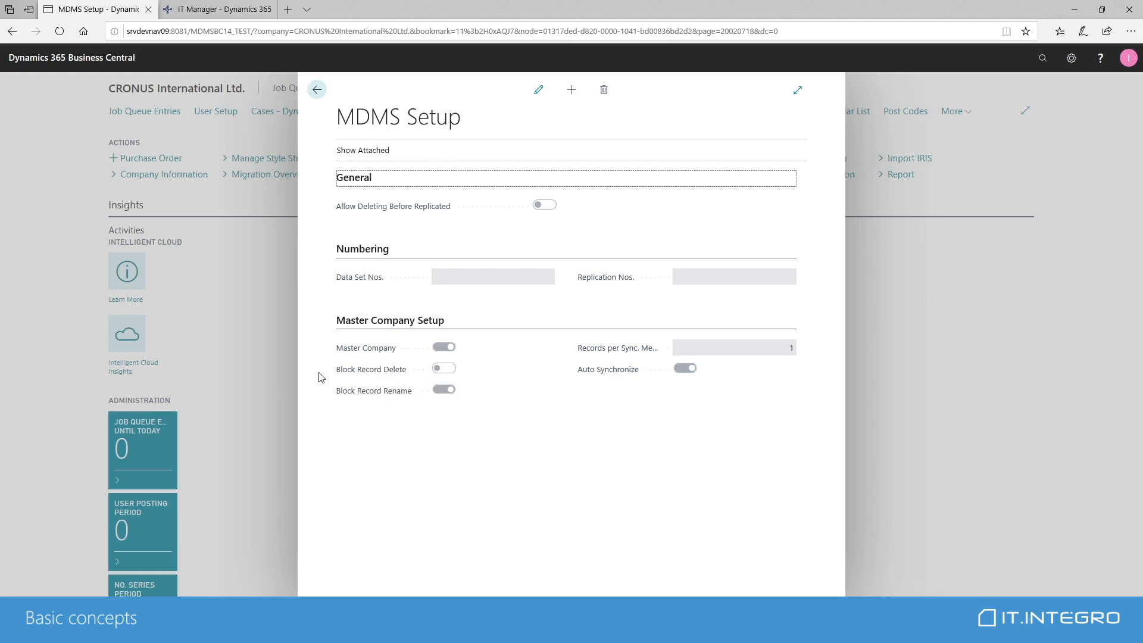
mouse_move(373, 390)
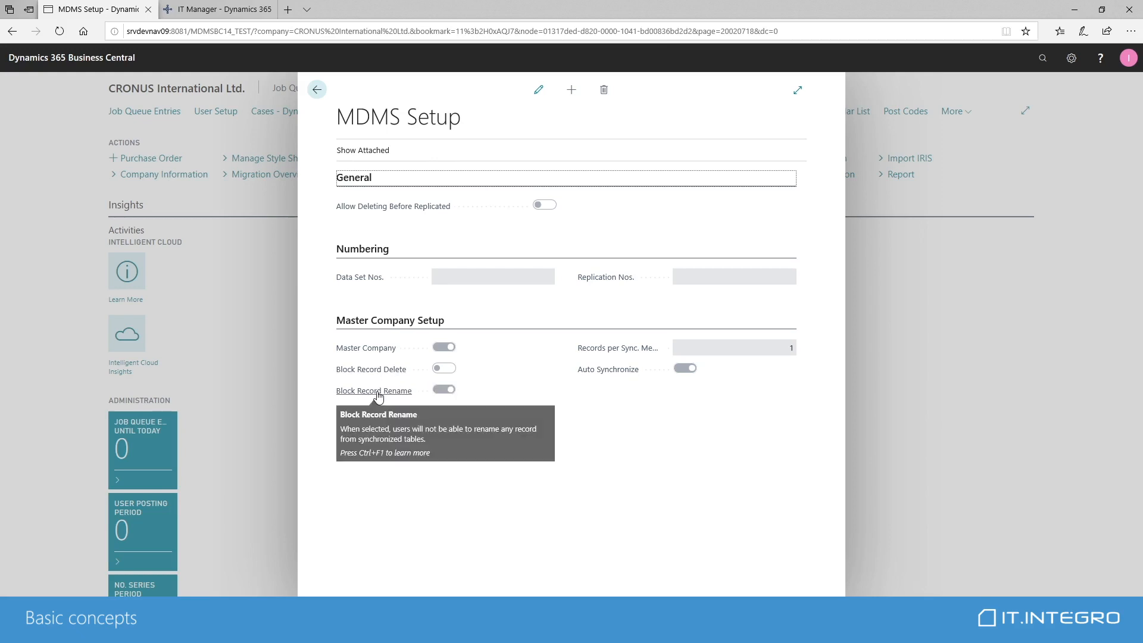
mouse_move(522, 385)
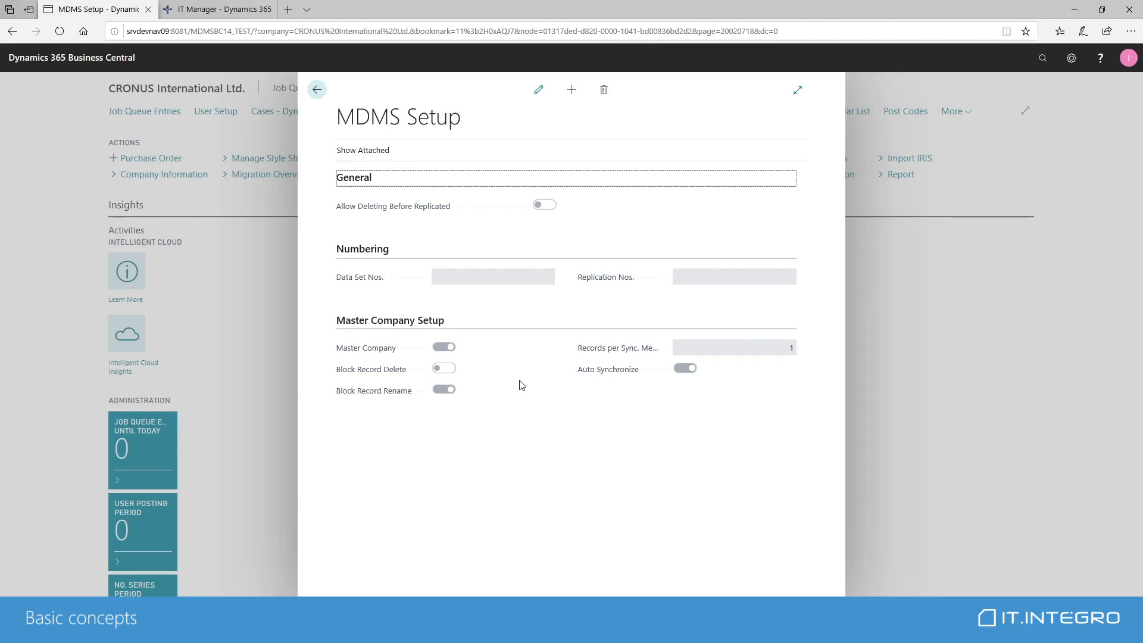
mouse_move(470, 362)
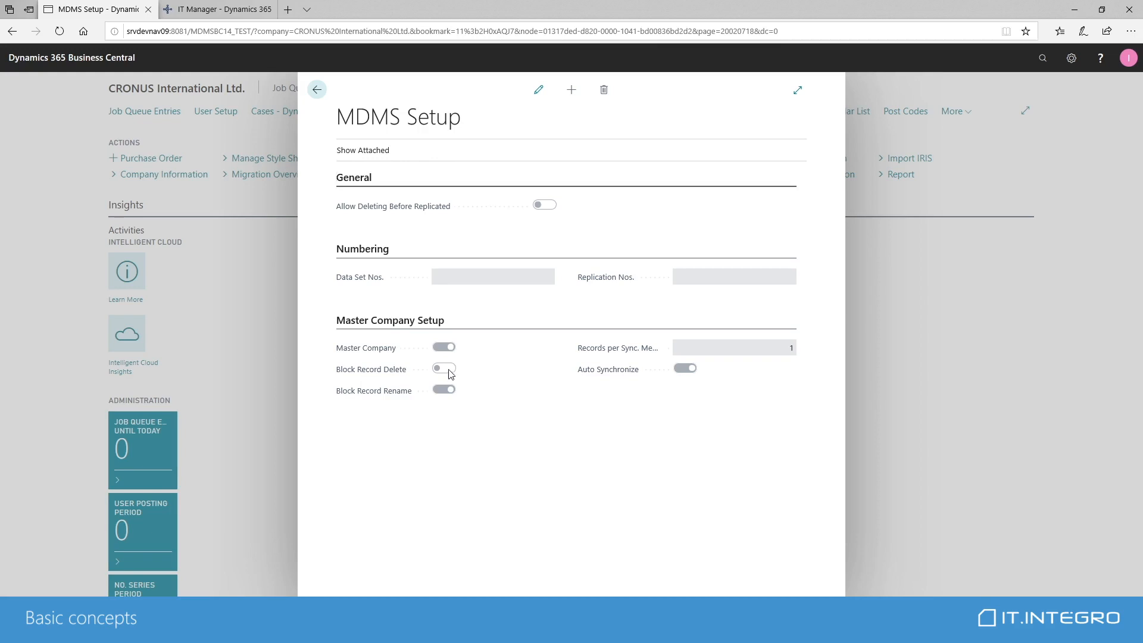
mouse_move(457, 370)
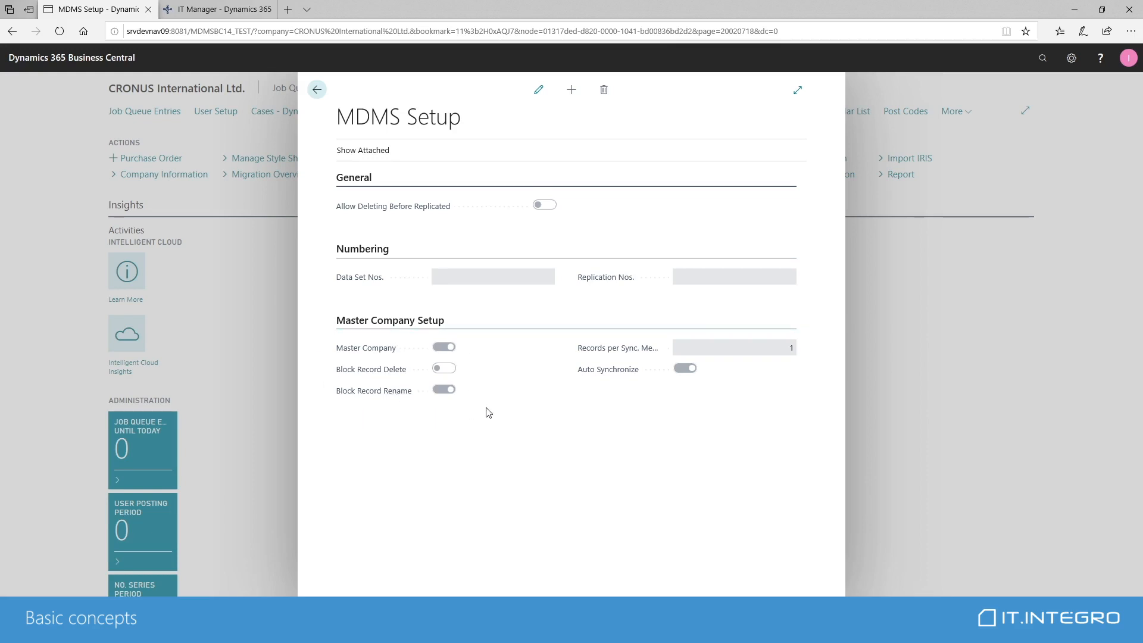
mouse_move(472, 418)
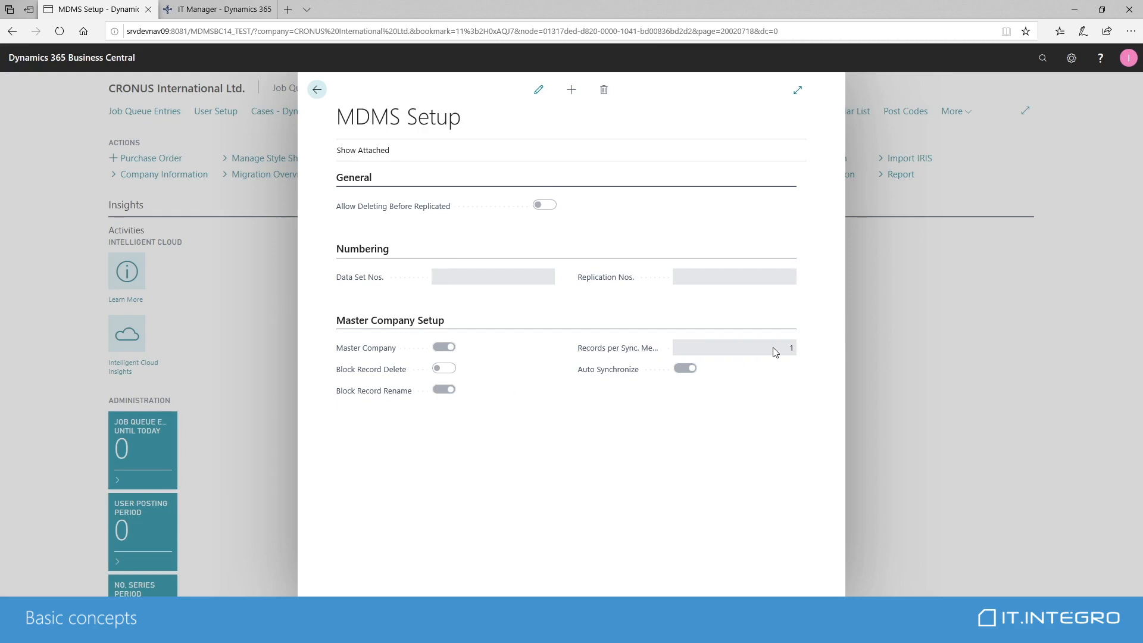
mouse_move(768, 375)
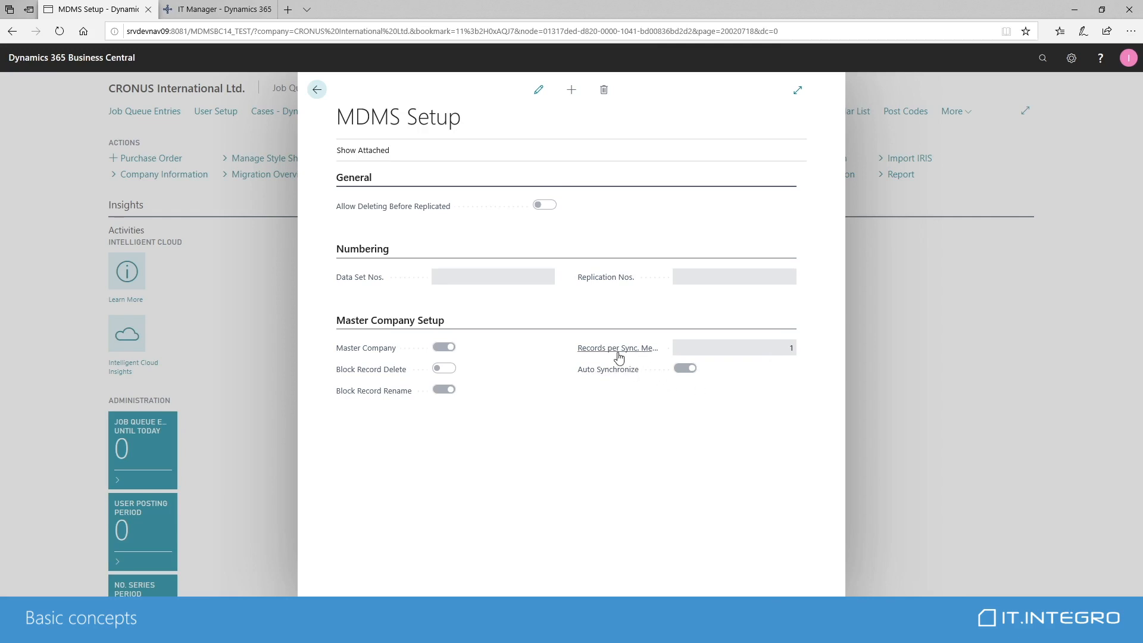
mouse_move(617, 348)
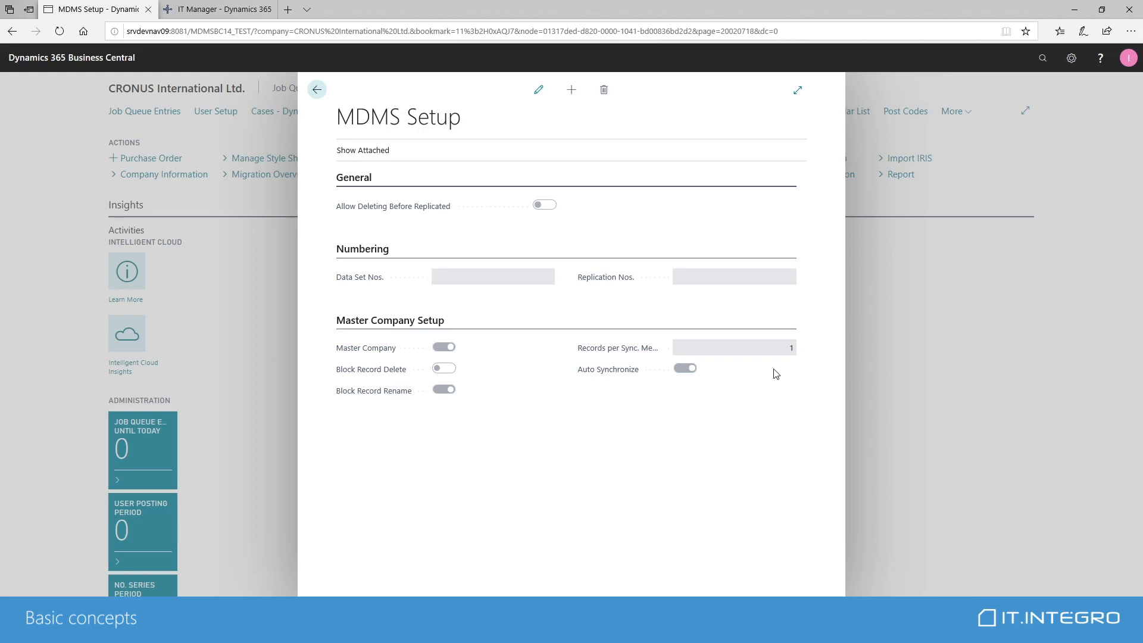
mouse_move(793, 364)
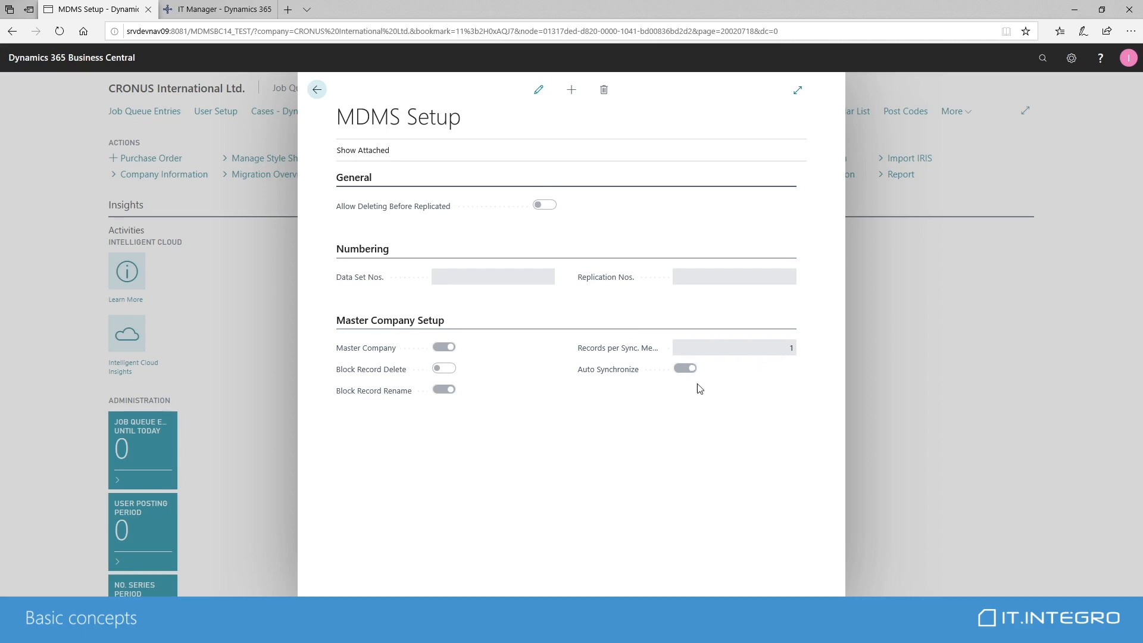
mouse_move(607, 369)
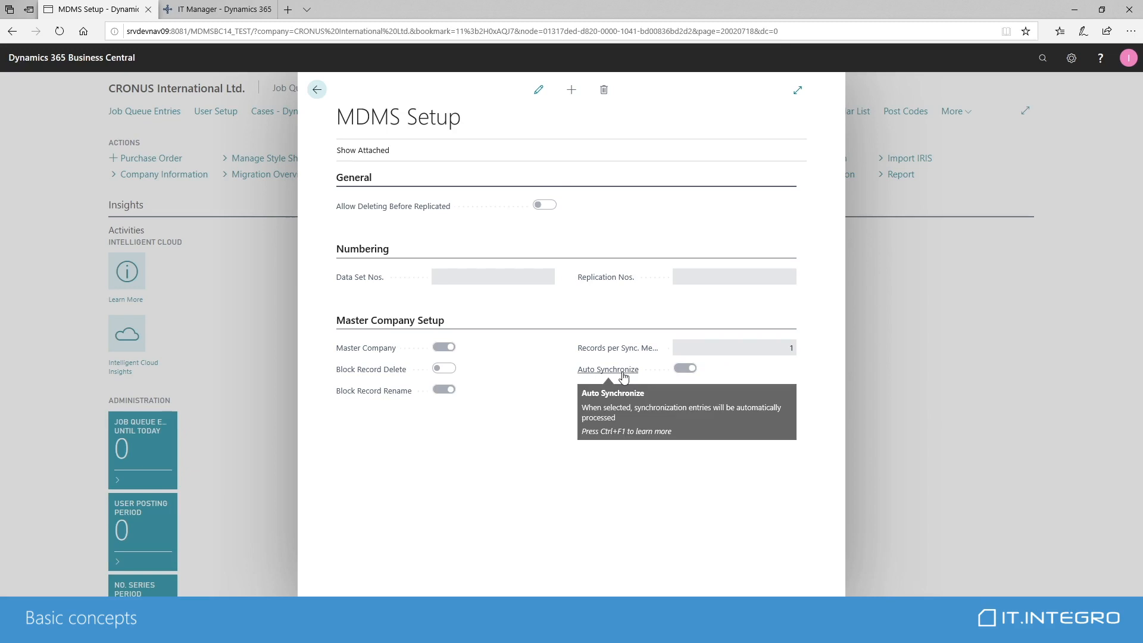
mouse_move(705, 347)
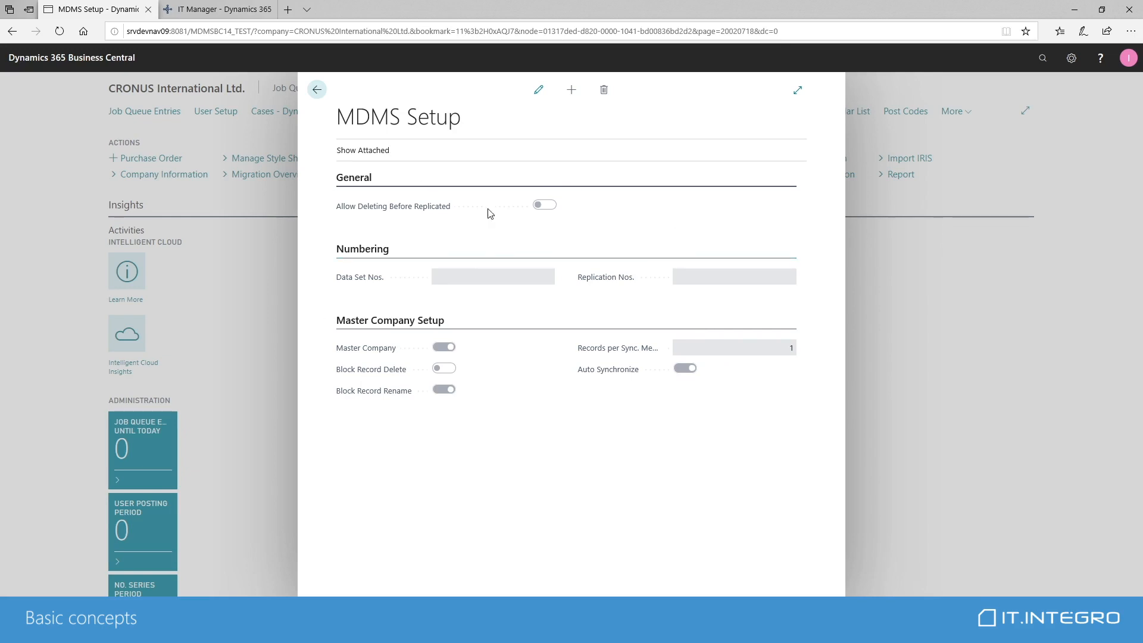
mouse_move(392, 158)
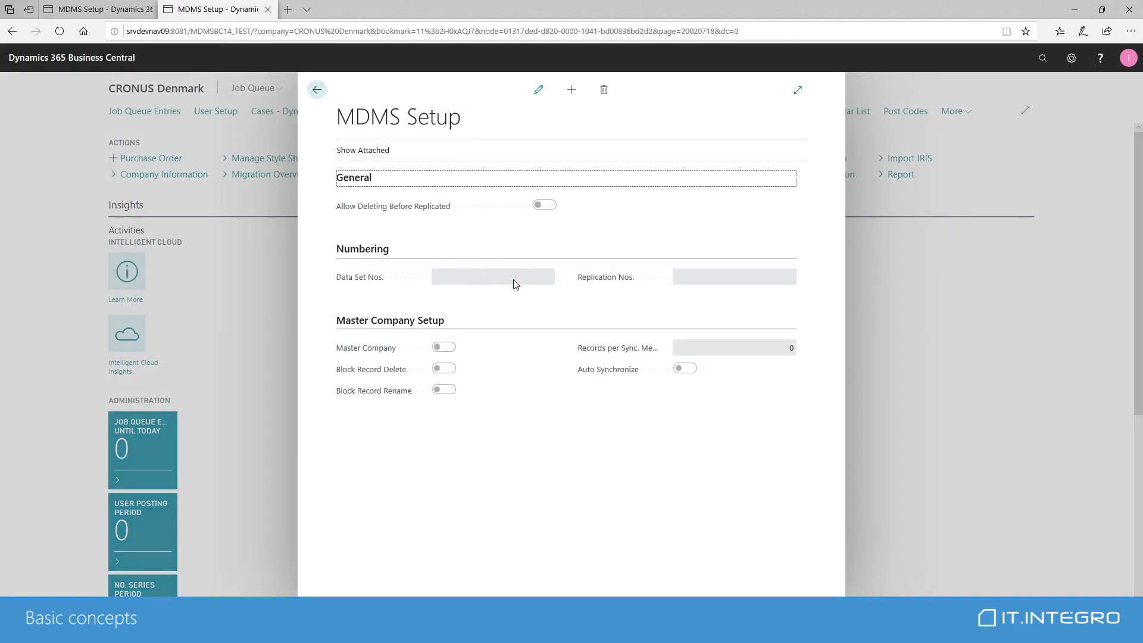
mouse_move(531, 314)
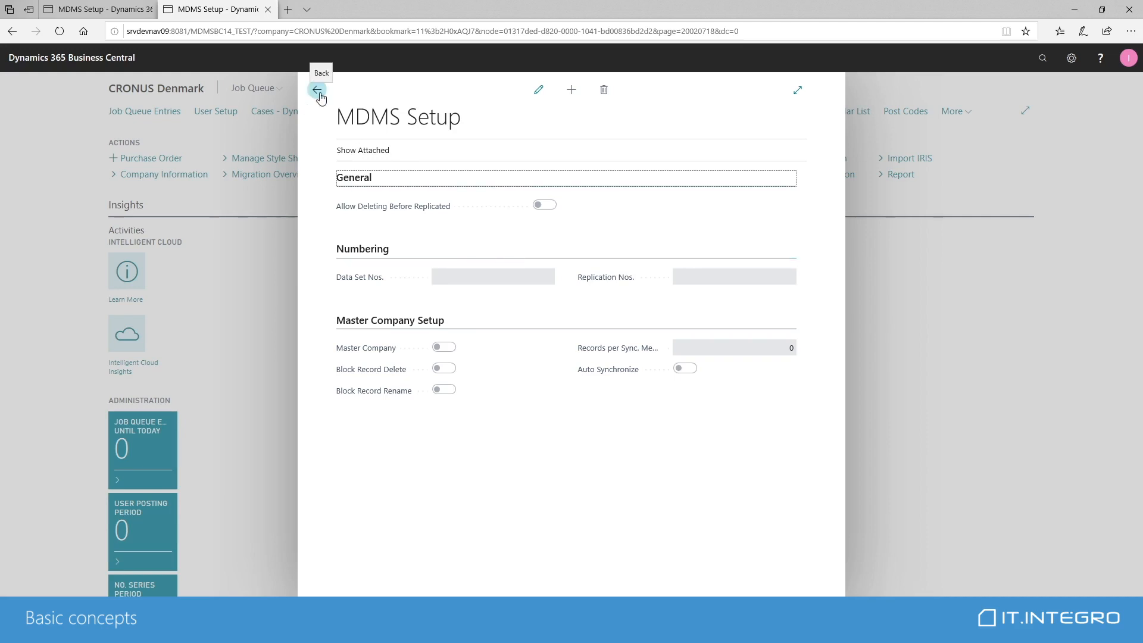
- Leave CRONUS Denmark's MDMS Setup page
left_click(316, 90)
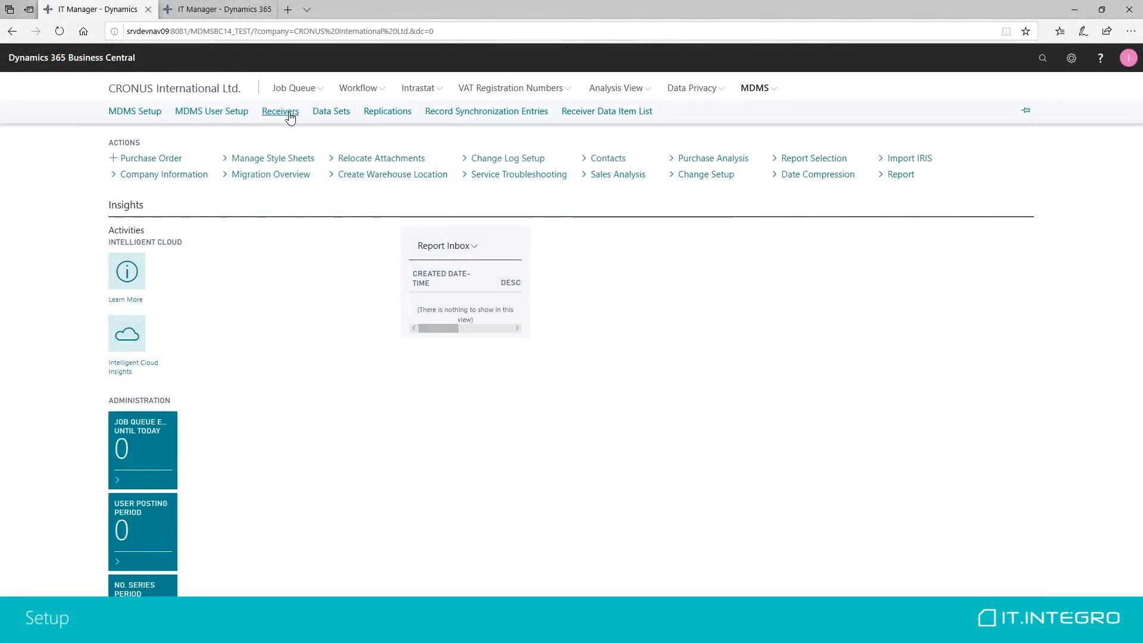
- From the Receivers list, edit the DK receiver for CRONUS Denmark
left_click(280, 110)
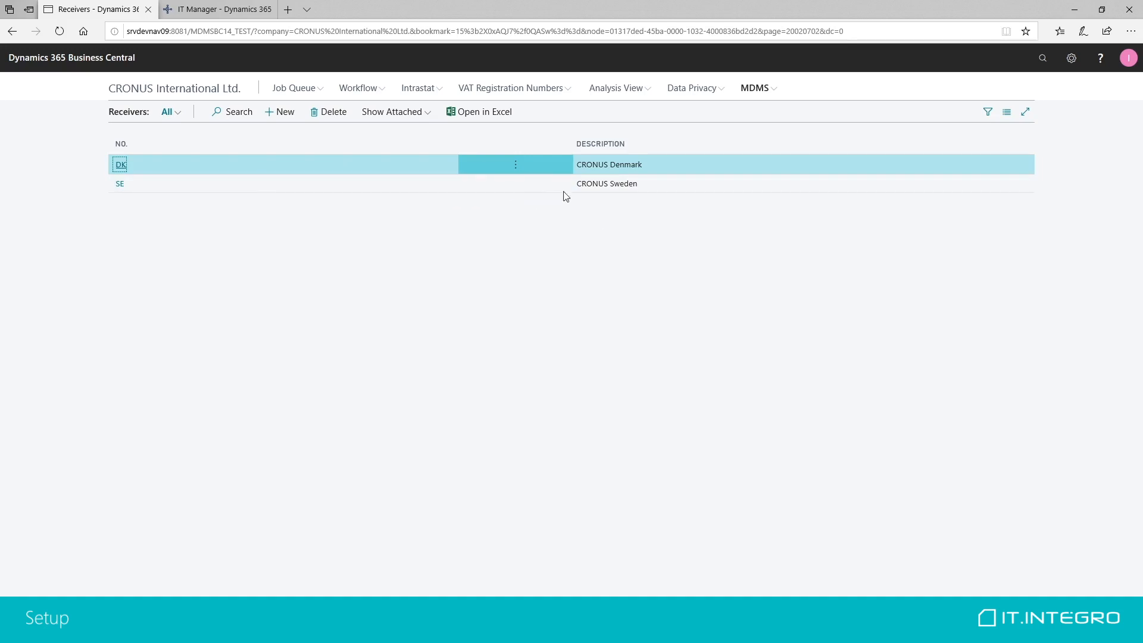
mouse_move(515, 176)
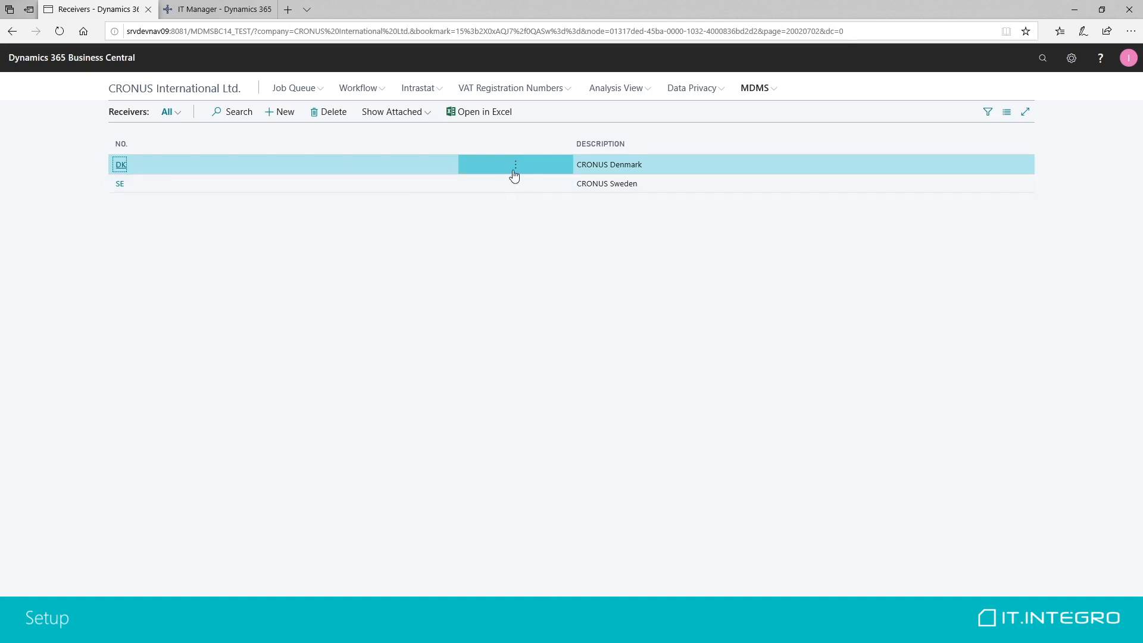
left_click(515, 164)
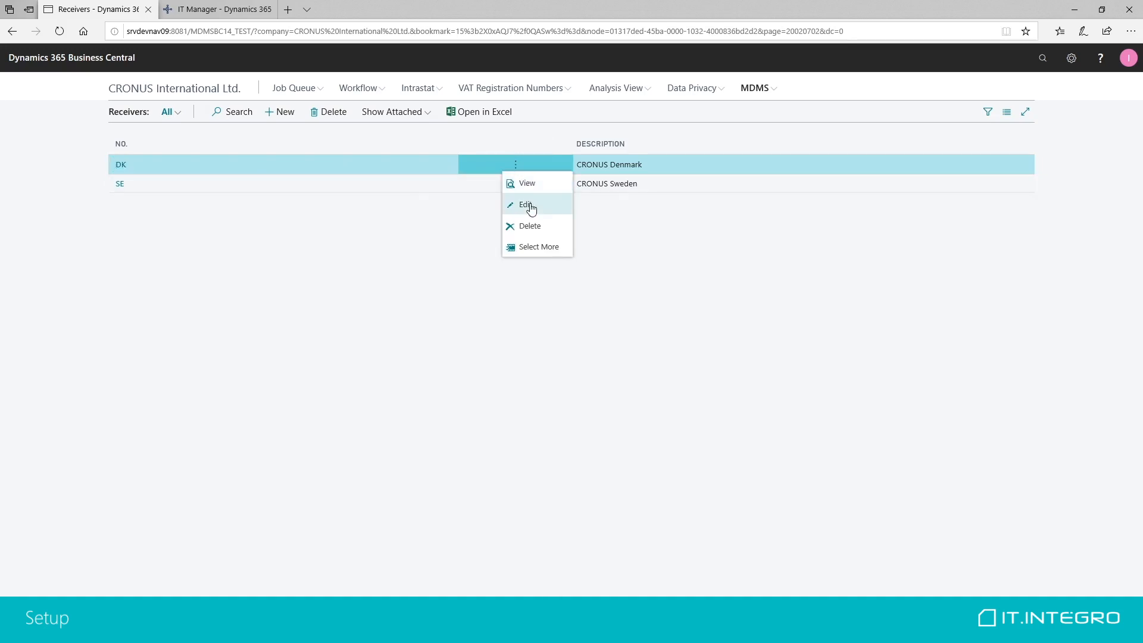
left_click(526, 204)
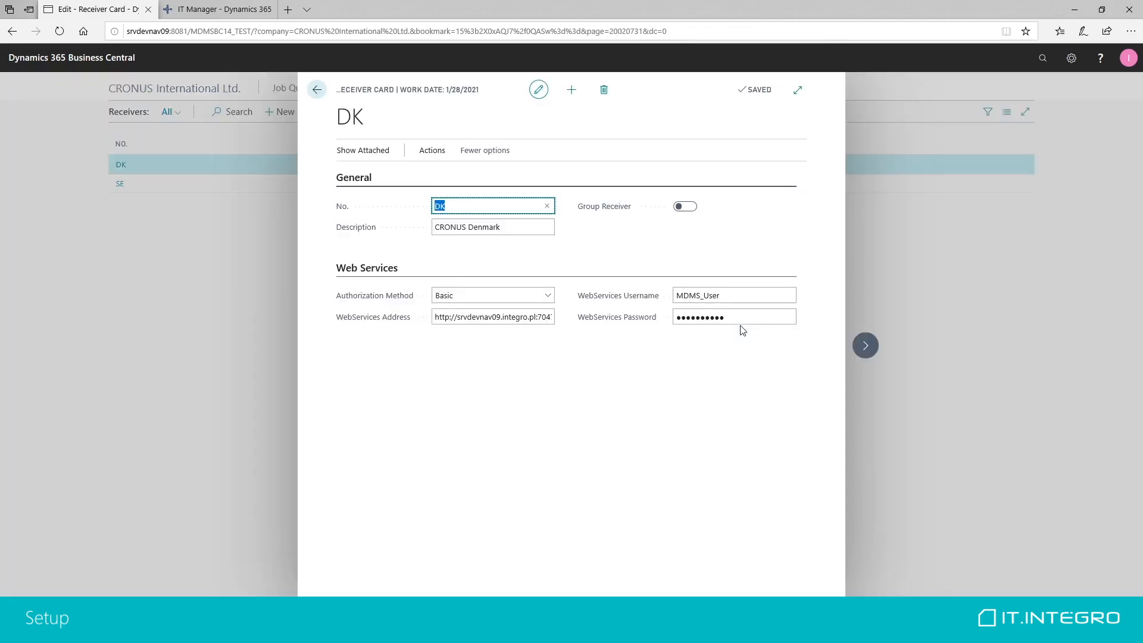
- Inspect the DK receiver's Description, WebServices Address (…ST_WS/WS/CRONUS%20Denm), Username and Password, then return to Receivers
left_click(492, 226)
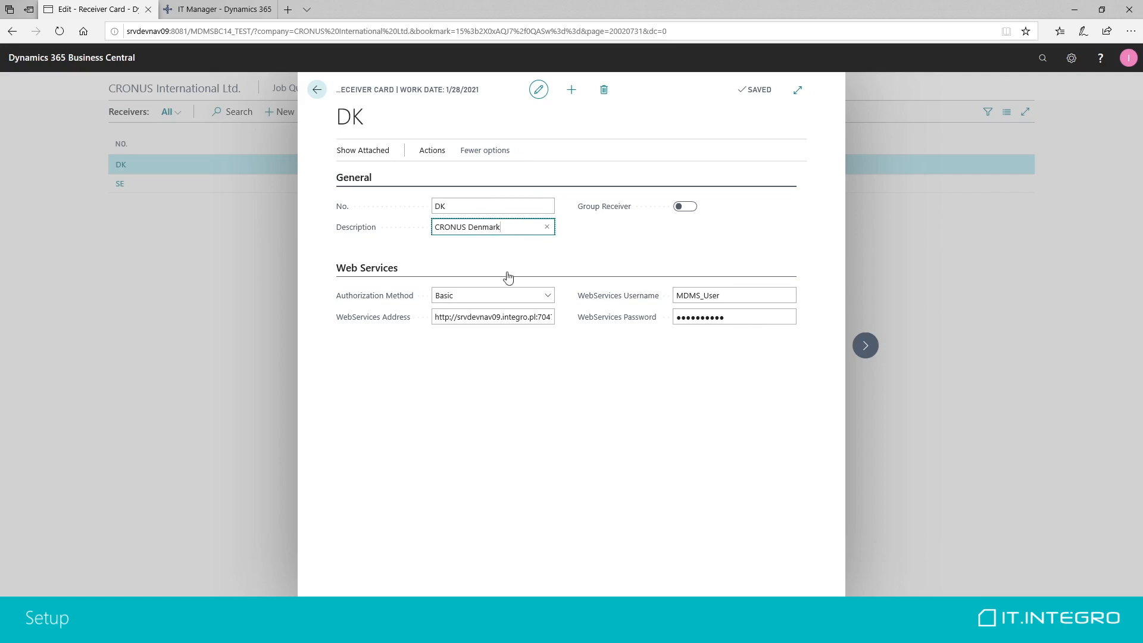
left_click(493, 316)
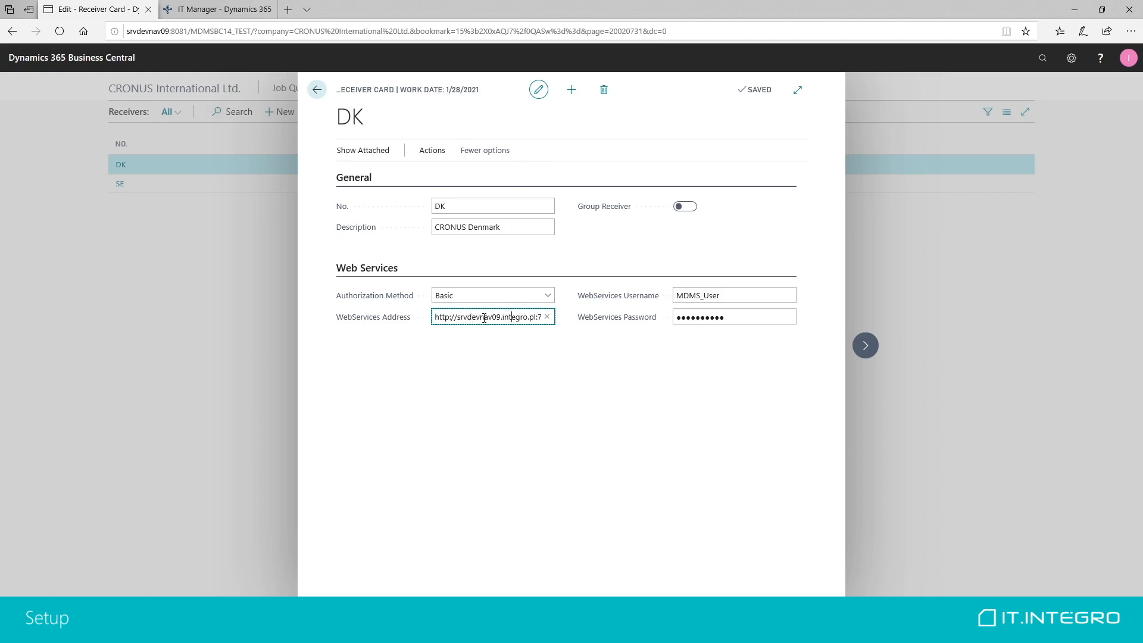
type("ST_WS/WS/CRONUS%20Denmark")
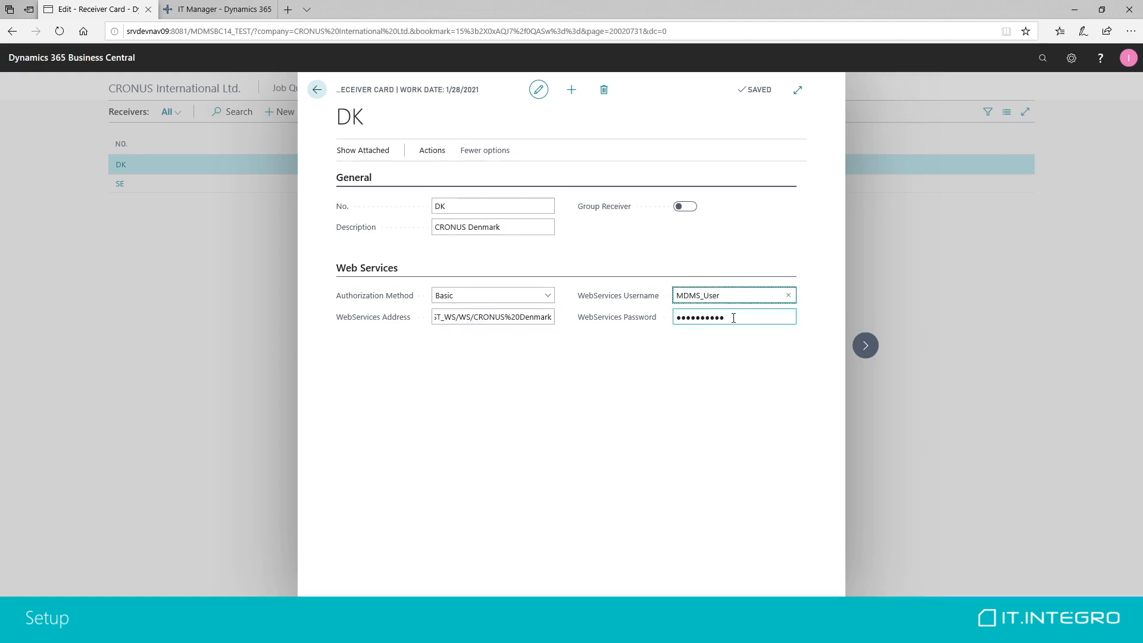
left_click(733, 317)
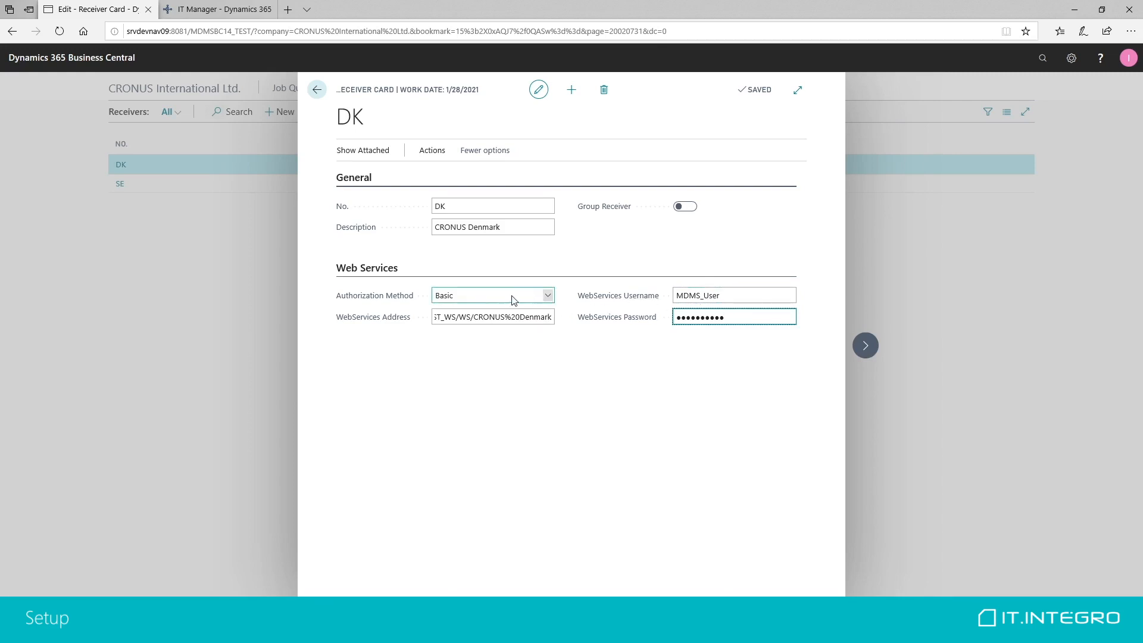
left_click(491, 316)
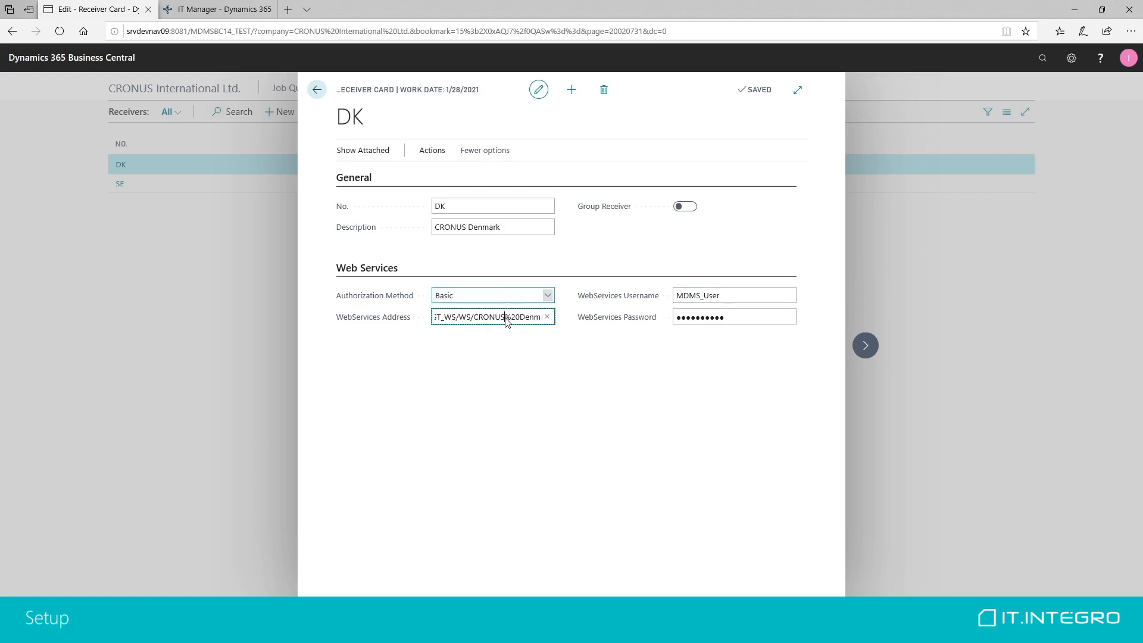
mouse_move(501, 298)
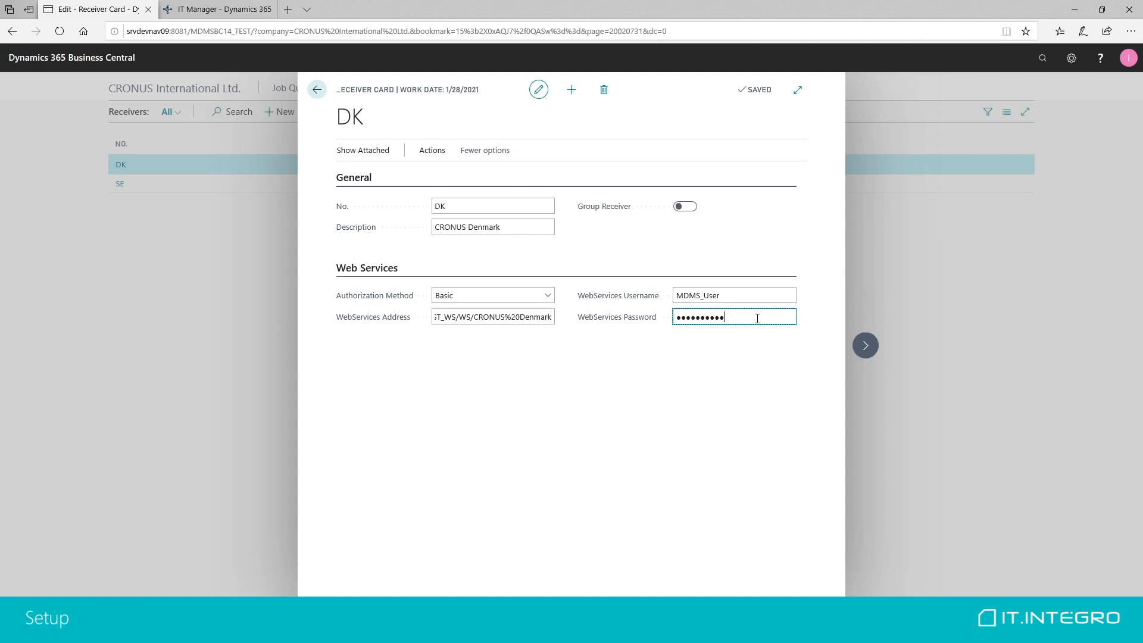
left_click(493, 316)
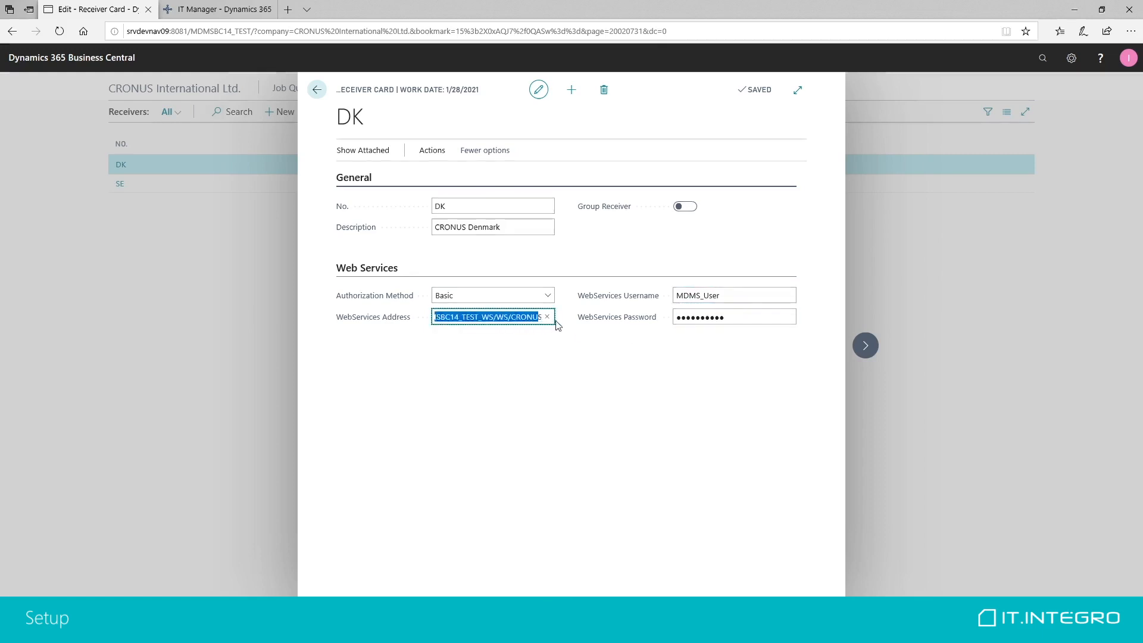
left_click(732, 316)
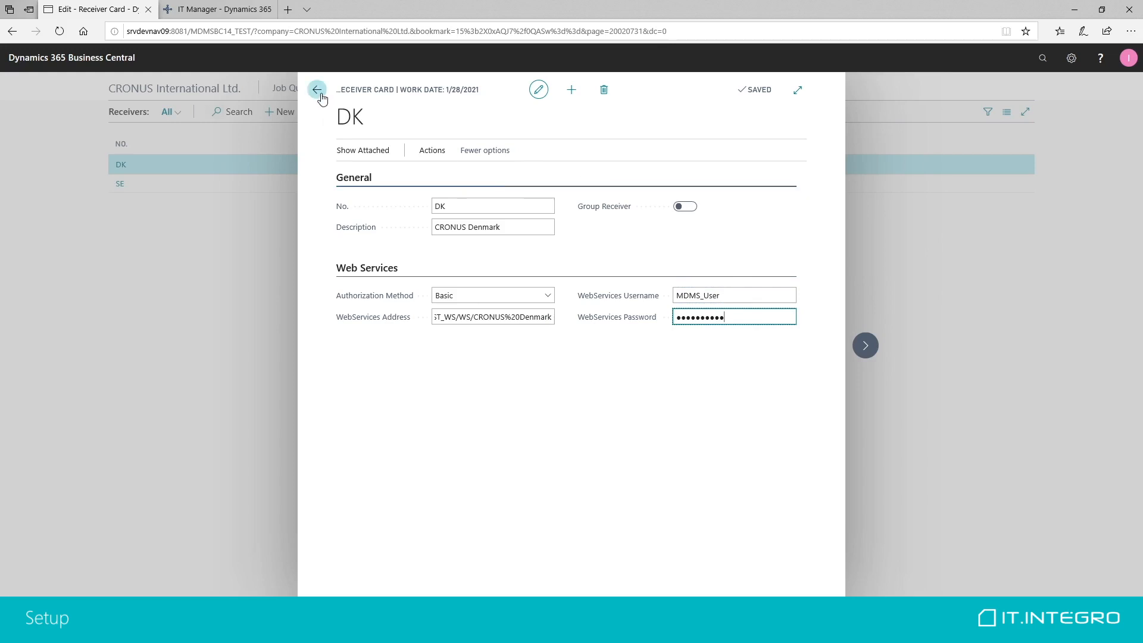
mouse_move(317, 89)
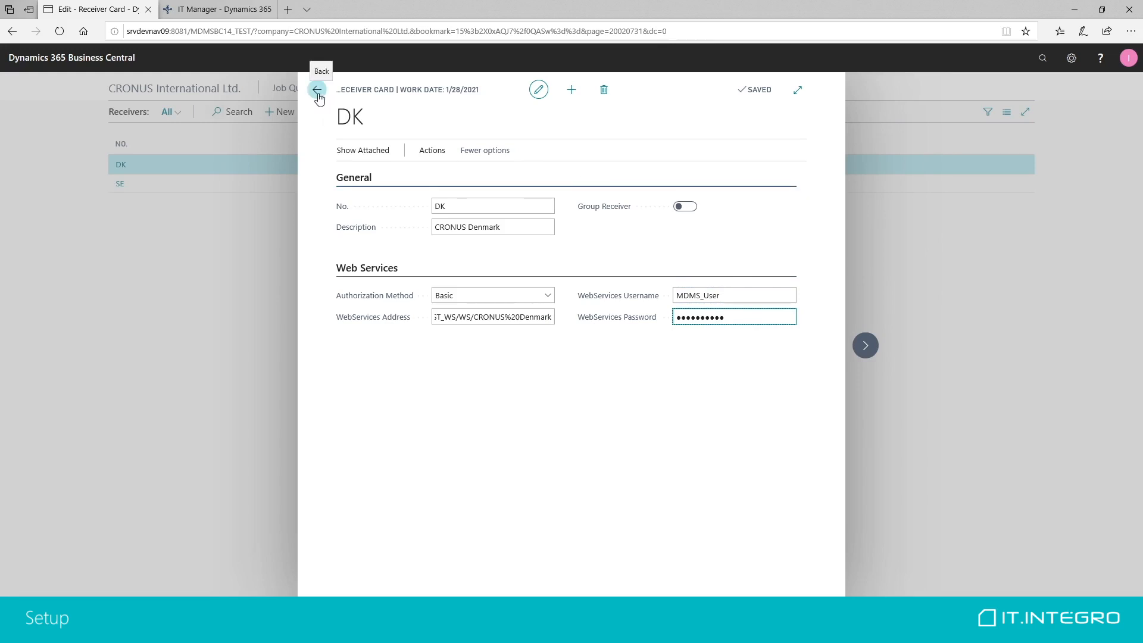
left_click(317, 96)
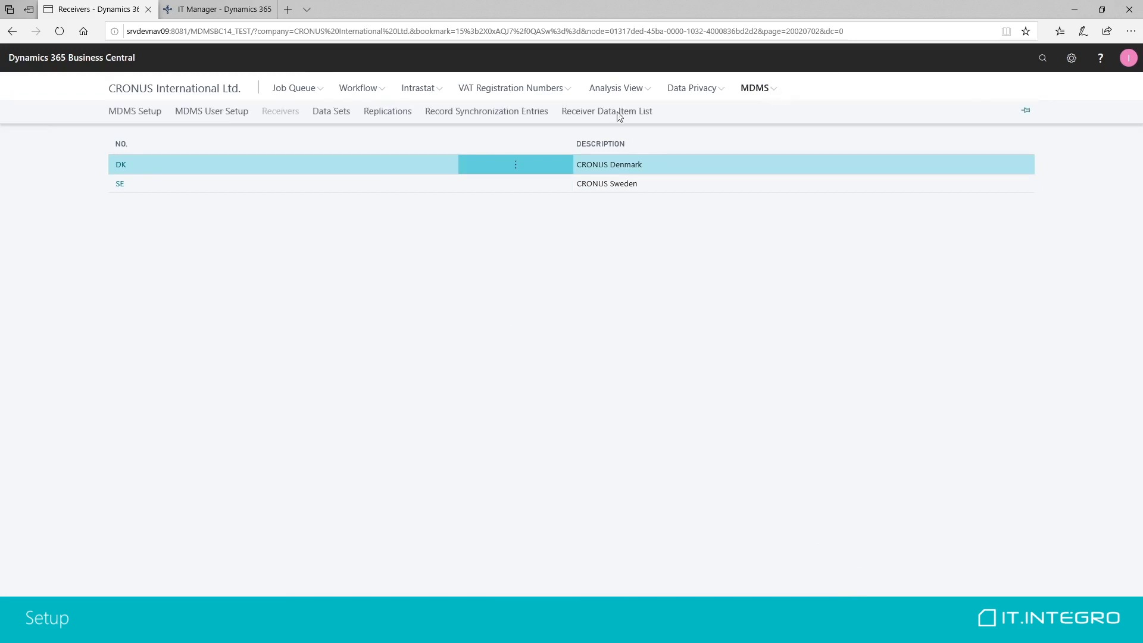
- From the Data Sets list, edit the SALESPERSON data set for table 13 Salesperson/Purchaser
left_click(329, 111)
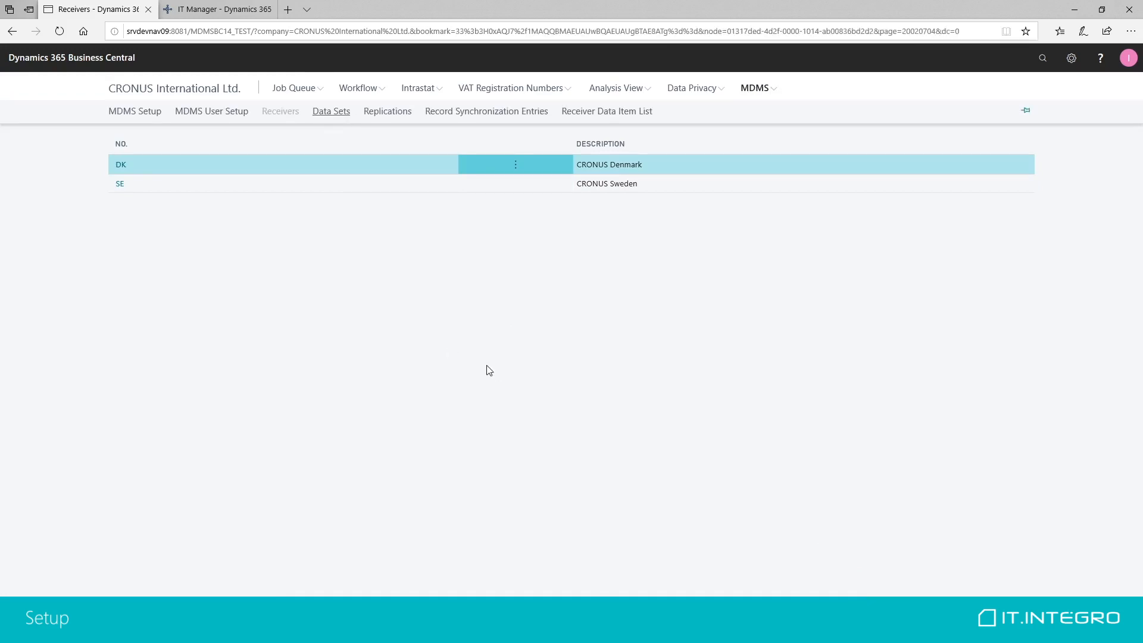
left_click(330, 111)
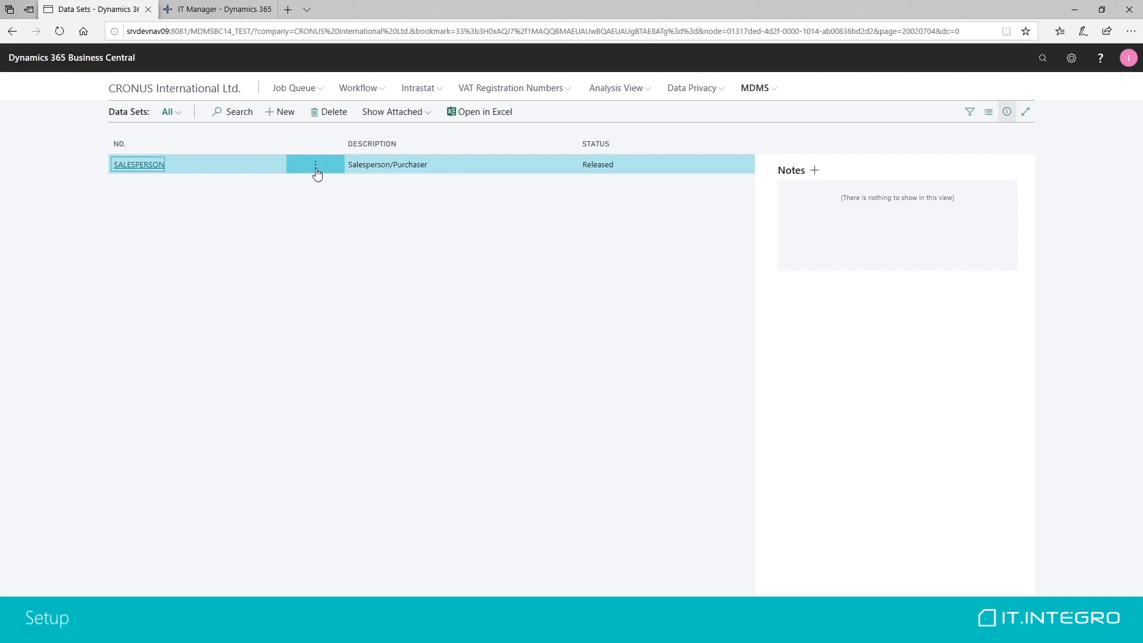
left_click(314, 165)
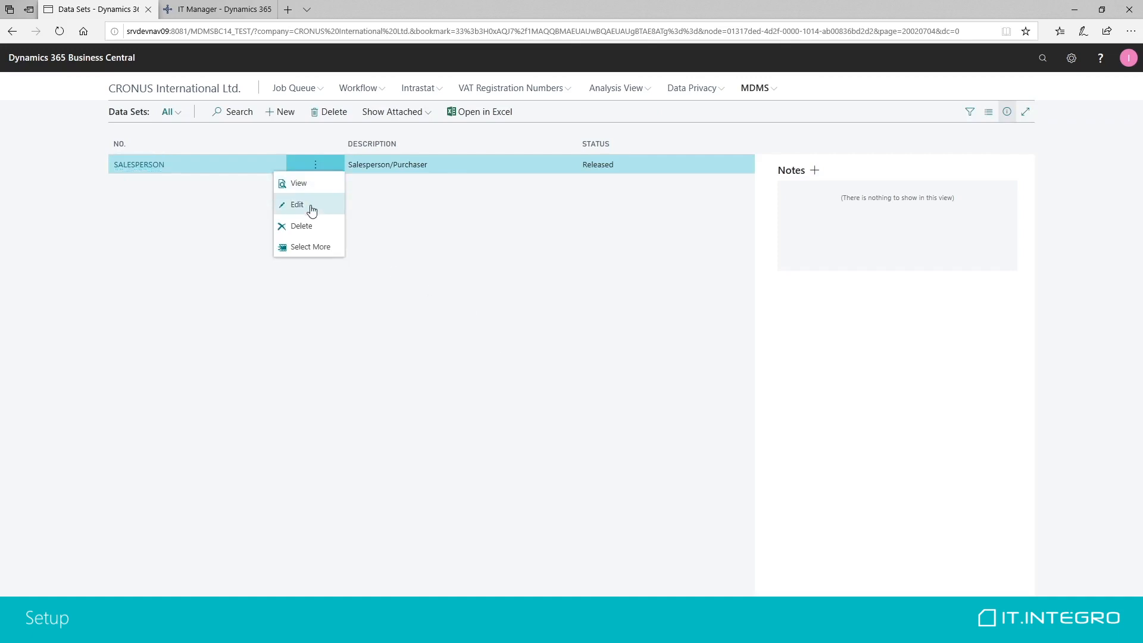
left_click(296, 203)
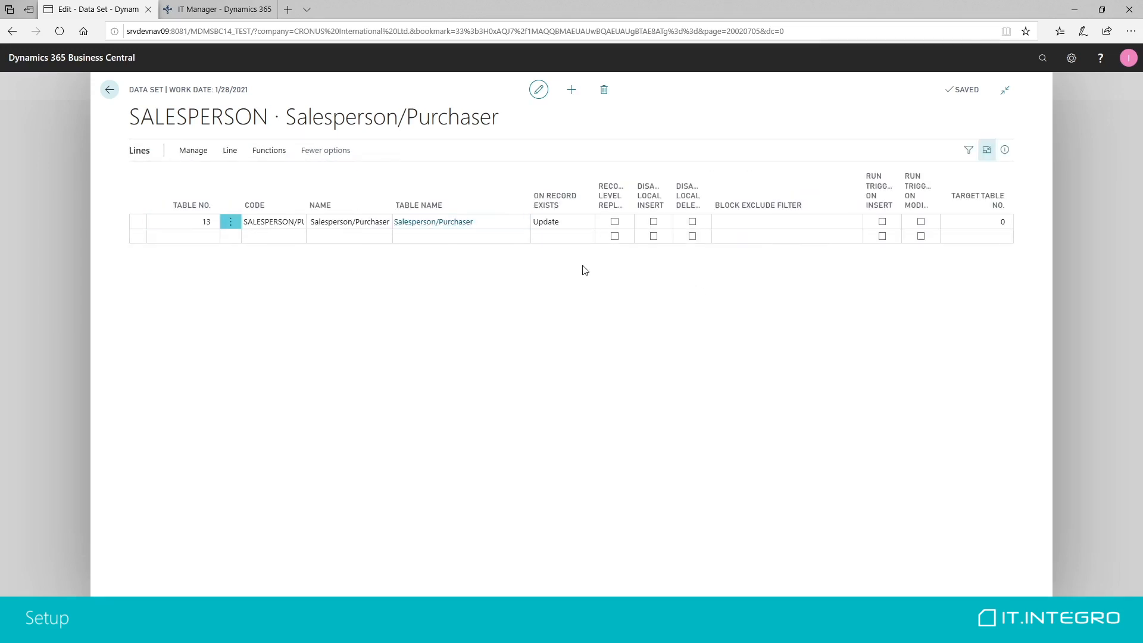
- Keep On Record Exists at Update on the Salesperson/Purchaser line and review its Run Trigger columns
left_click(561, 221)
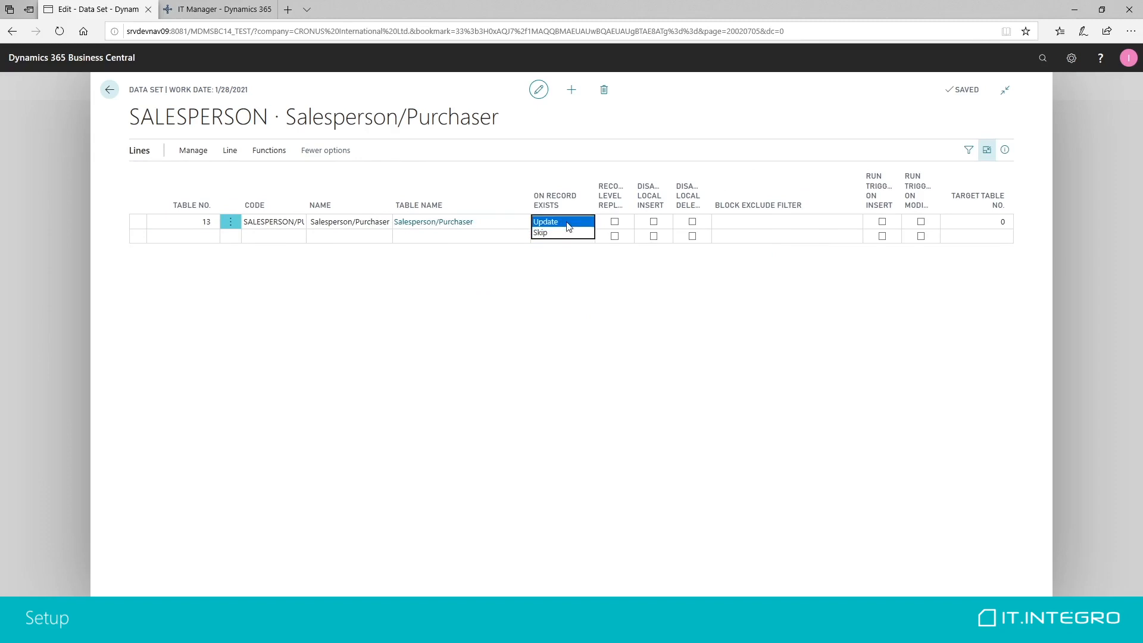
left_click(546, 222)
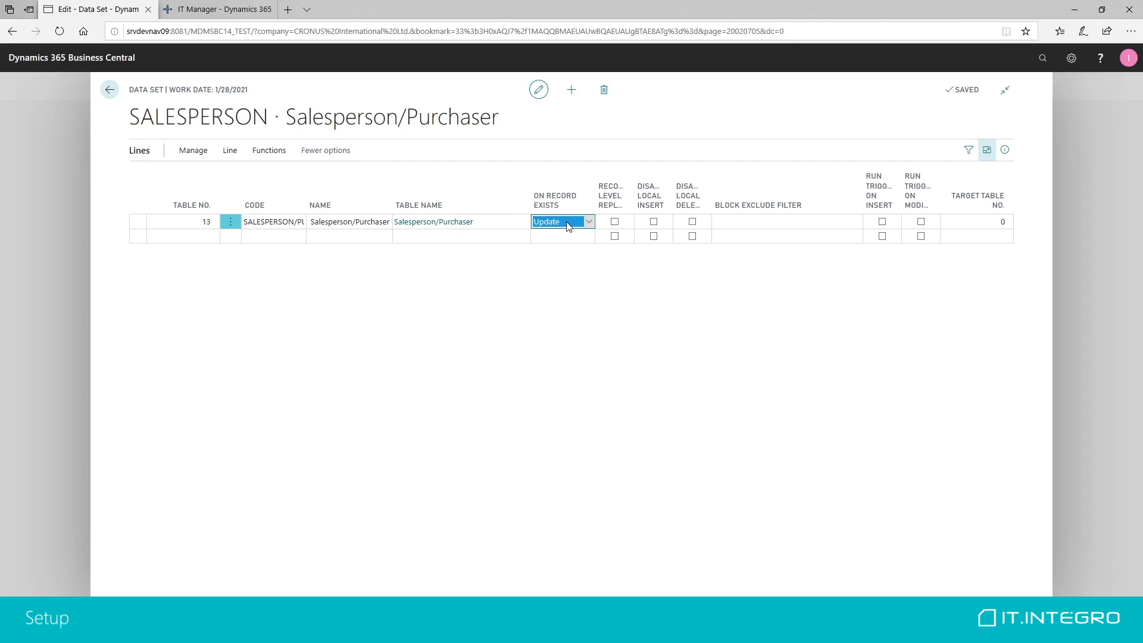
mouse_move(612, 194)
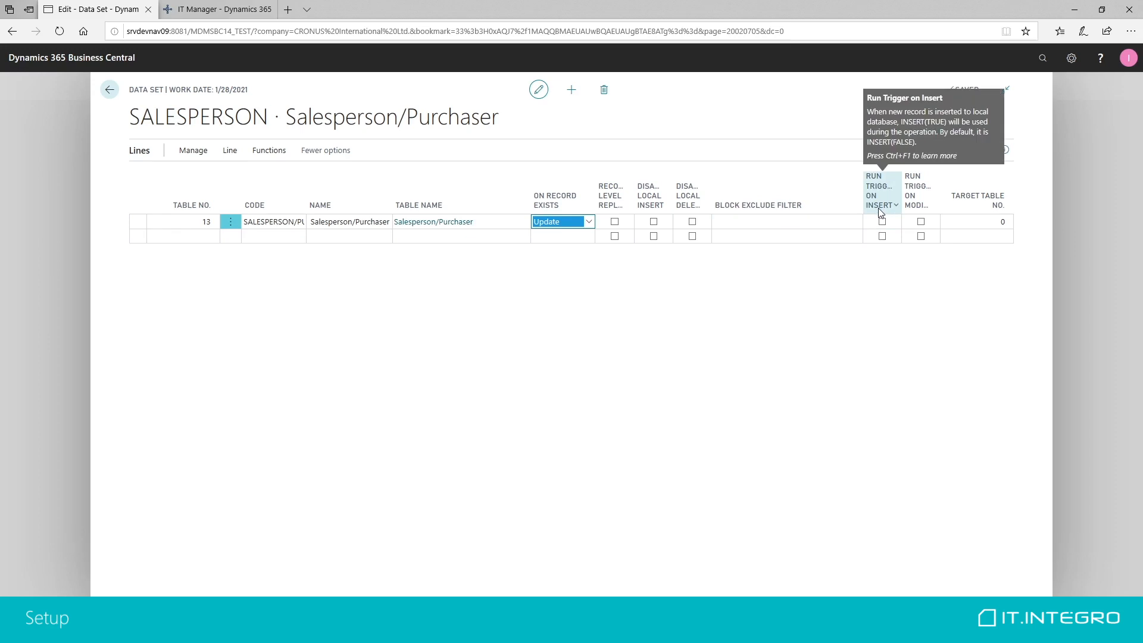
mouse_move(915, 214)
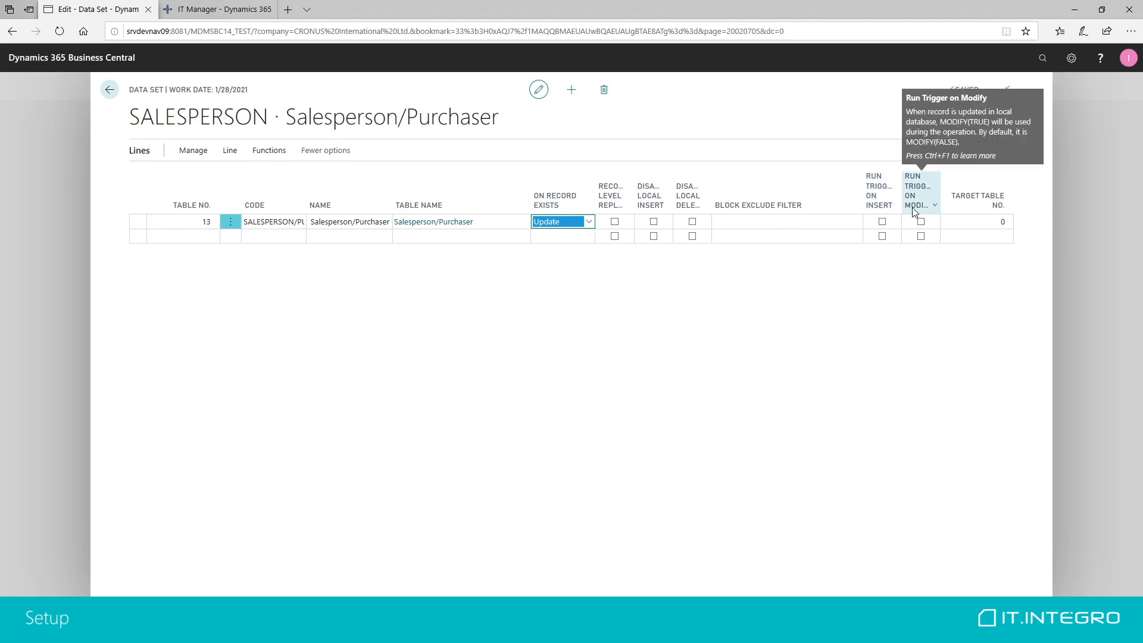
mouse_move(913, 213)
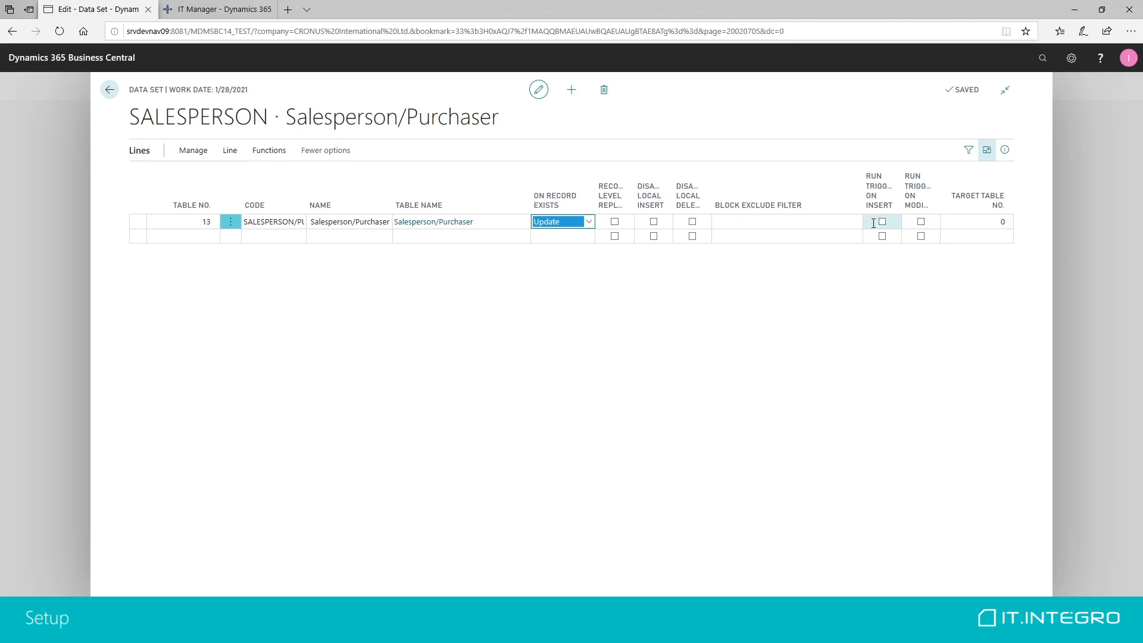
left_click(785, 222)
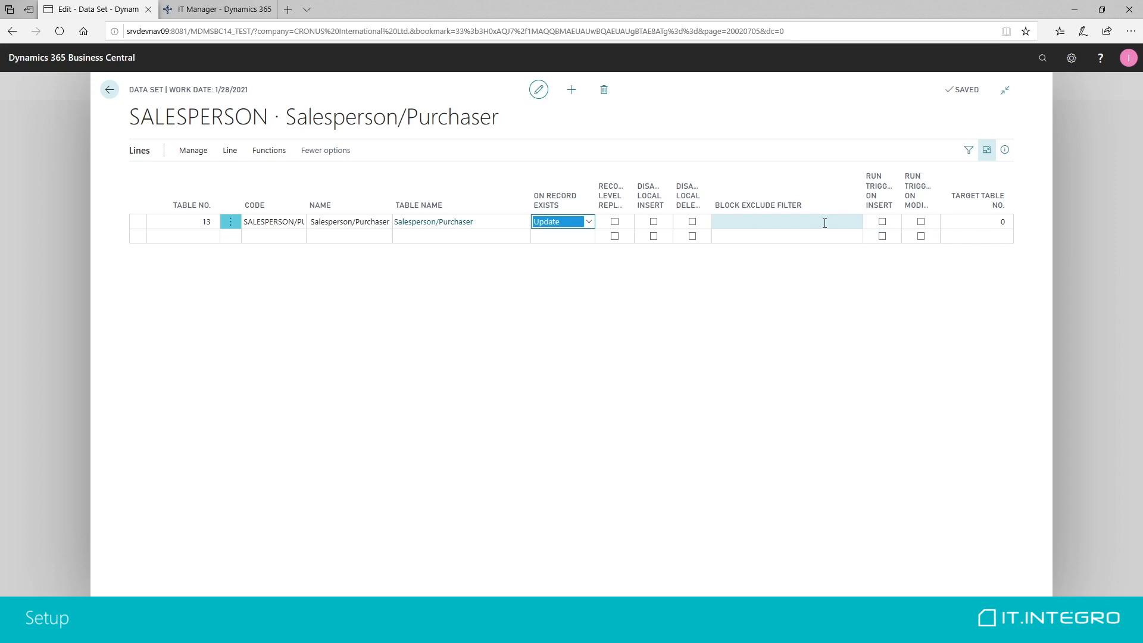
left_click(191, 221)
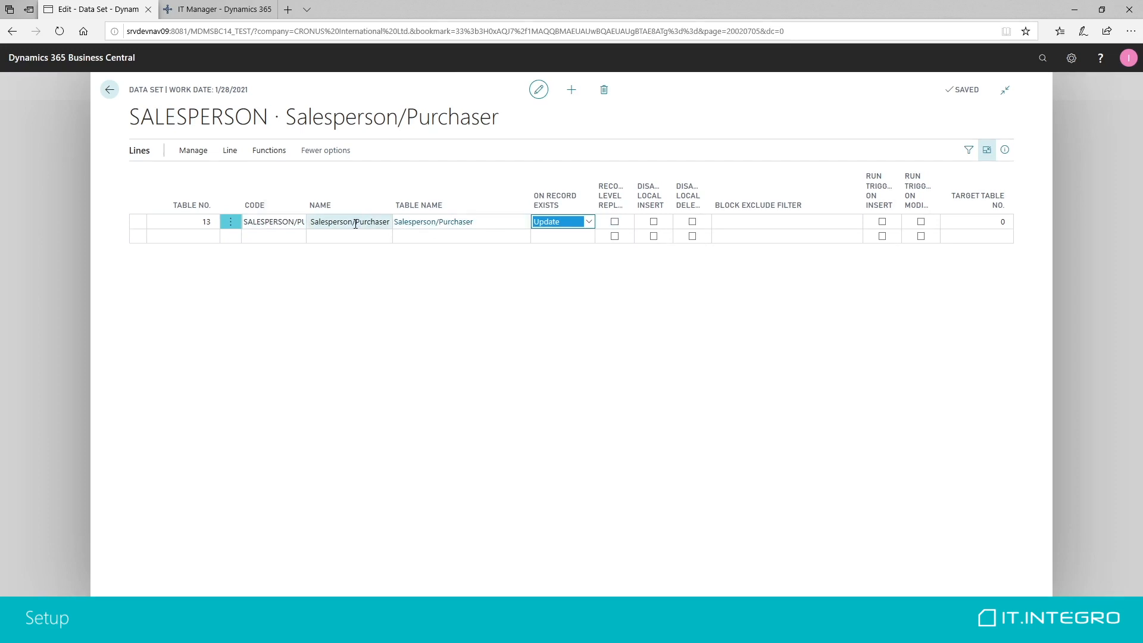
left_click(349, 221)
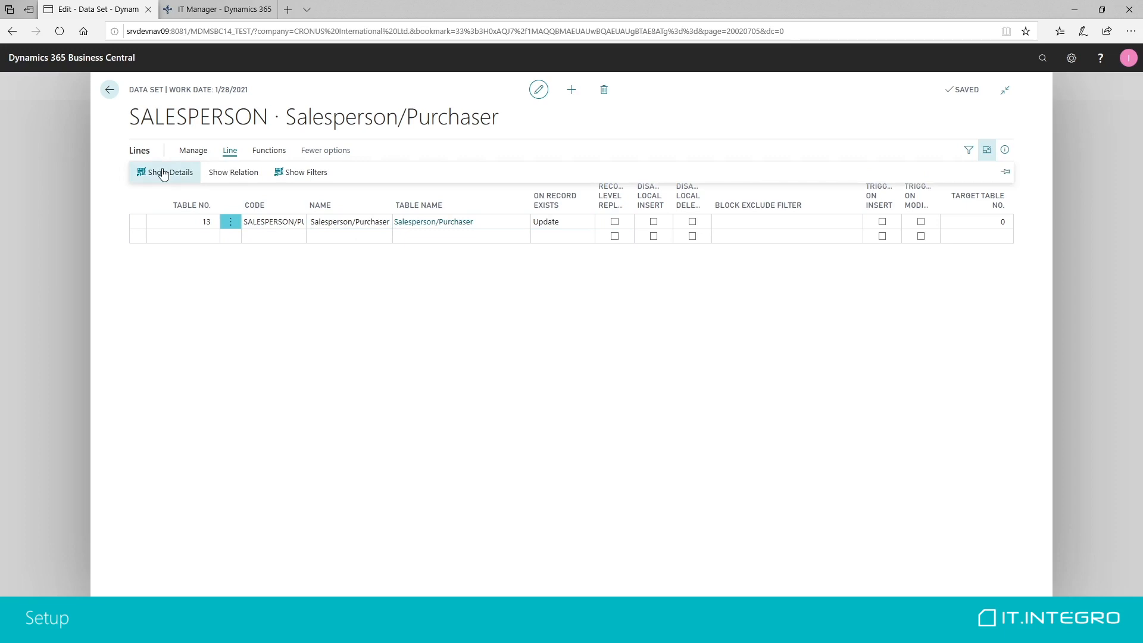
- Show the field details for the Salesperson/Purchaser data set line
left_click(170, 171)
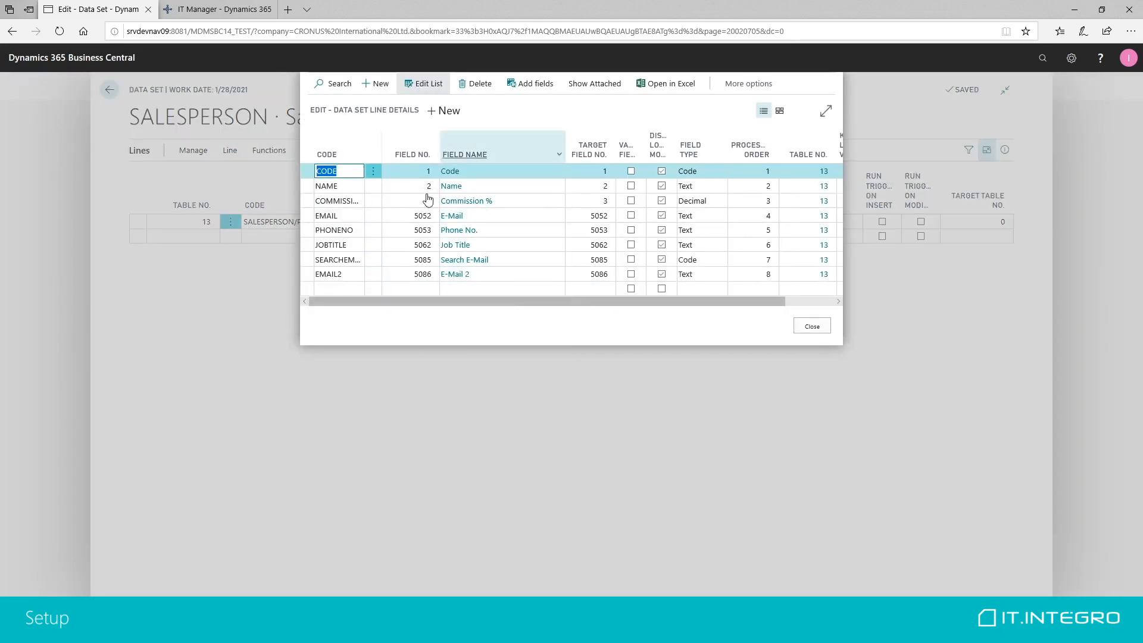
mouse_move(543, 253)
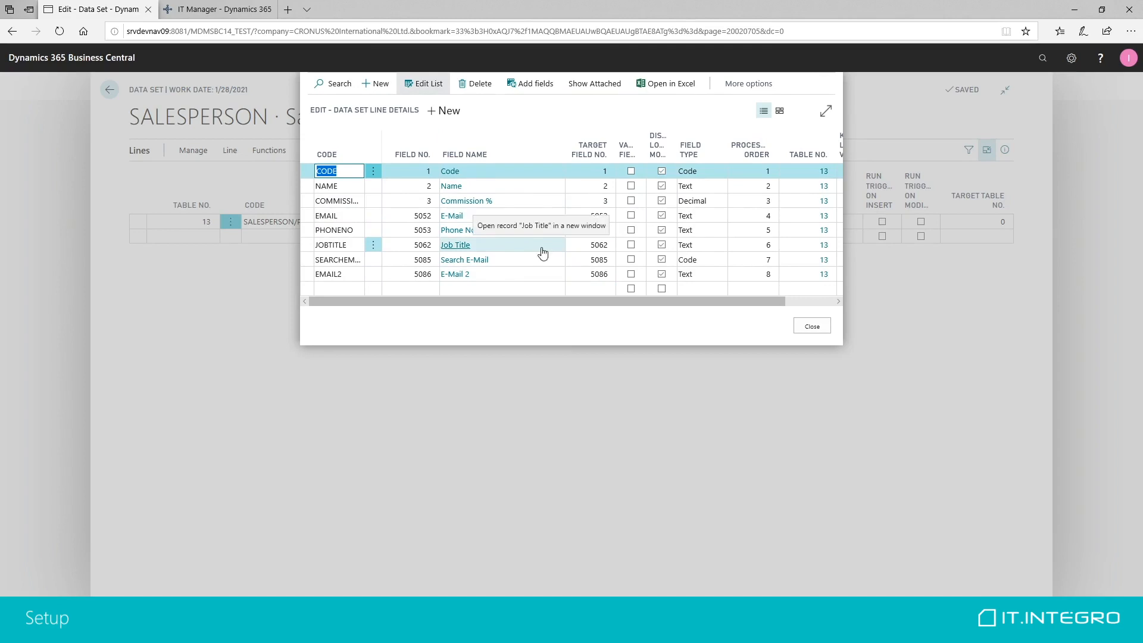
mouse_move(686, 259)
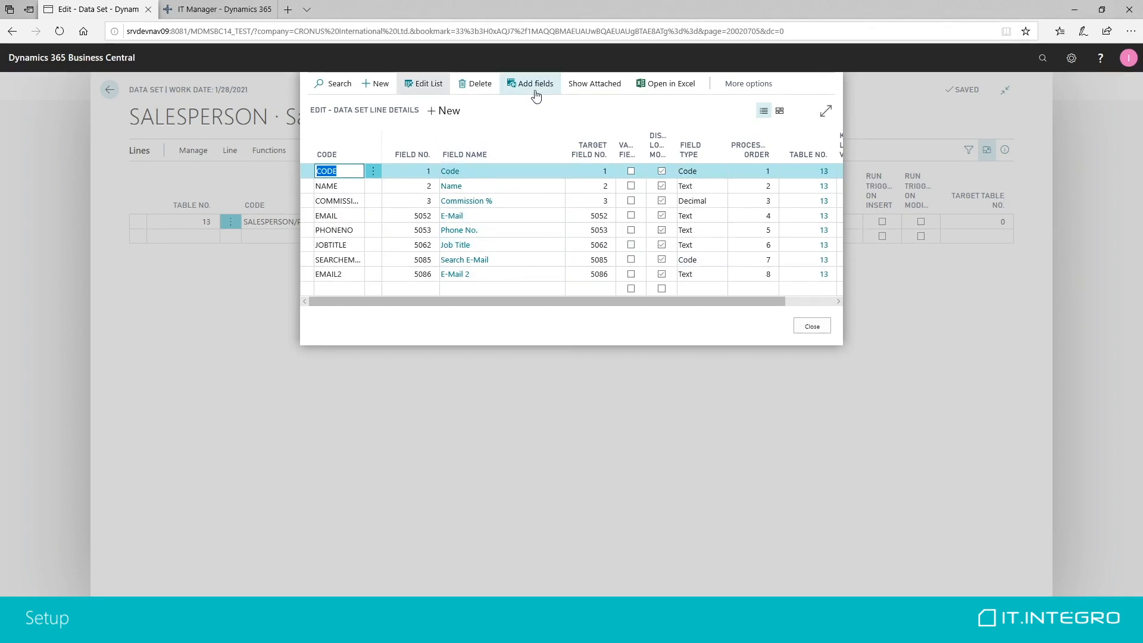
left_click(528, 83)
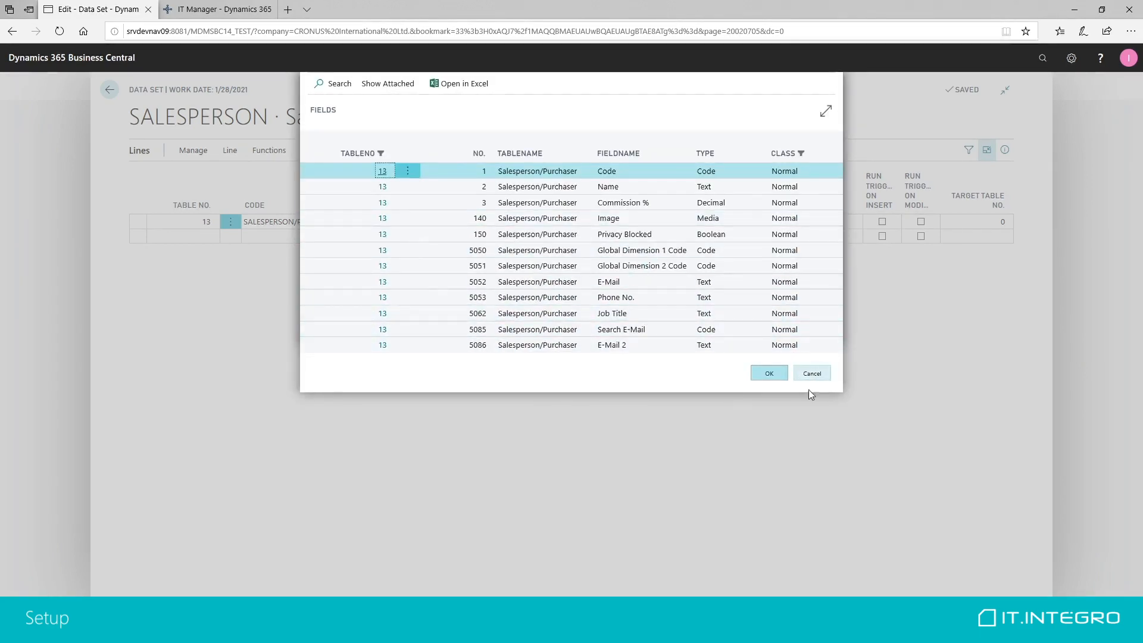
left_click(768, 372)
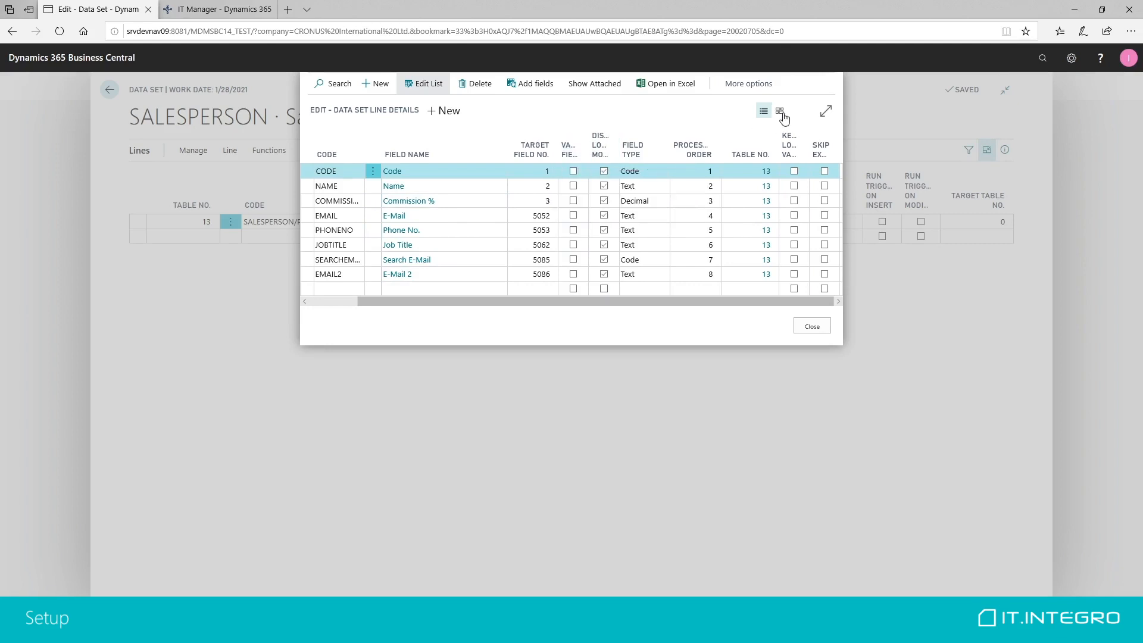
- Maximise the Data Set Line Details window to show every field column
left_click(827, 111)
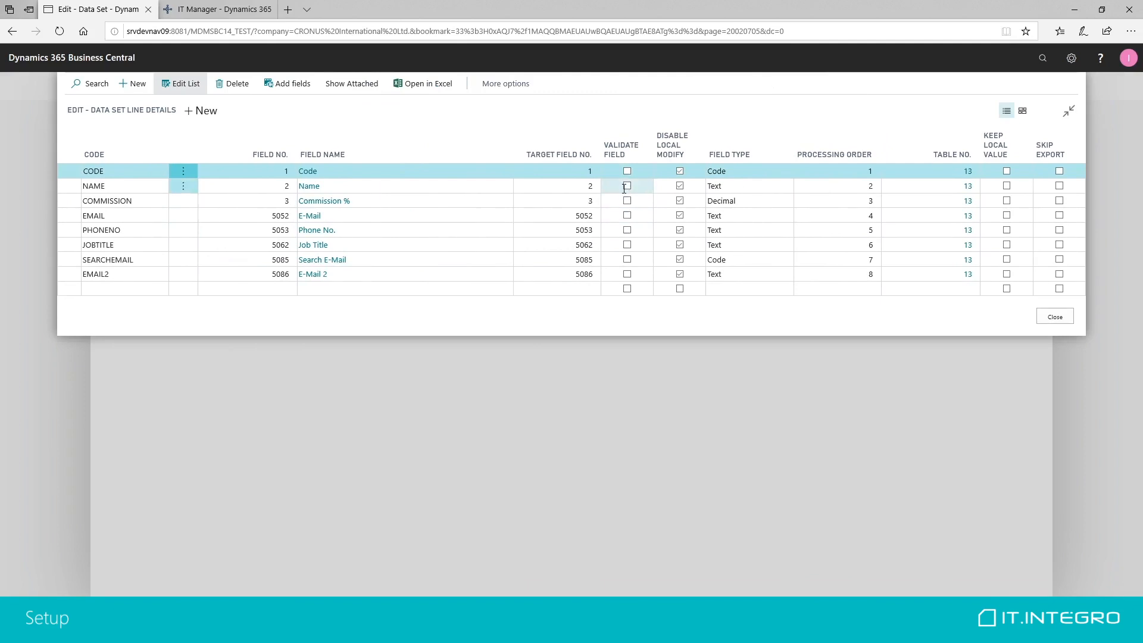
left_click(625, 216)
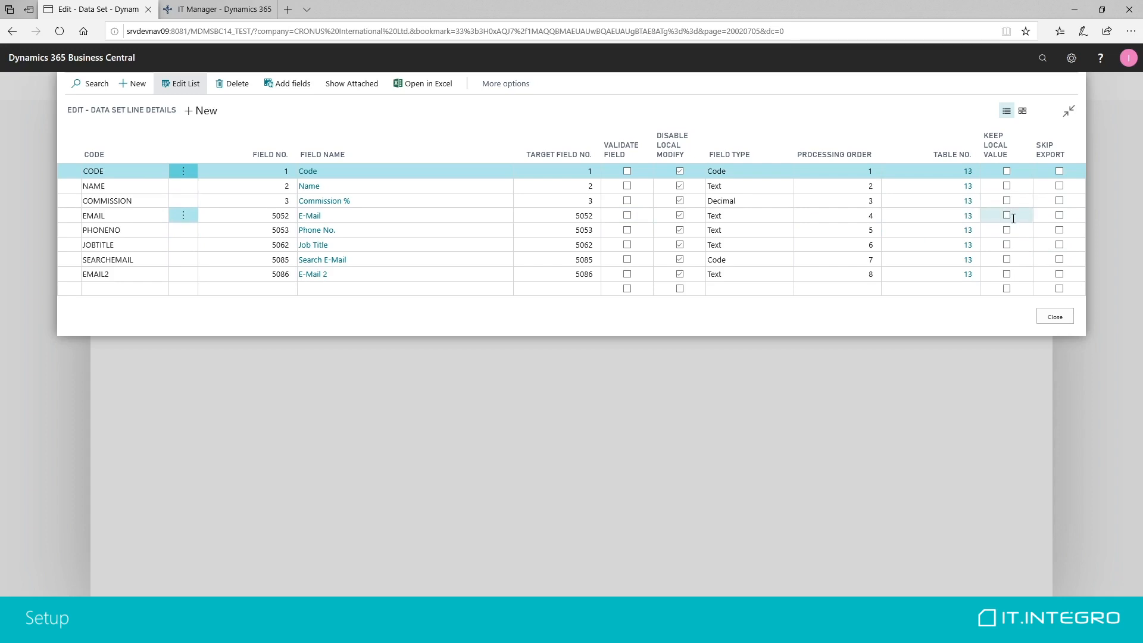
mouse_move(1011, 221)
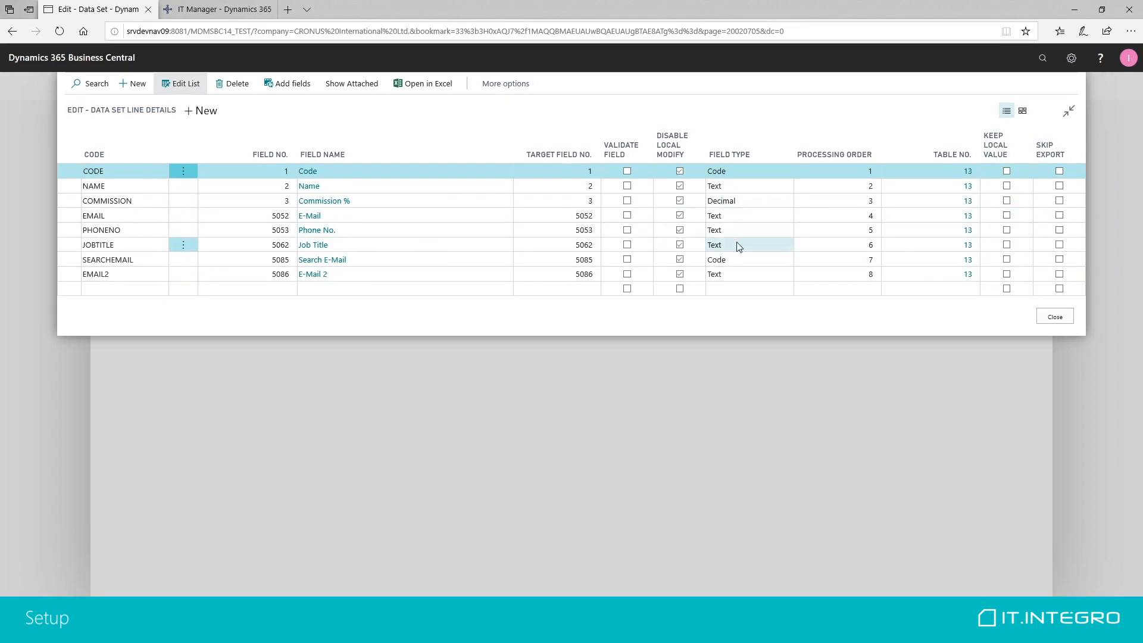
mouse_move(739, 247)
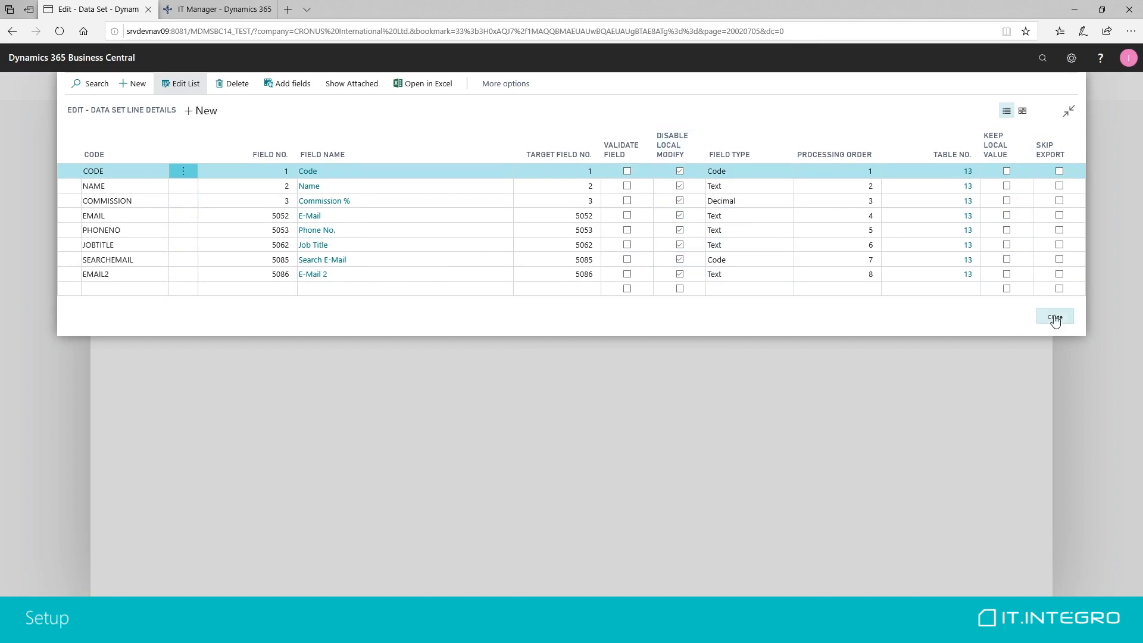
- Close the field details and go back to the Data Sets list with SALESPERSON released
left_click(1054, 317)
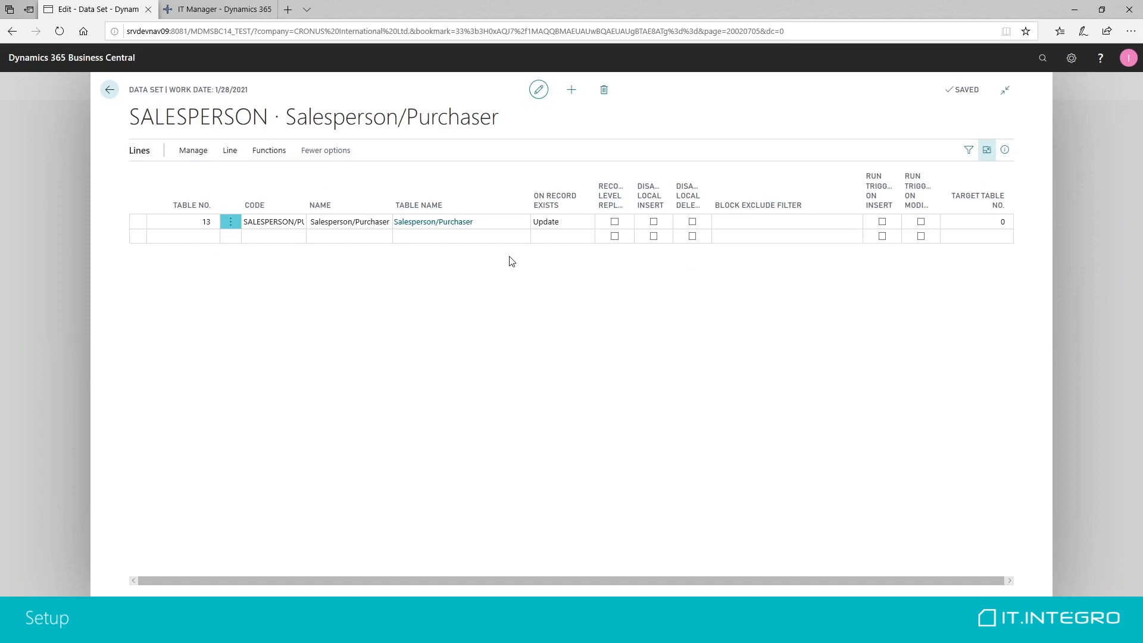
mouse_move(433, 221)
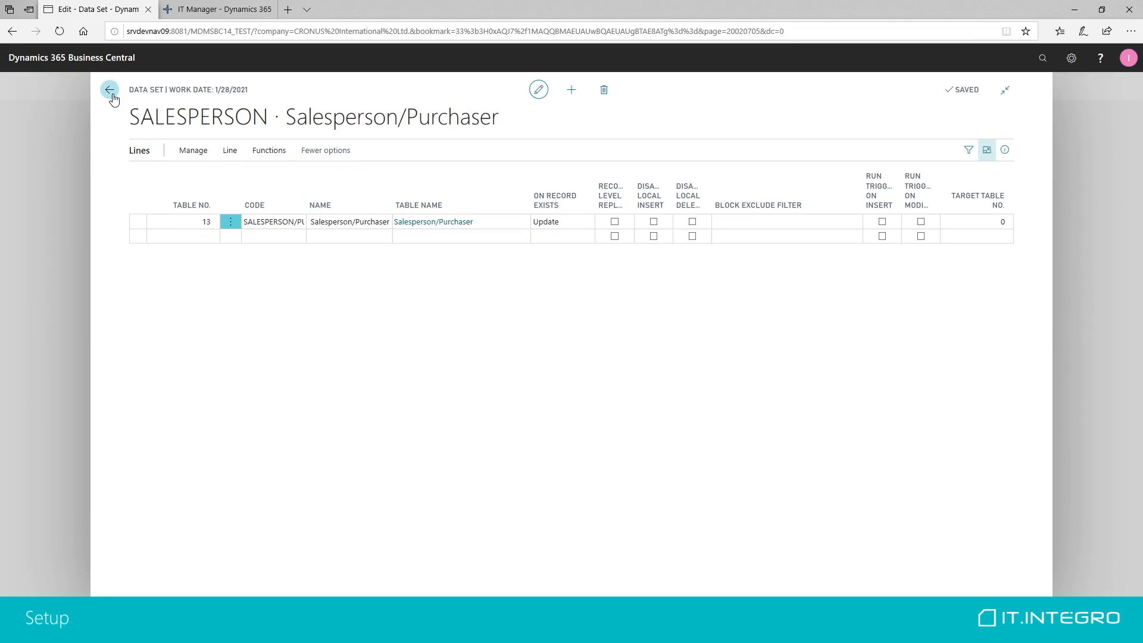
left_click(110, 89)
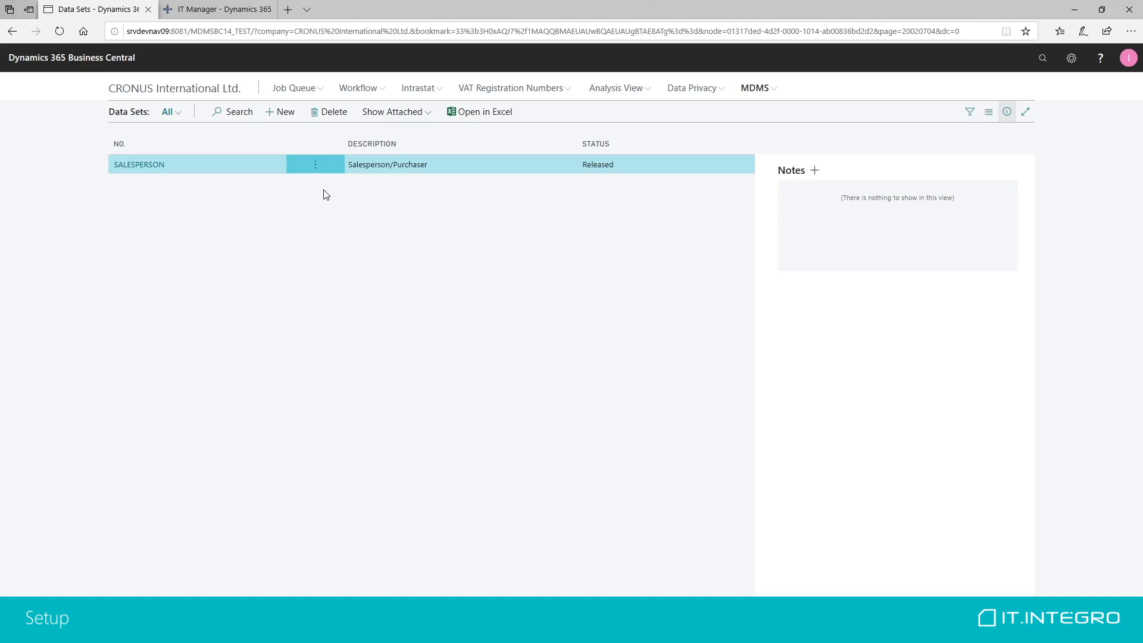
mouse_move(285, 115)
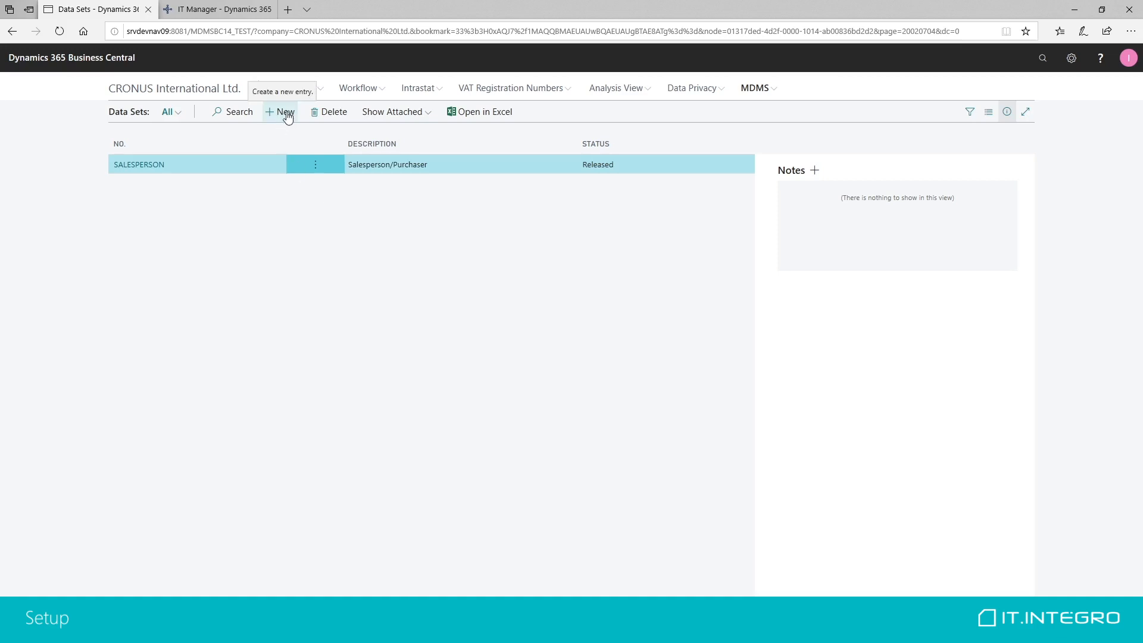
- Create data set DIMENSION, 'Dimension & Dimension Value', with table 348 Dimension as its first line
left_click(280, 111)
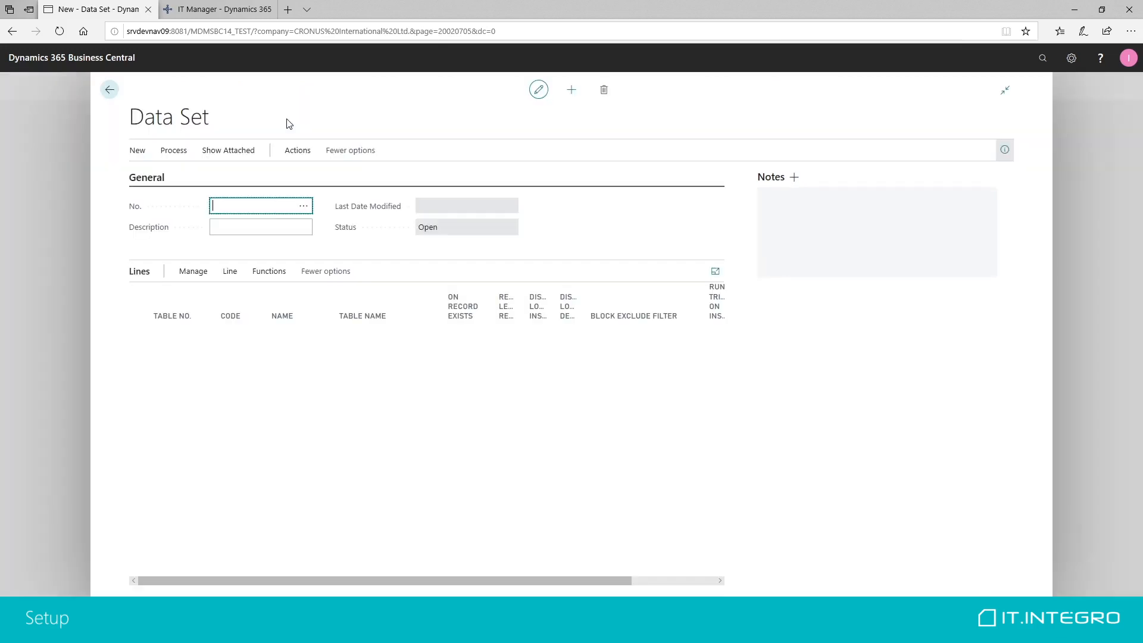
type("DIMENS")
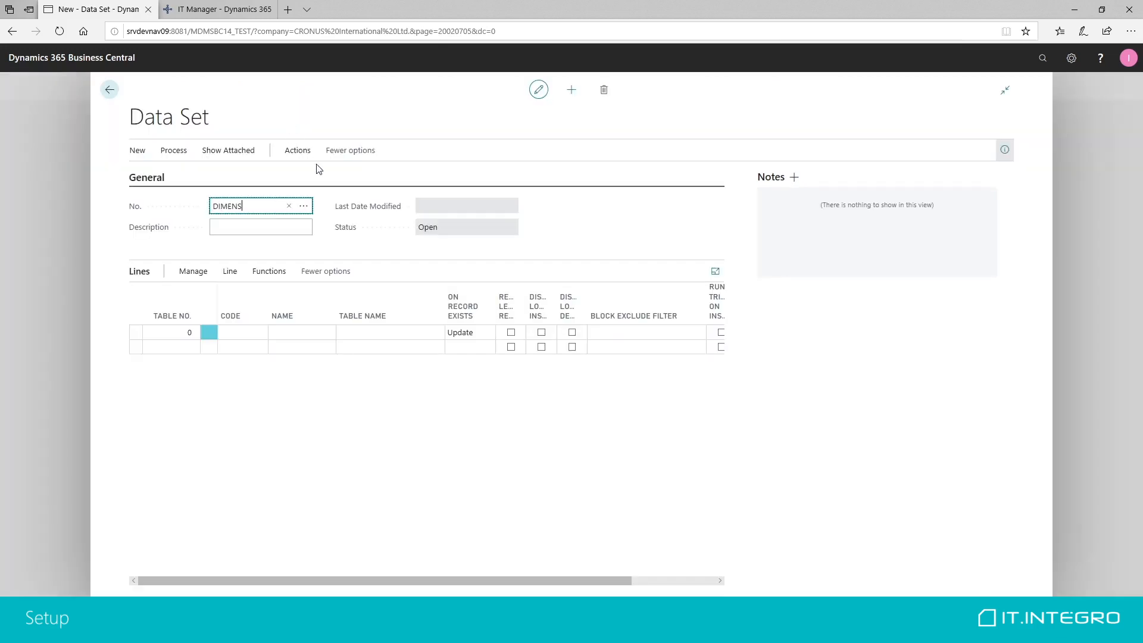
type("Dimension Value")
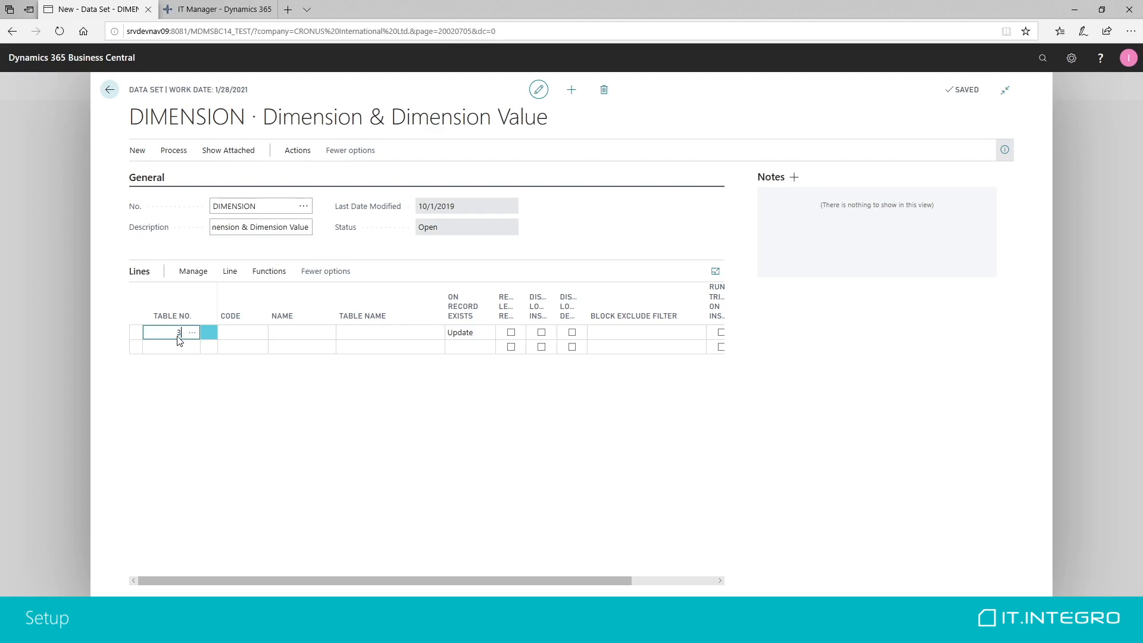
type("348")
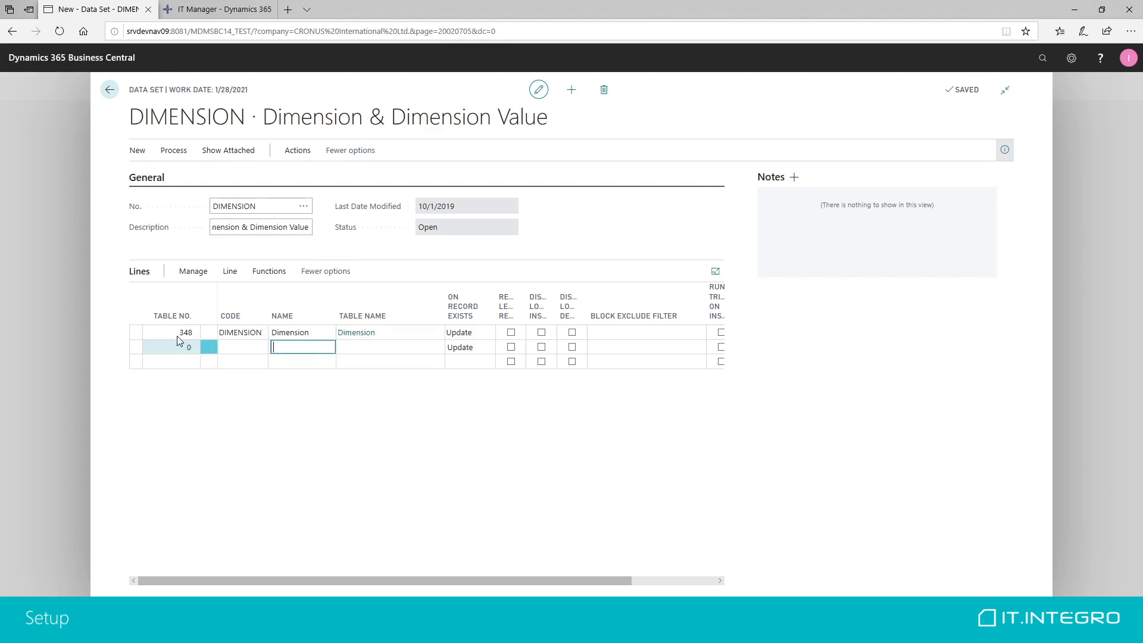
- Add table 349 Dimension Value as a second line and indent it under Dimension
left_click(172, 347)
type("349")
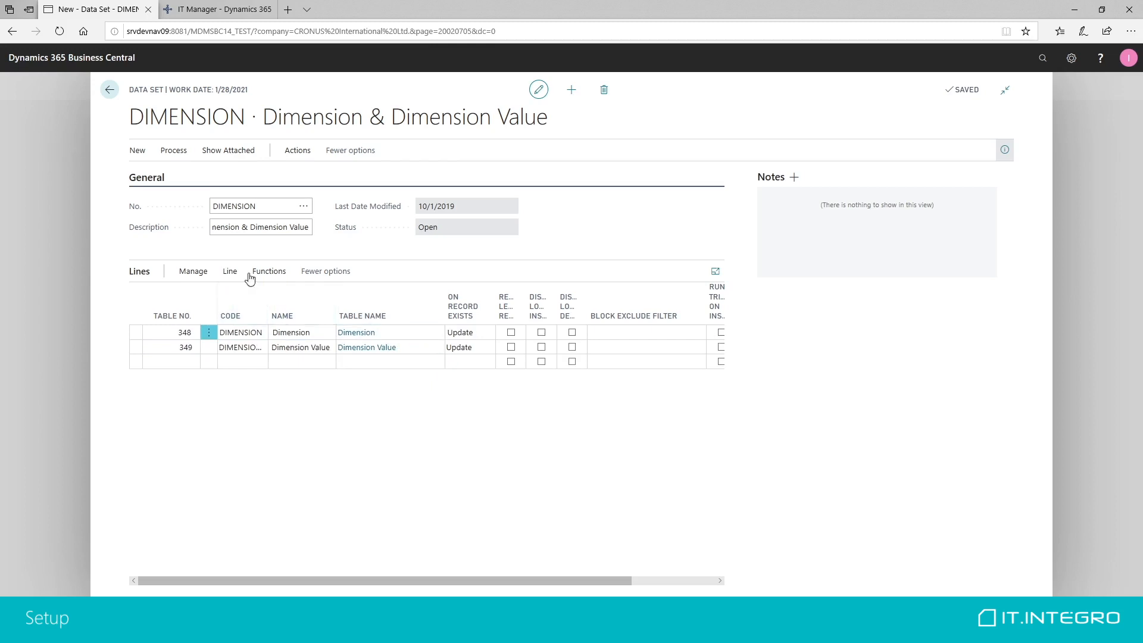
left_click(390, 359)
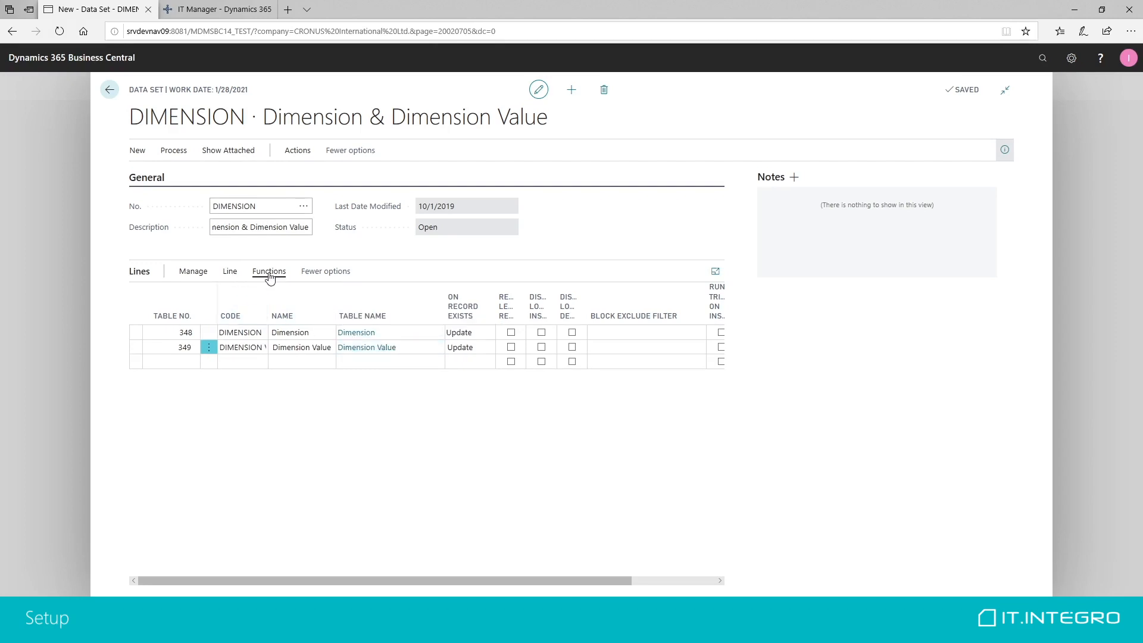
left_click(268, 272)
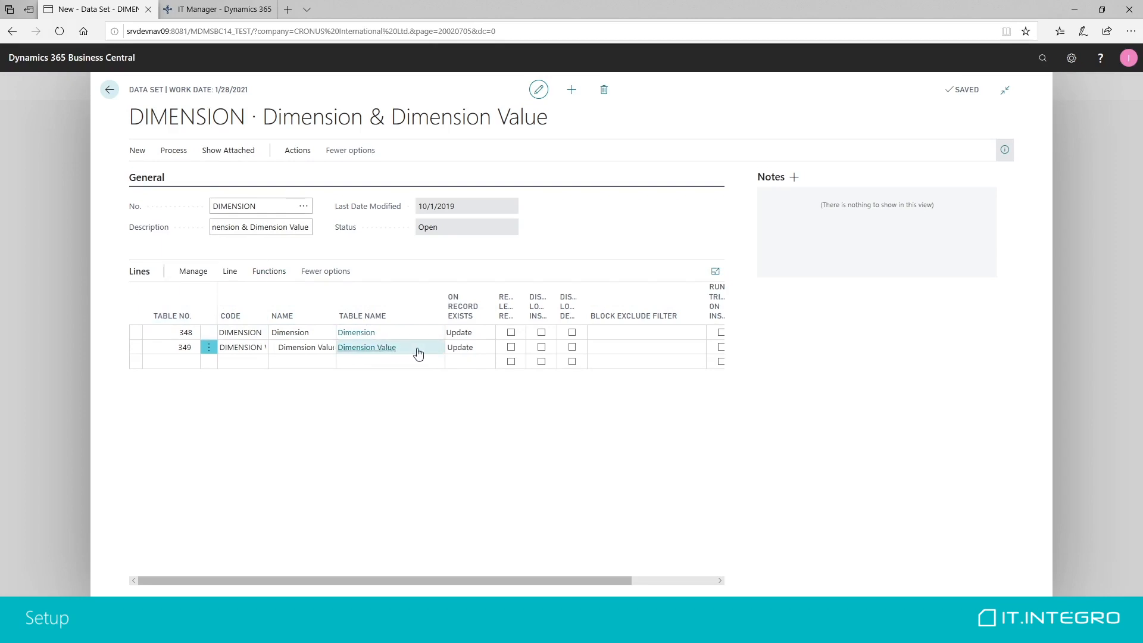
left_click(228, 272)
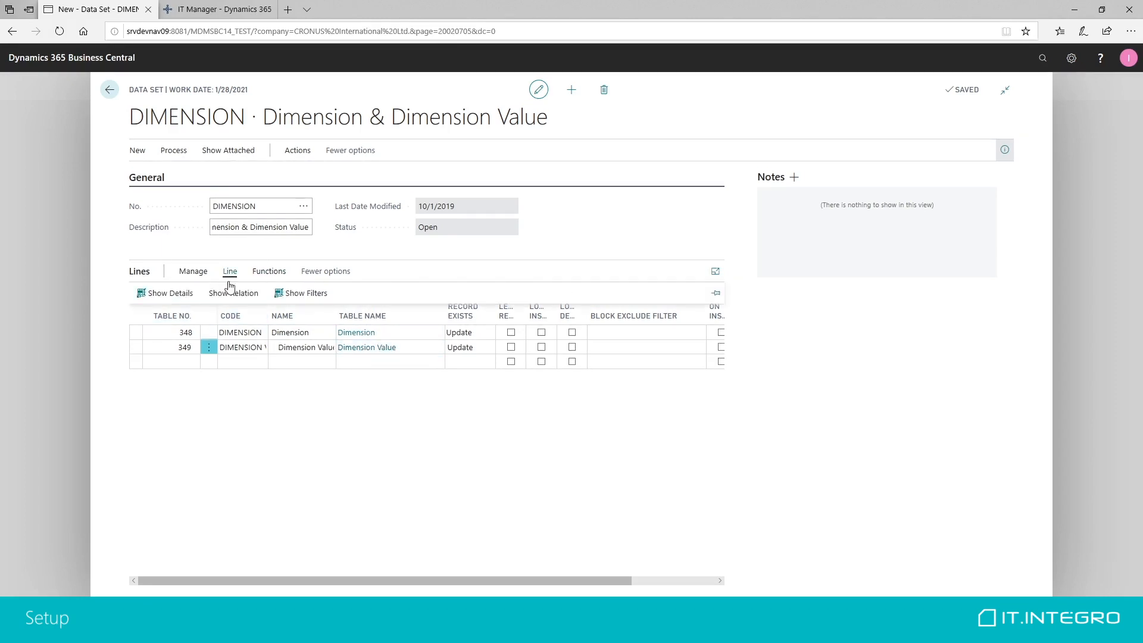
- Relate Dimension Value's Field No. 1 (Dimension Code) to parent Field No. 1 (Code) and close the relations
left_click(233, 293)
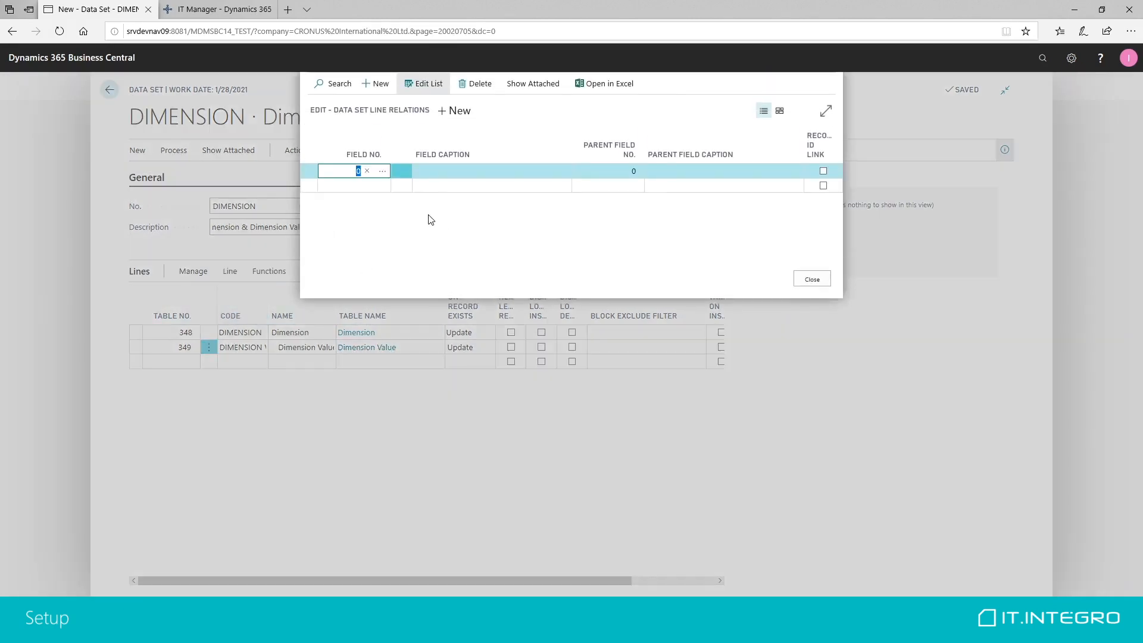
left_click(382, 170)
type("1")
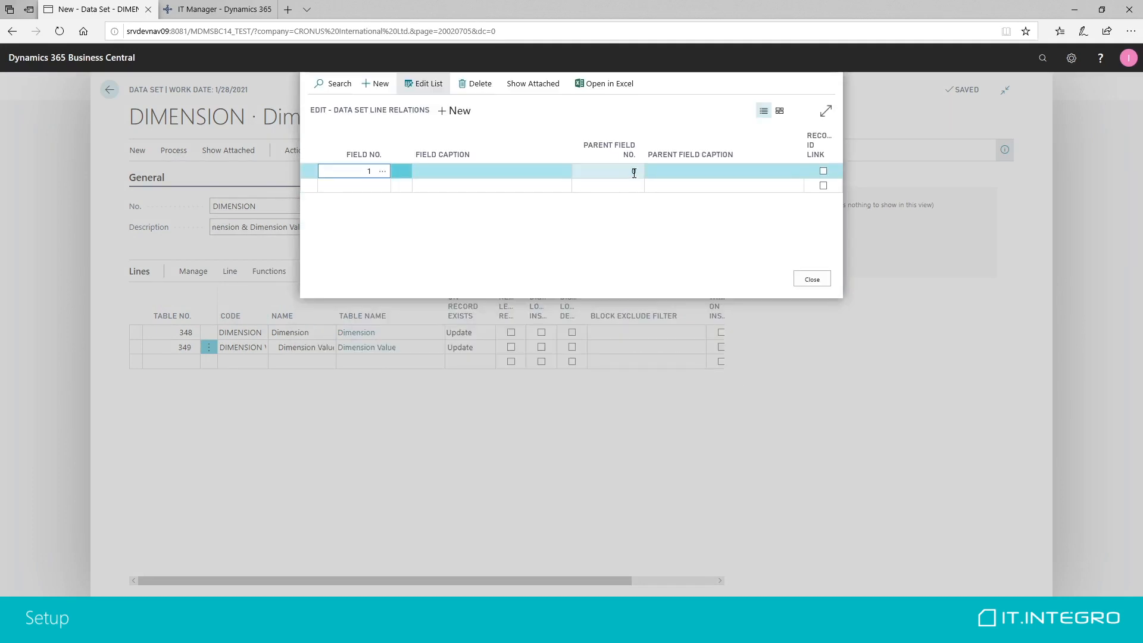
left_click(382, 170)
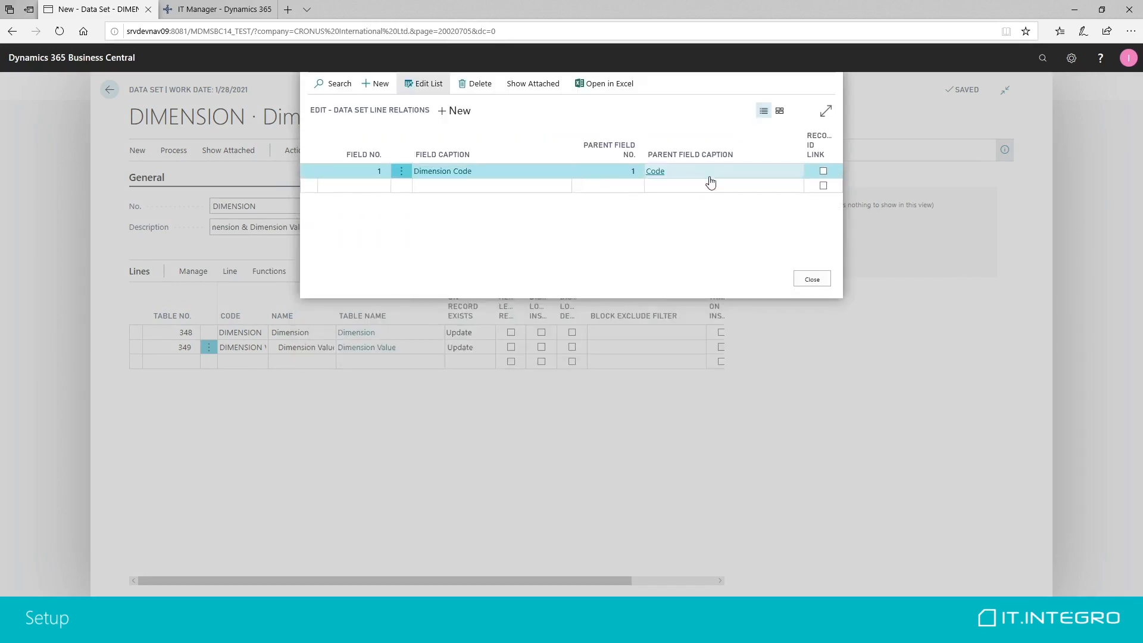
left_click(811, 278)
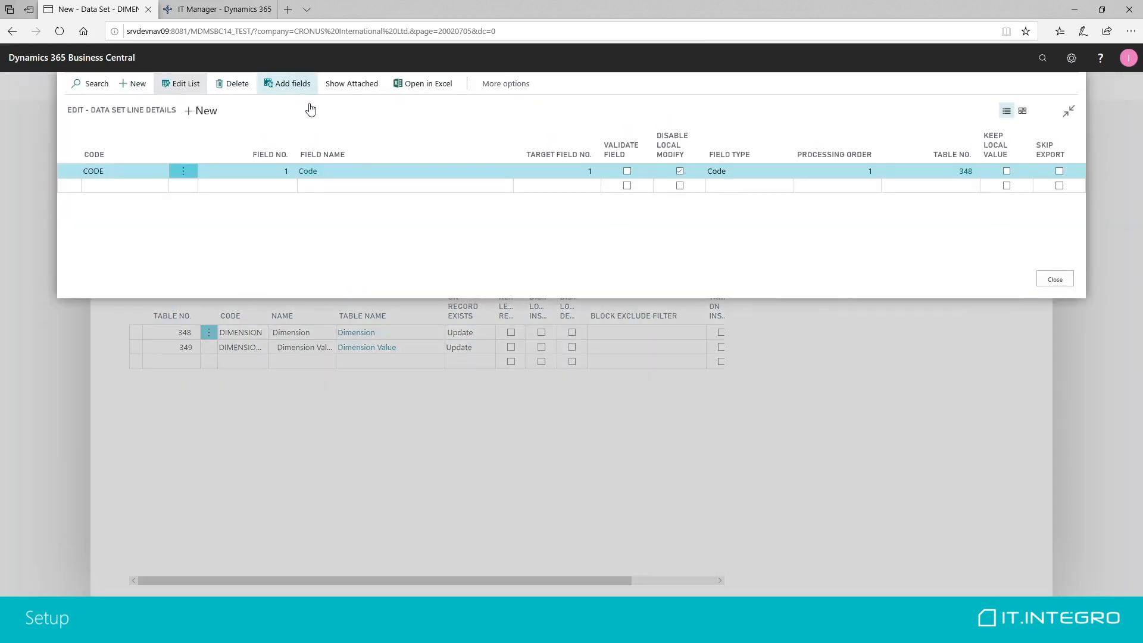
- Add Name, Code Caption, Filter Caption and Description as replicated fields on the Dimension line (348)
left_click(287, 83)
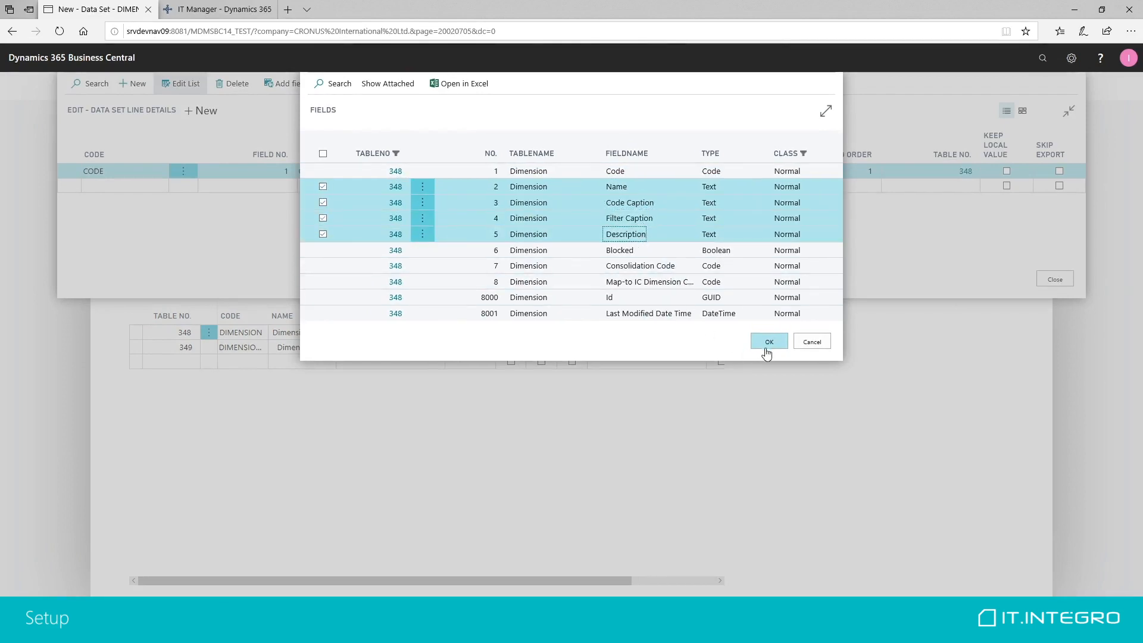
left_click(768, 341)
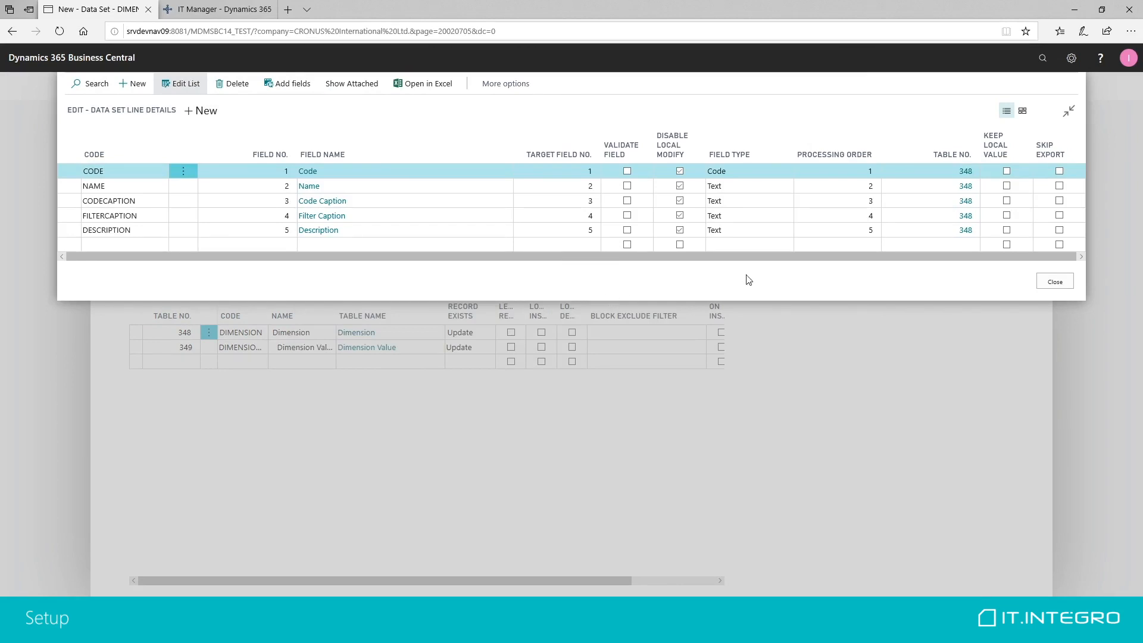
left_click(1054, 281)
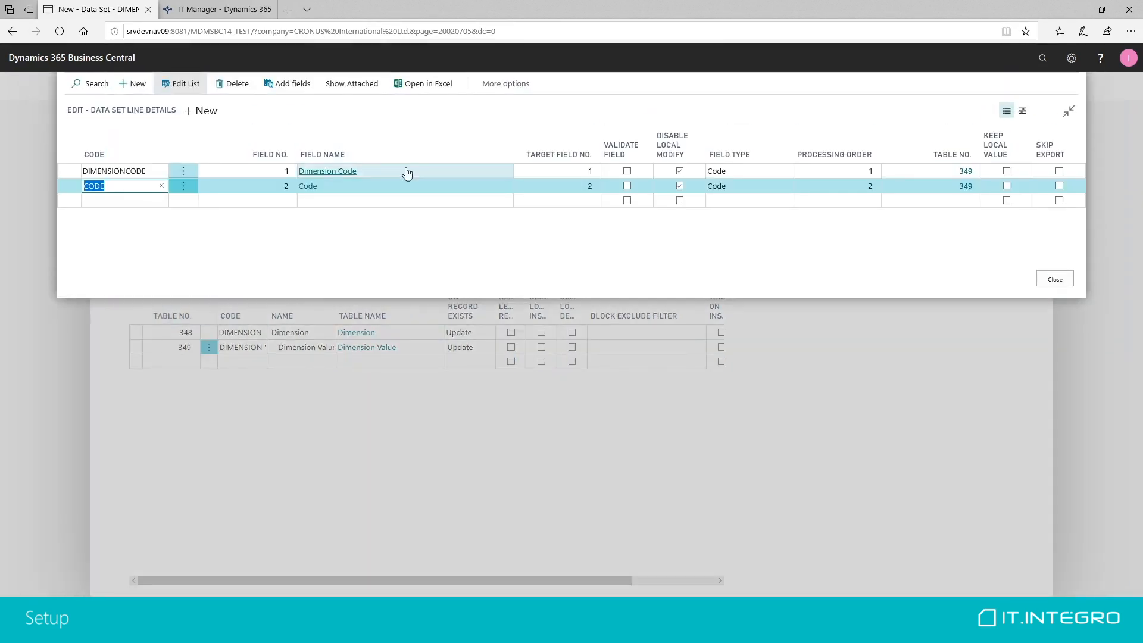
- Add Name, Dimension Value Type and Totaling as replicated fields on the Dimension Value line (349)
left_click(287, 83)
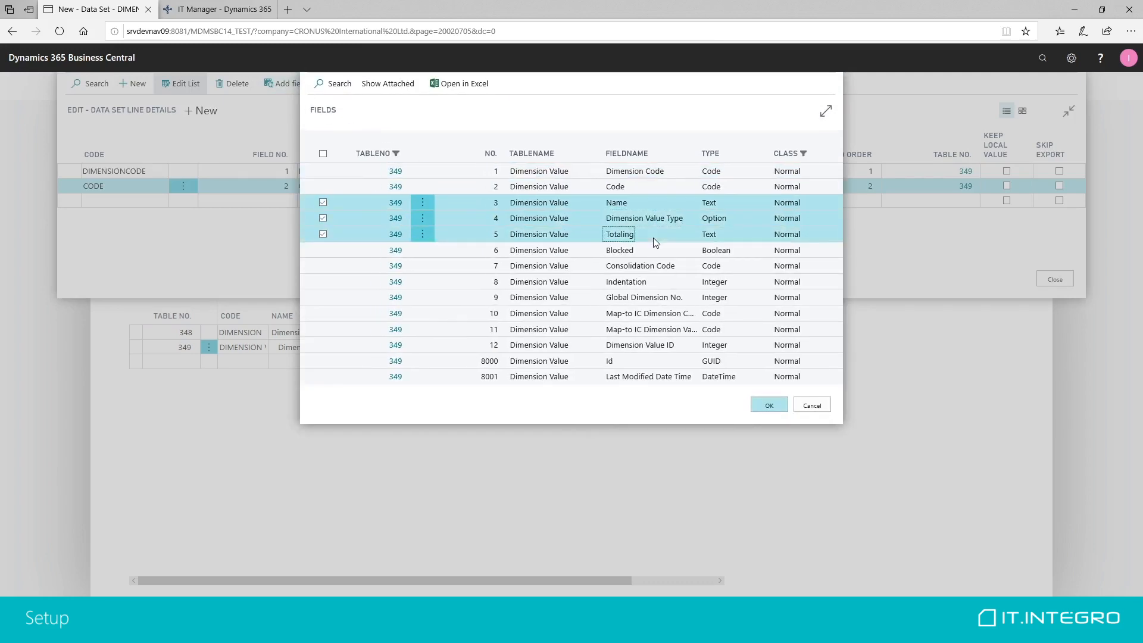
left_click(768, 405)
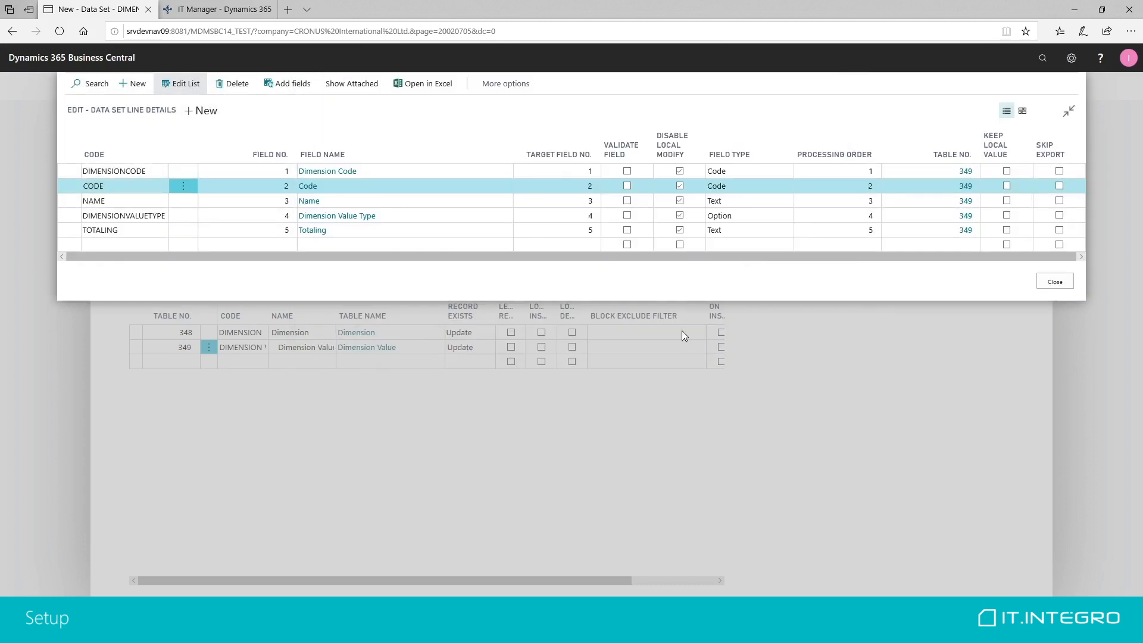
left_click(1053, 281)
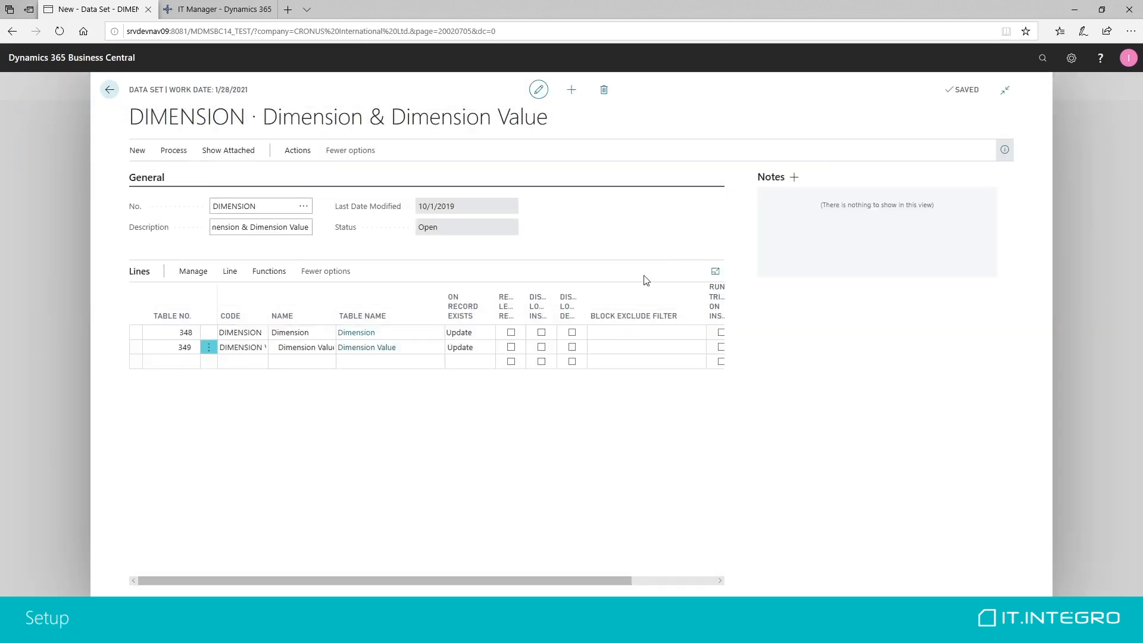
- Disable Local Insert and Local Delete on the Dimension lines, release DIMENSION, and go back to Replications
left_click(541, 332)
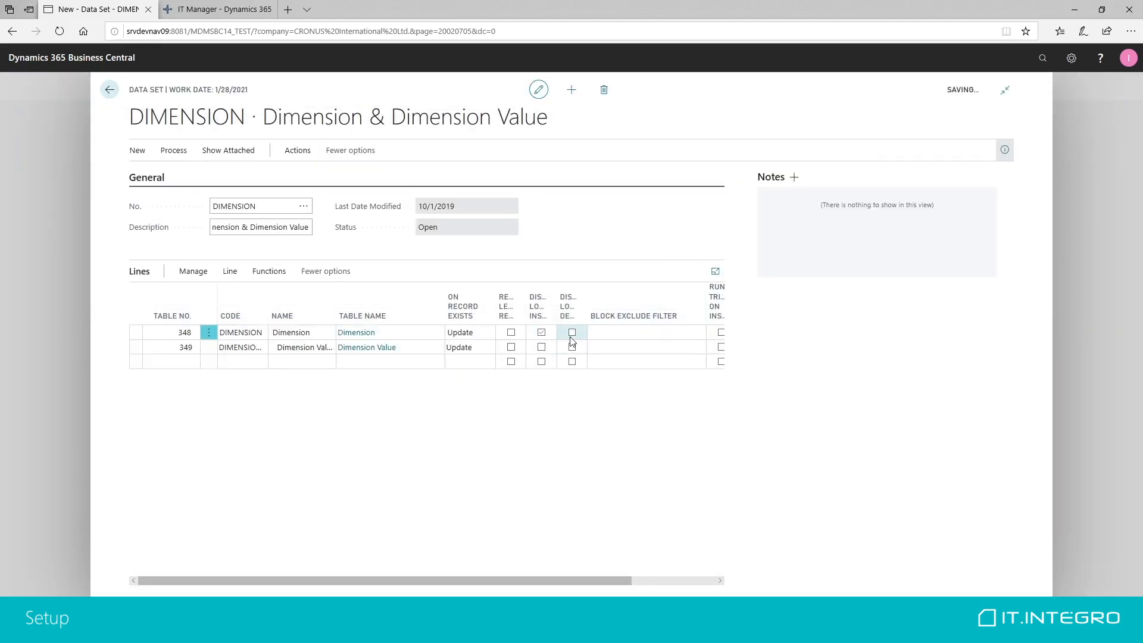
left_click(541, 347)
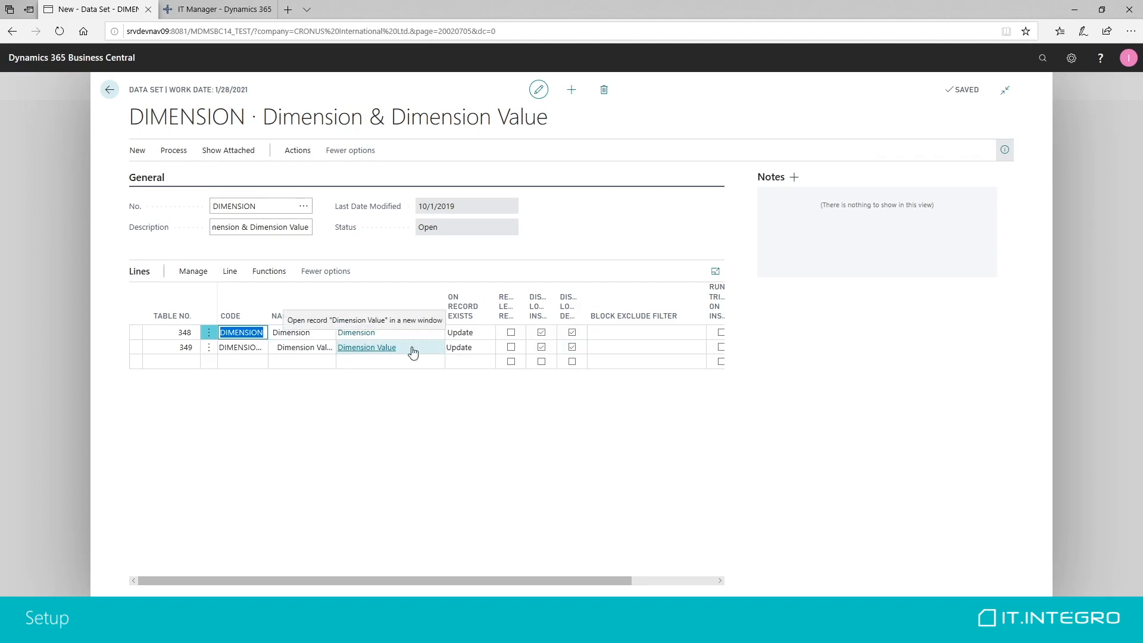
left_click(174, 150)
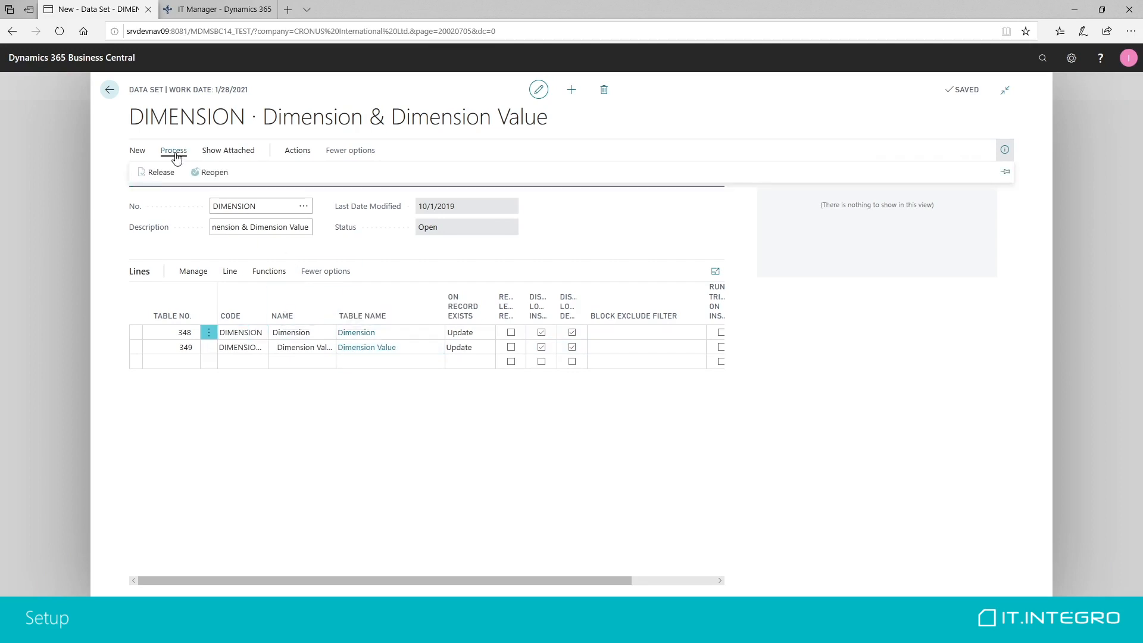
left_click(159, 171)
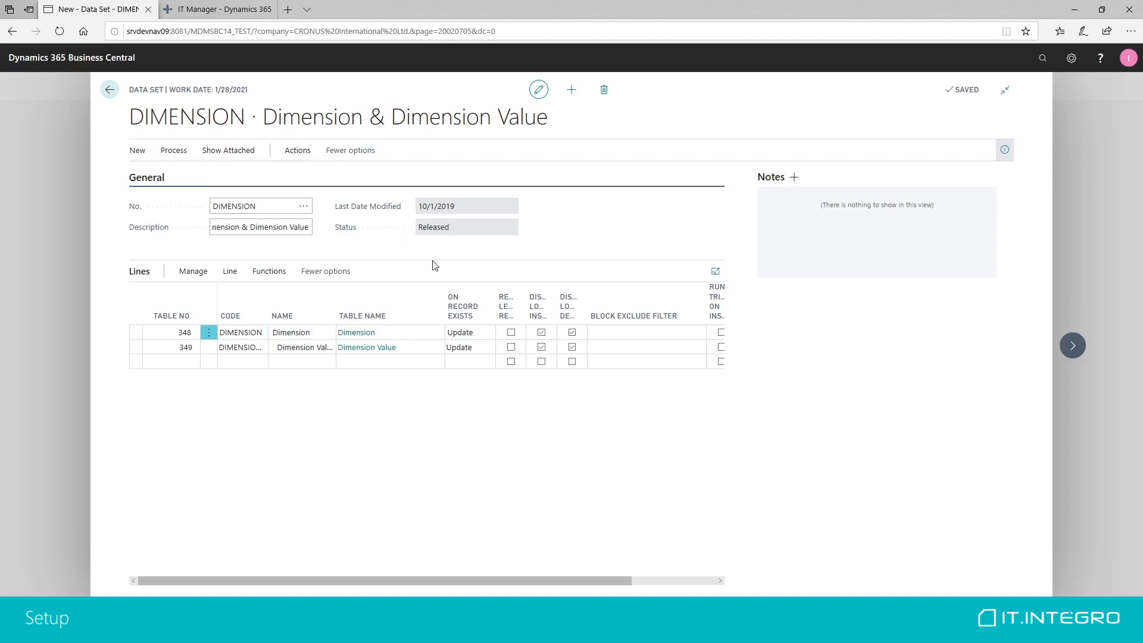
mouse_move(110, 89)
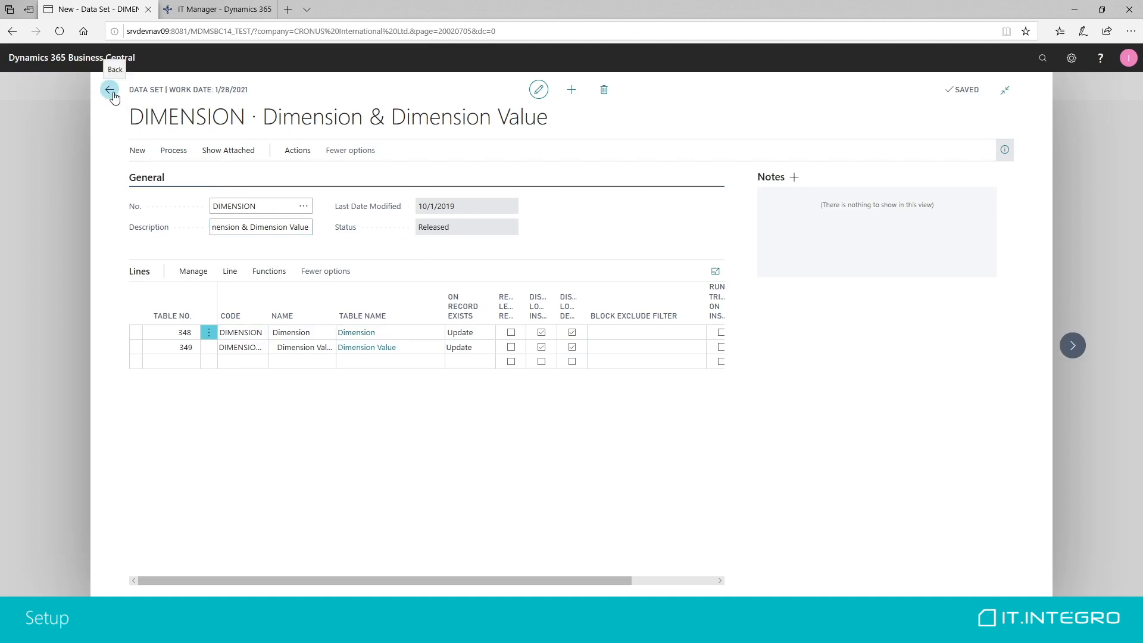
mouse_move(463, 306)
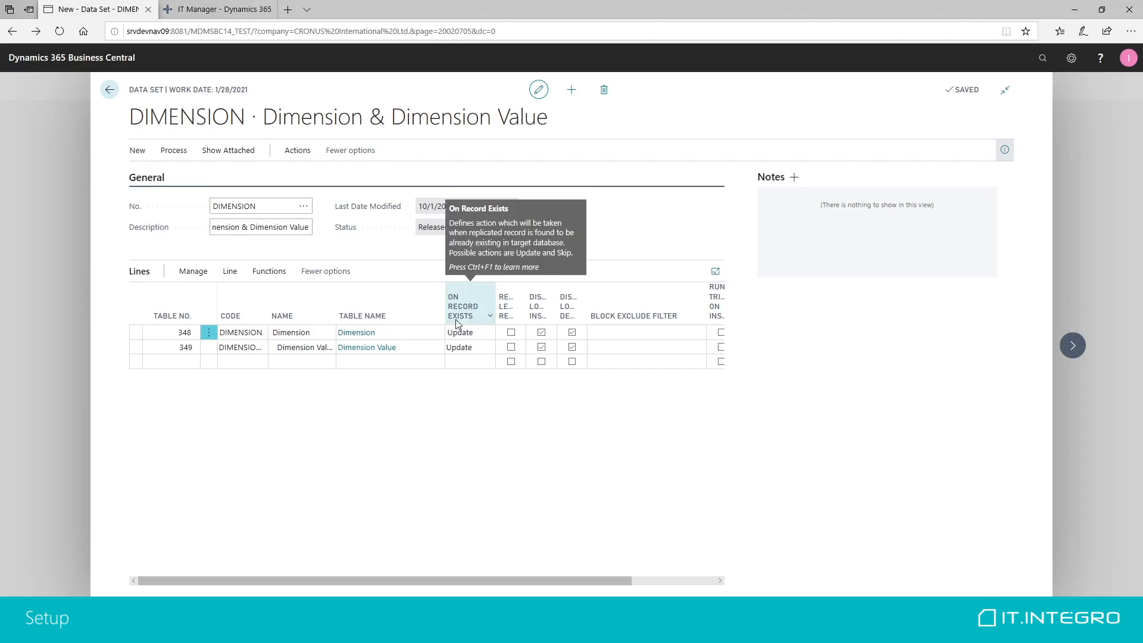
left_click(108, 90)
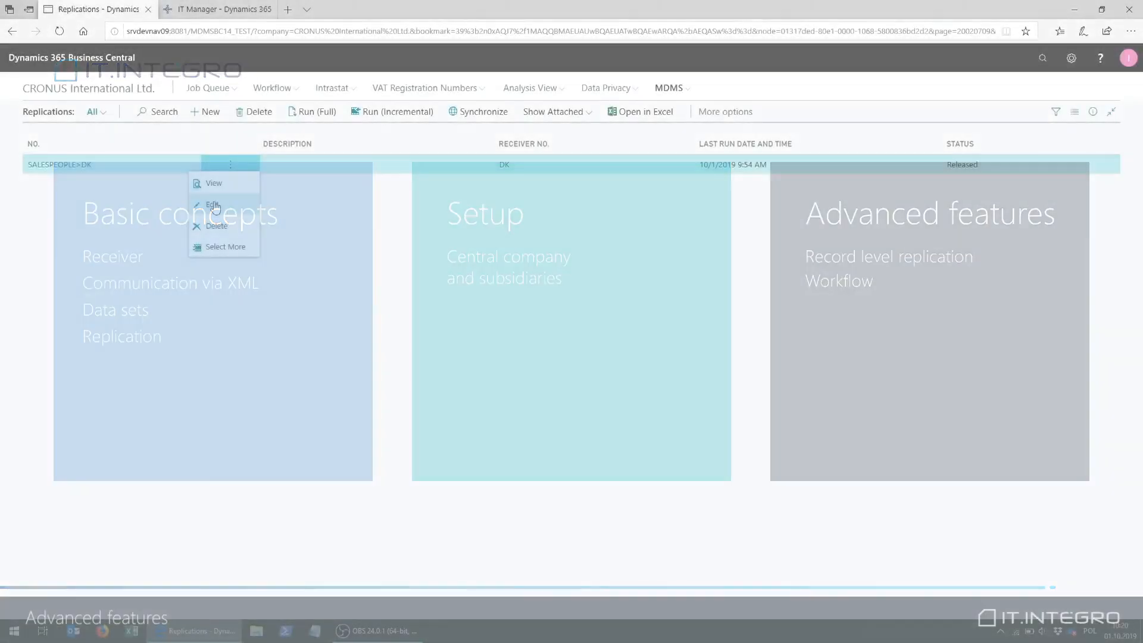
- Review the SALESPEOPLE>DK replication card for receiver DK and return to the Replications list
left_click(212, 205)
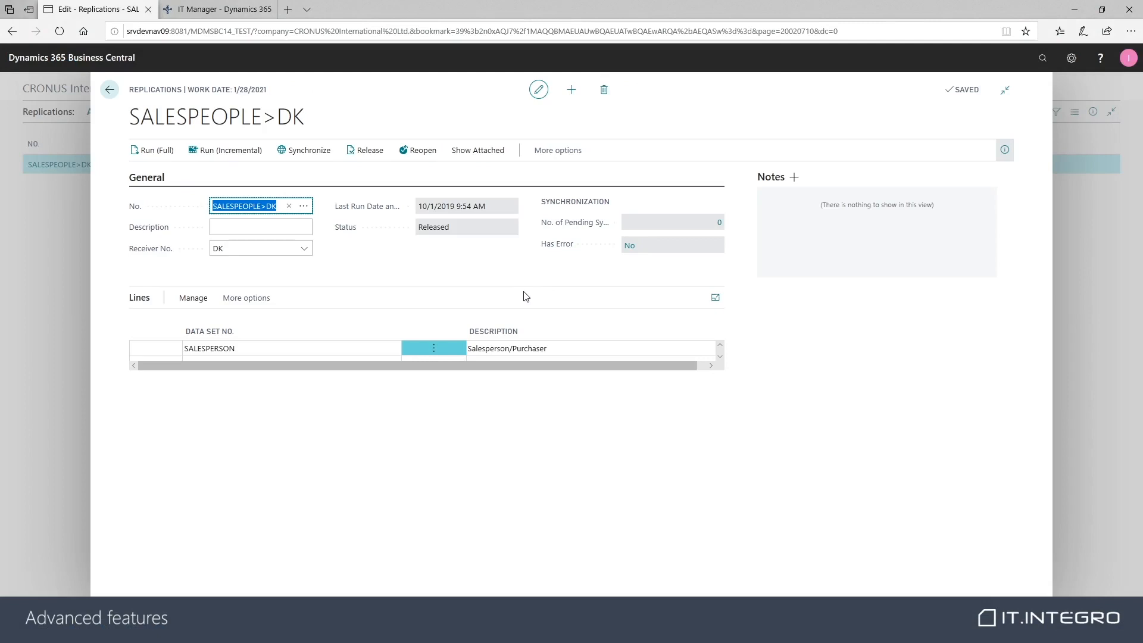
left_click(275, 348)
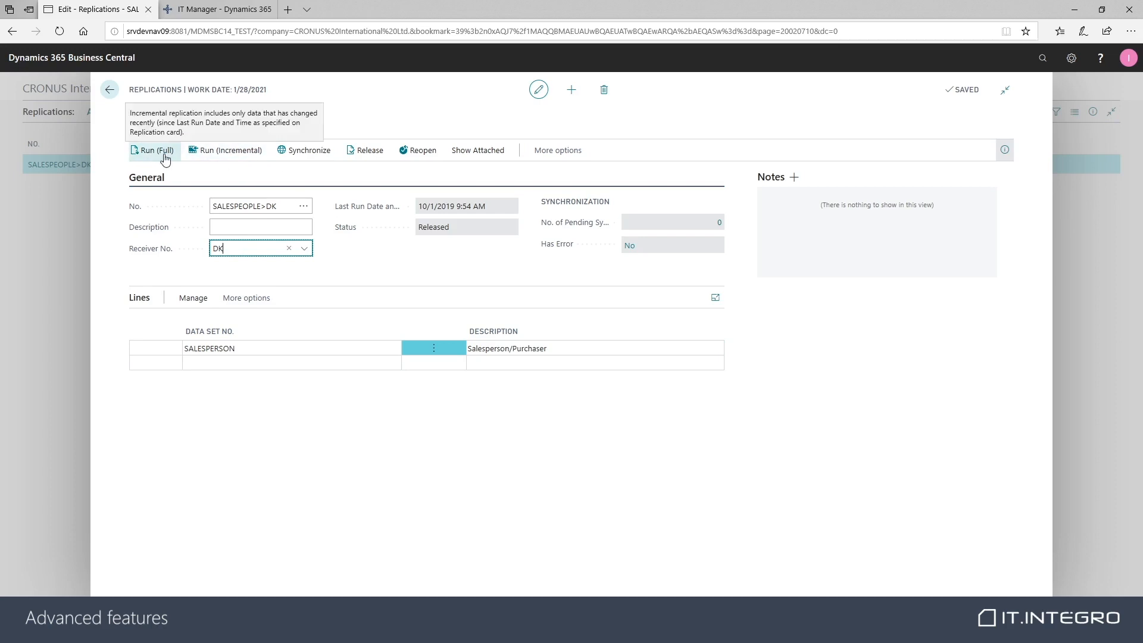
mouse_move(153, 150)
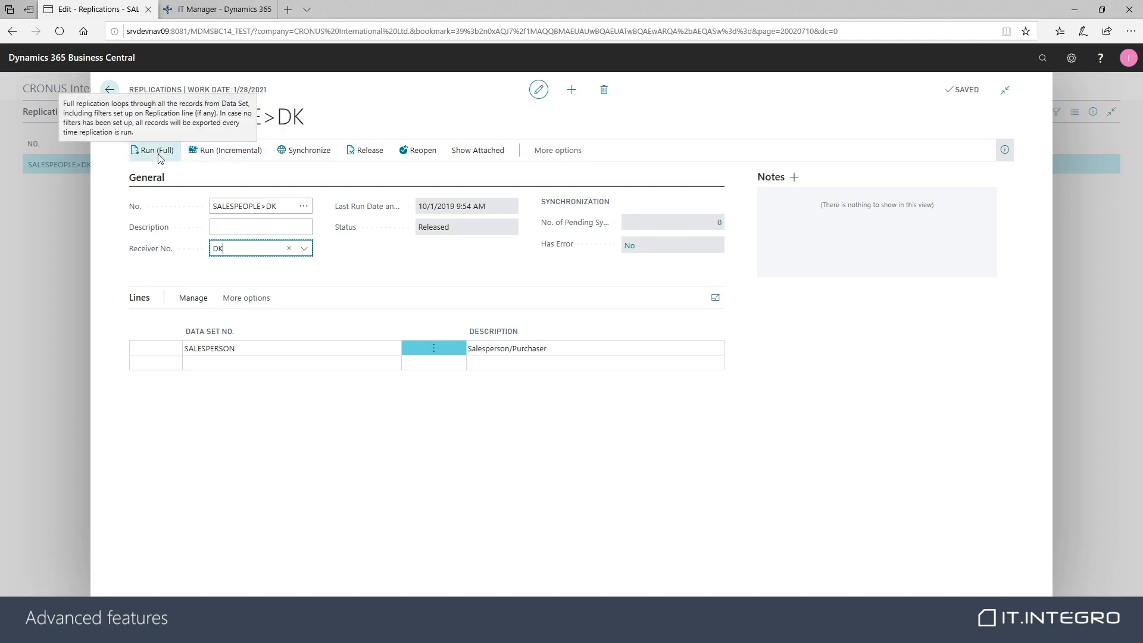
mouse_move(159, 155)
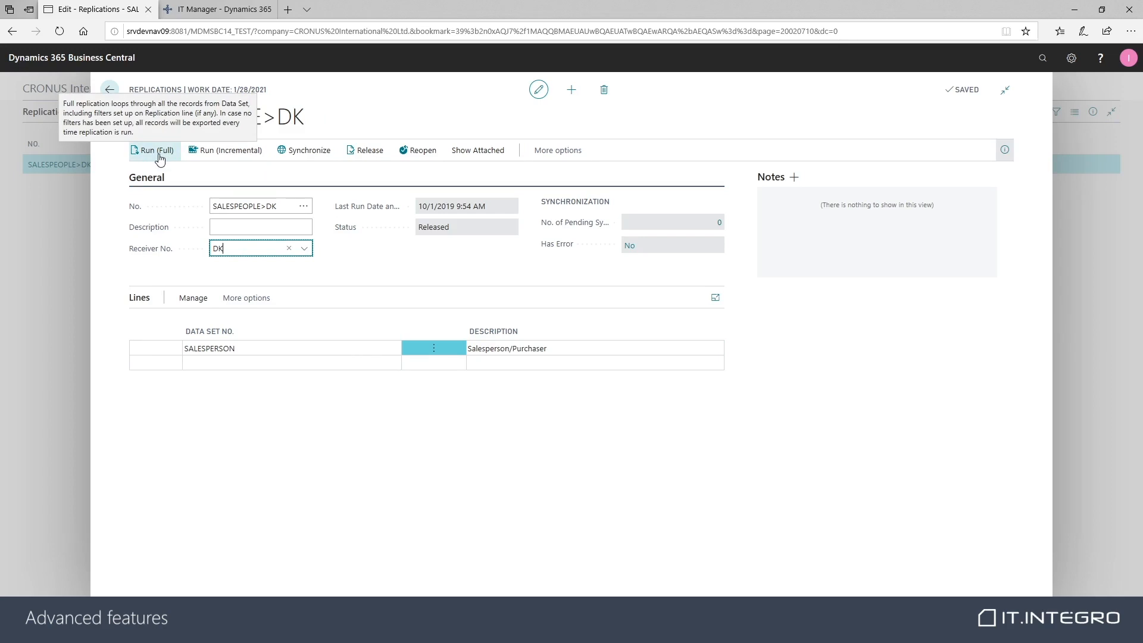
mouse_move(174, 180)
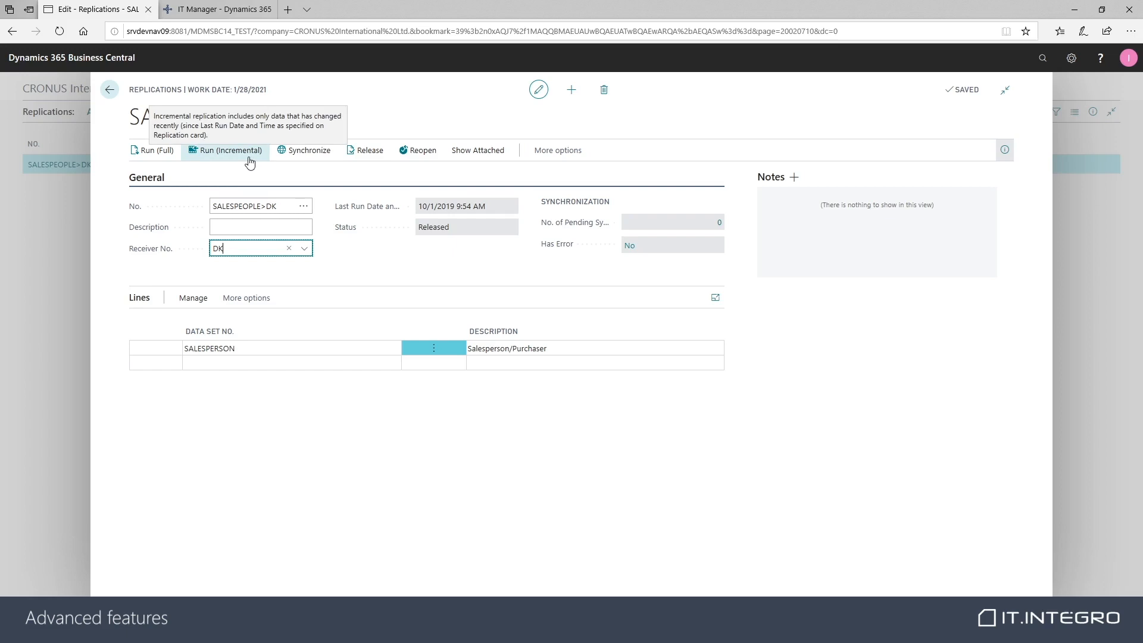
mouse_move(301, 174)
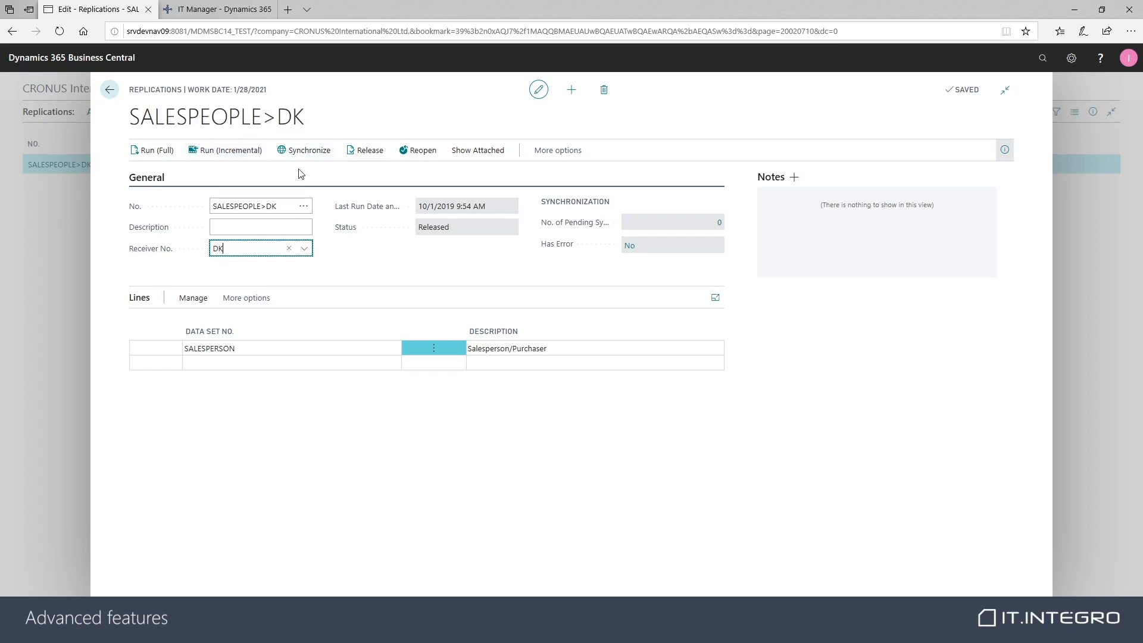
mouse_move(306, 150)
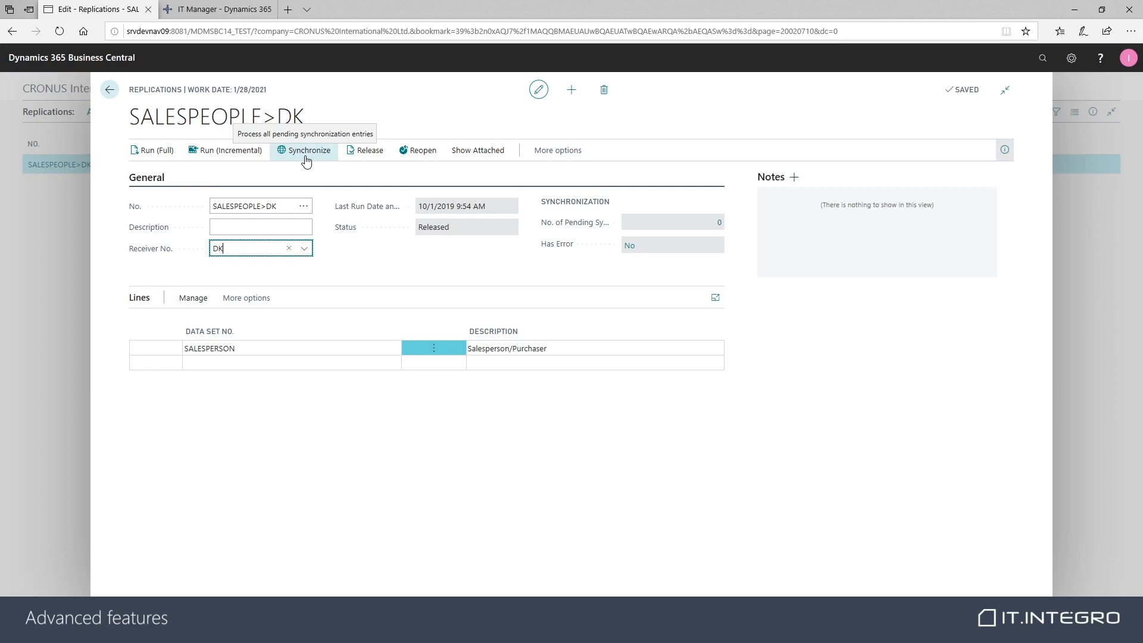
mouse_move(154, 150)
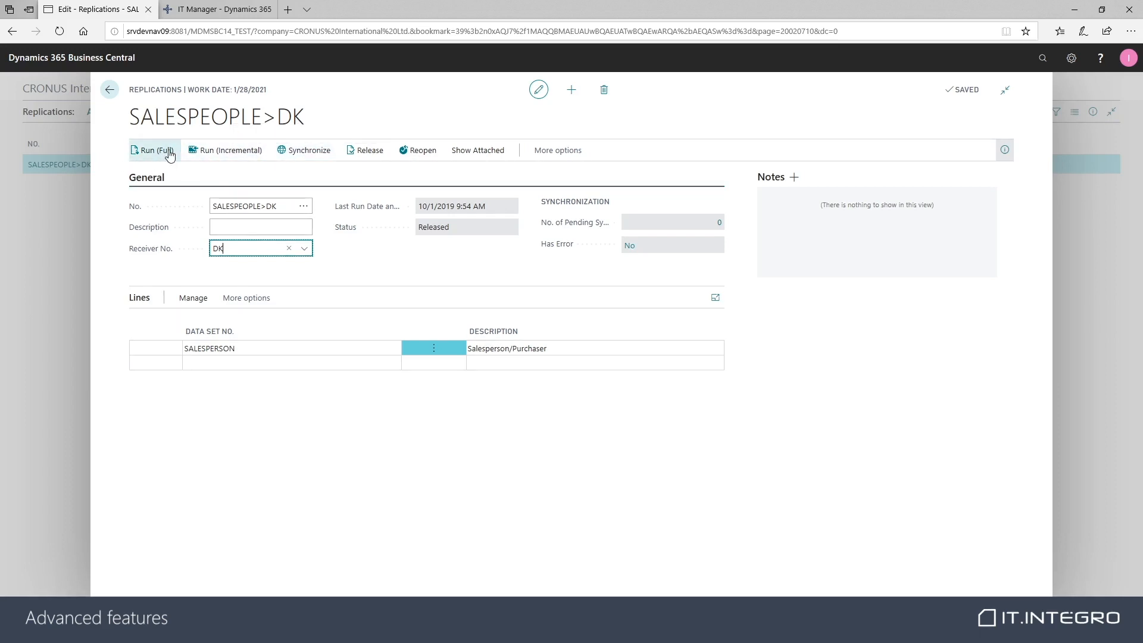
mouse_move(152, 150)
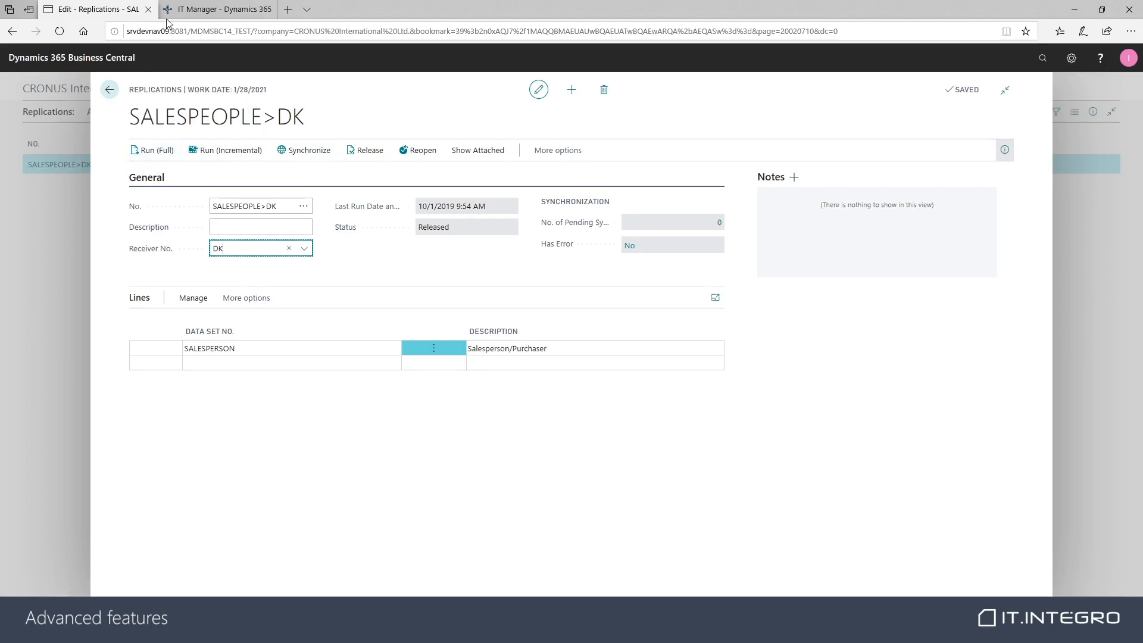
left_click(110, 90)
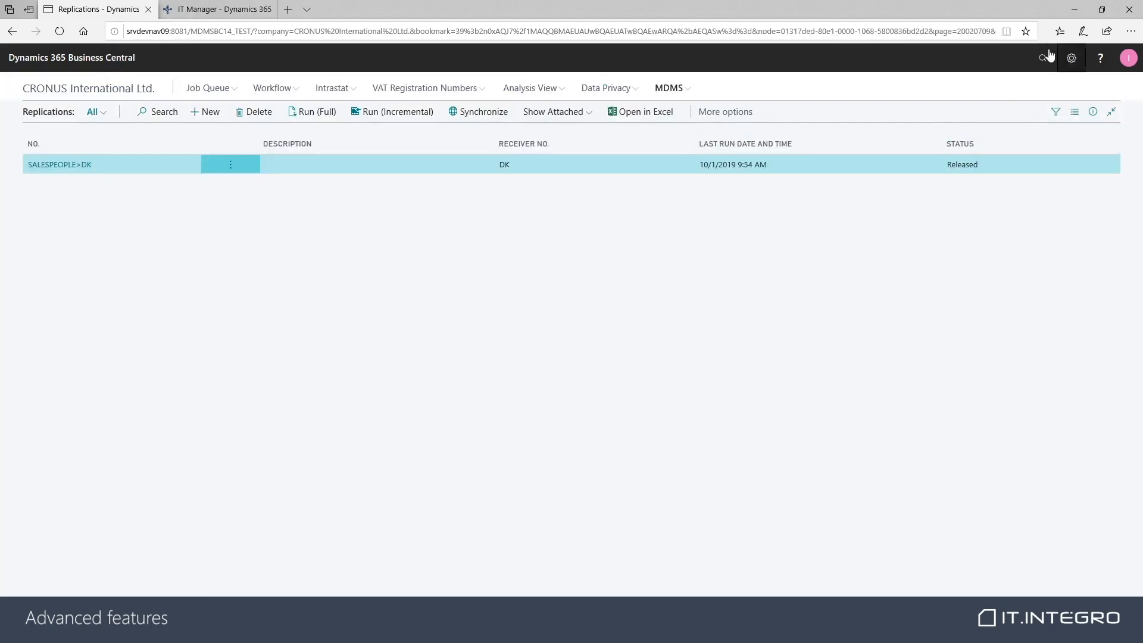
- Search 'salesp' to show Salespeople/Purchasers and compare the International and Denmark lists
left_click(1043, 57)
type("salesp")
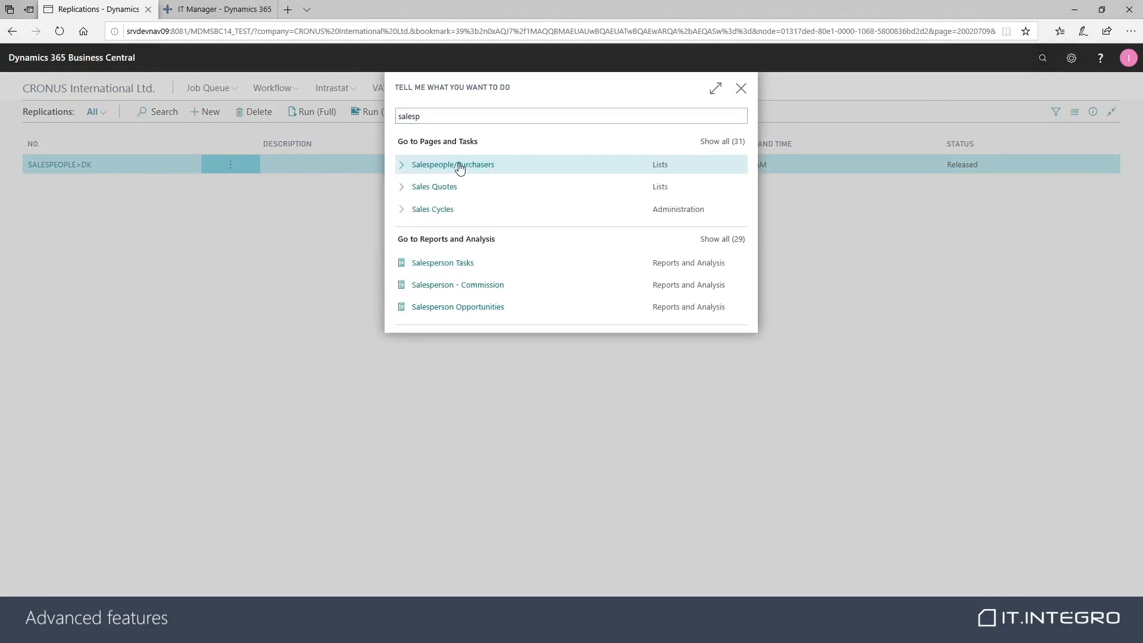
left_click(454, 164)
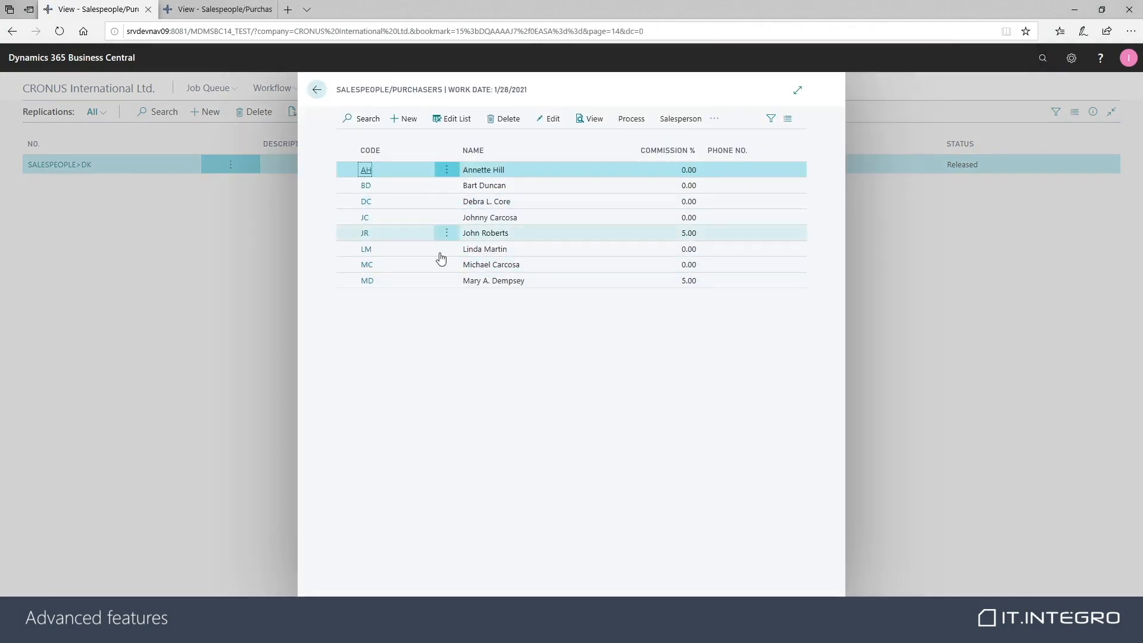
left_click(217, 8)
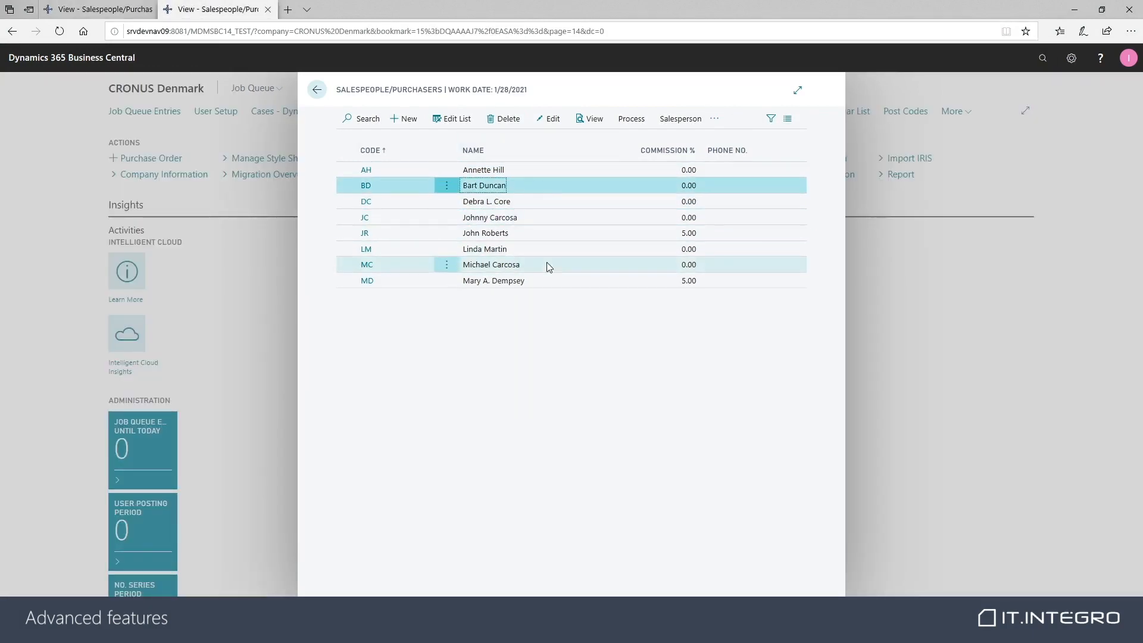
left_click(99, 8)
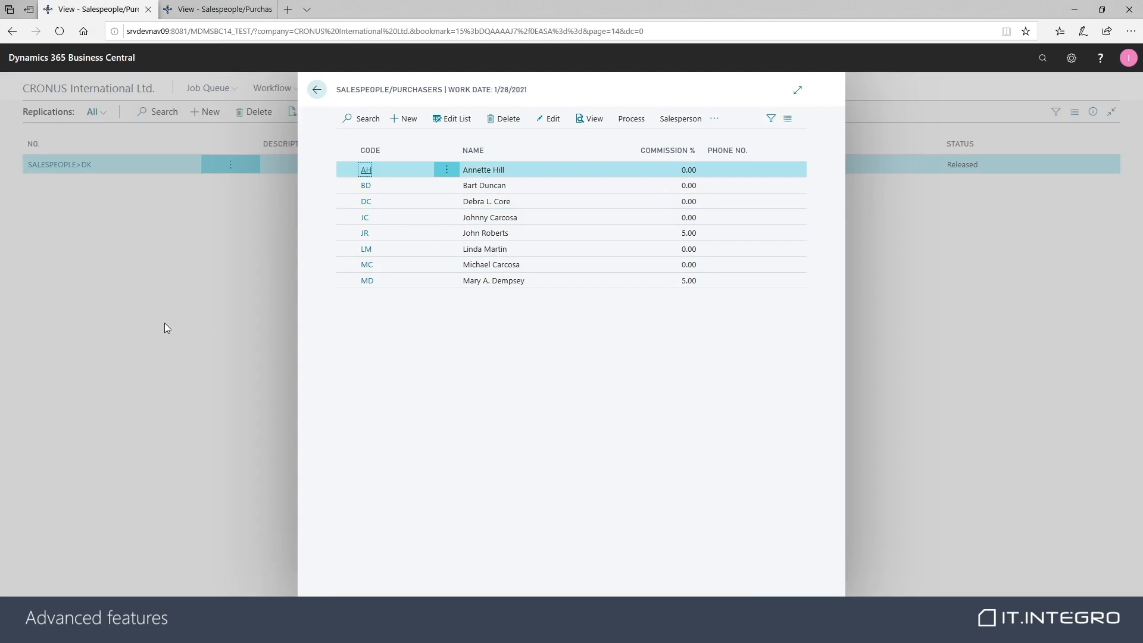
left_click(316, 89)
type("salesp")
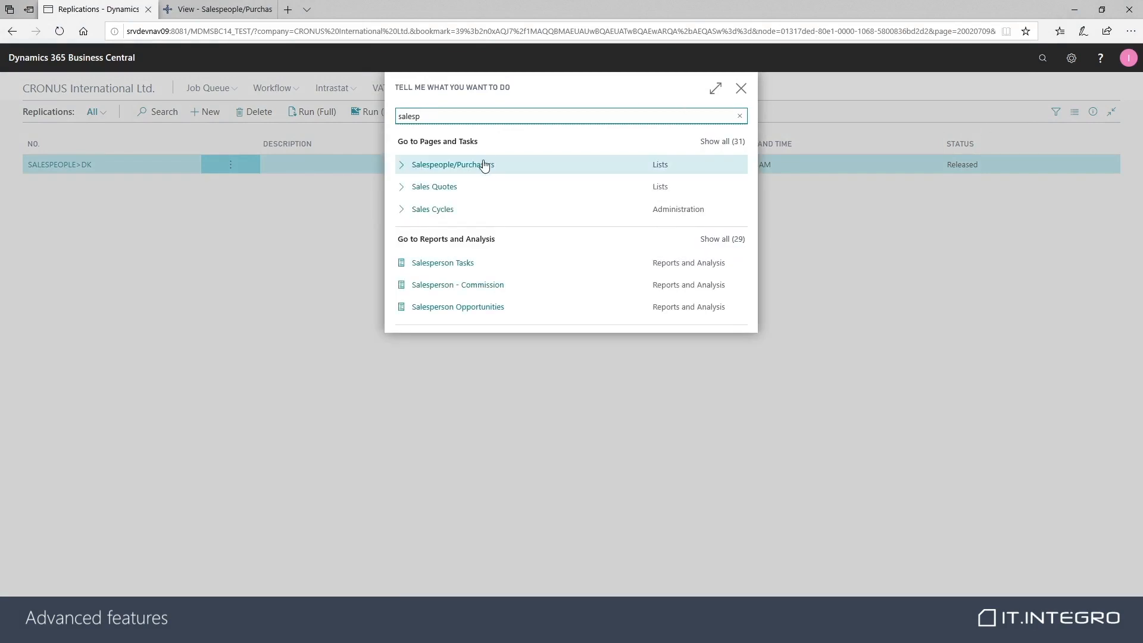
left_click(452, 164)
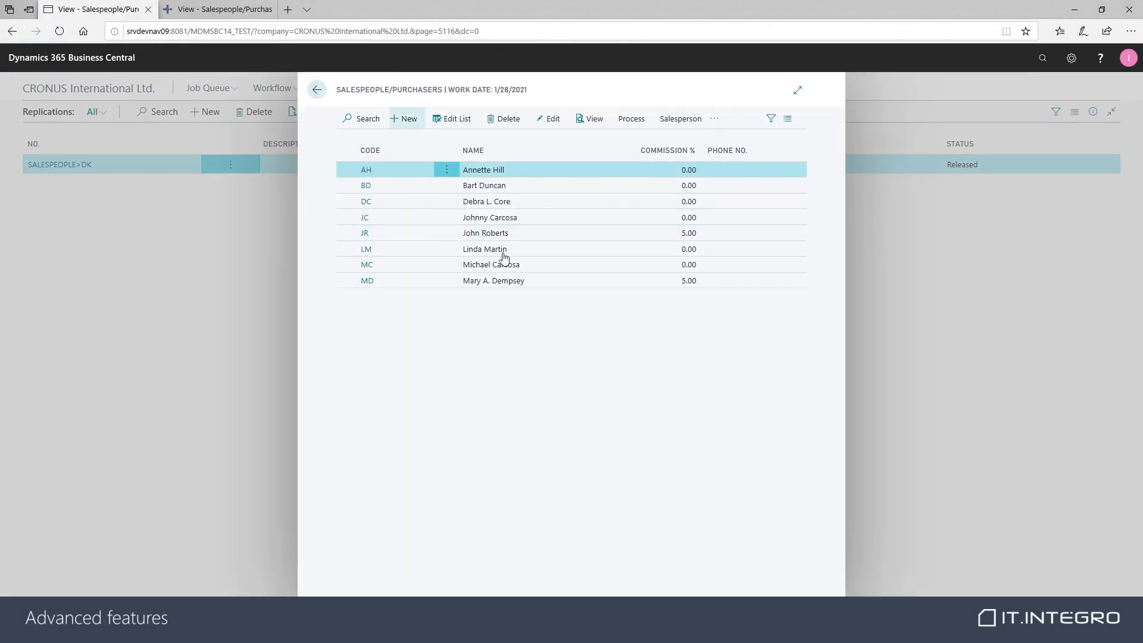
- Create salesperson JD1 named John Doe and close the card and list
left_click(403, 118)
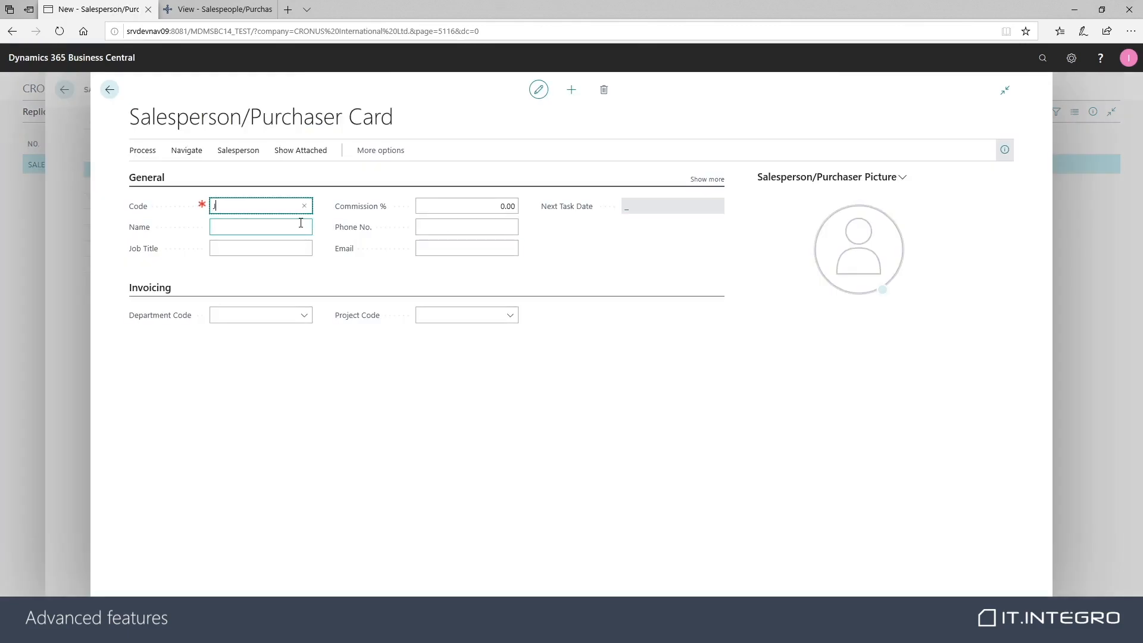
type("John Doe")
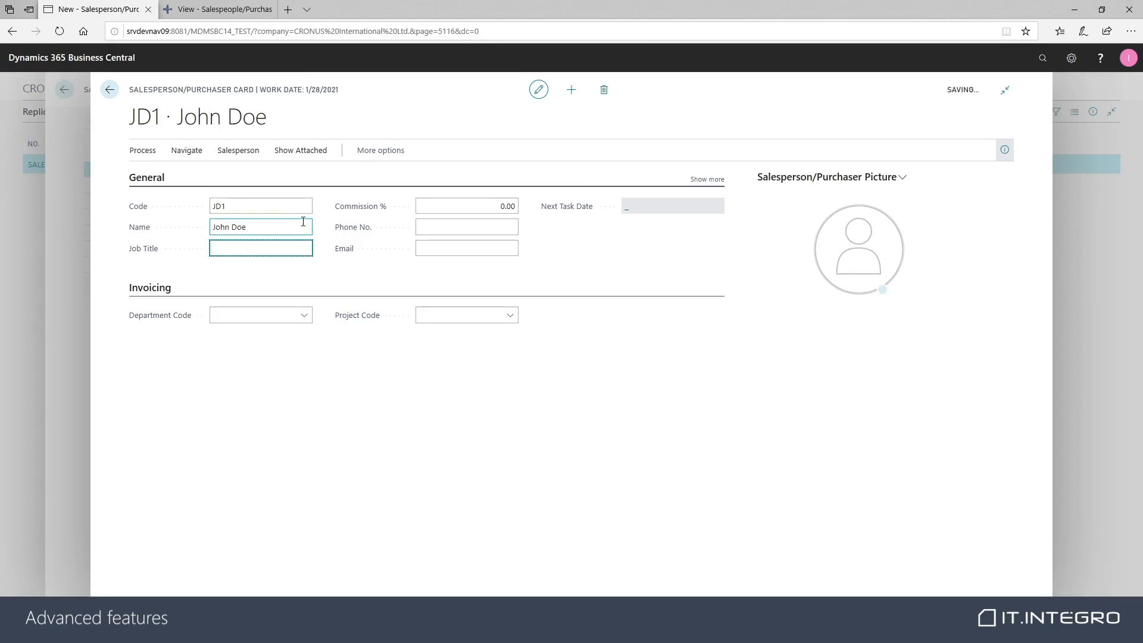
left_click(108, 89)
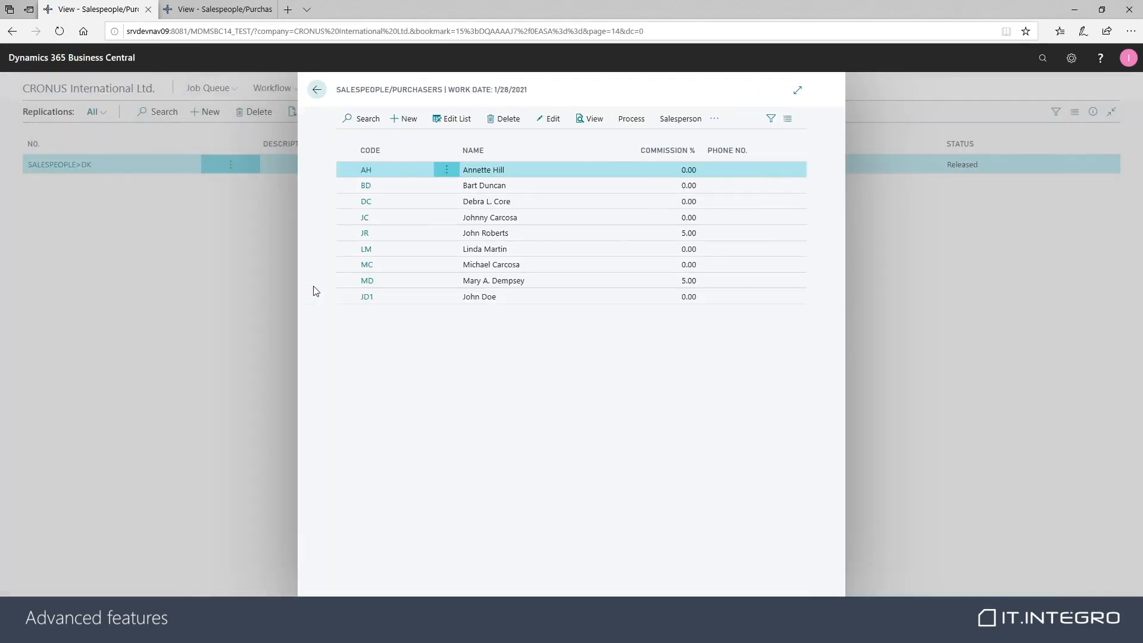
left_click(427, 150)
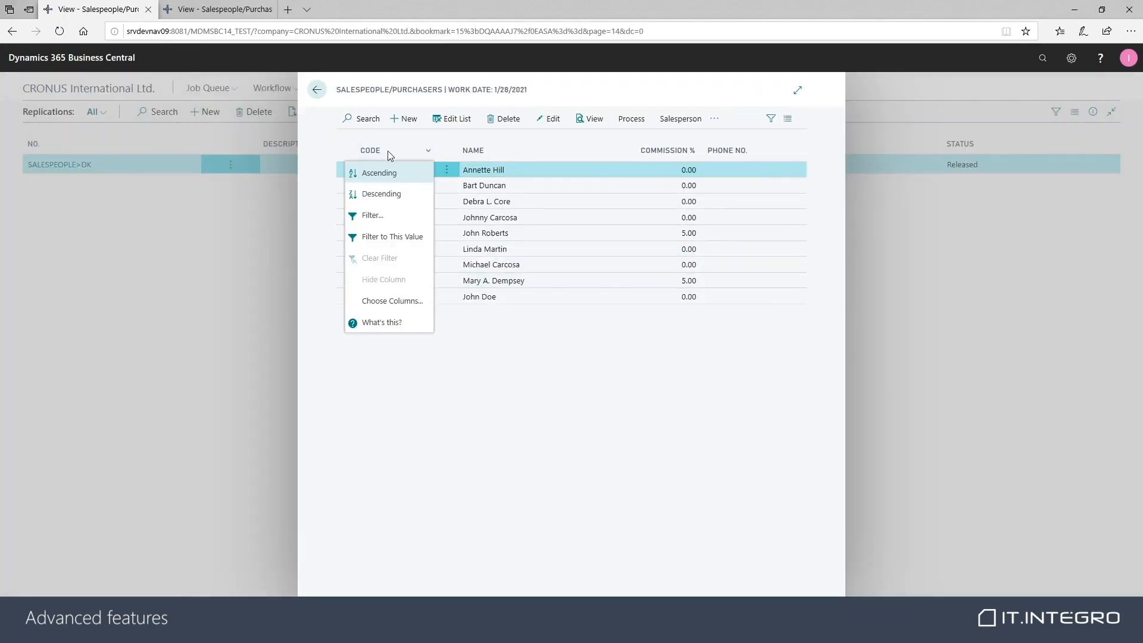
left_click(379, 173)
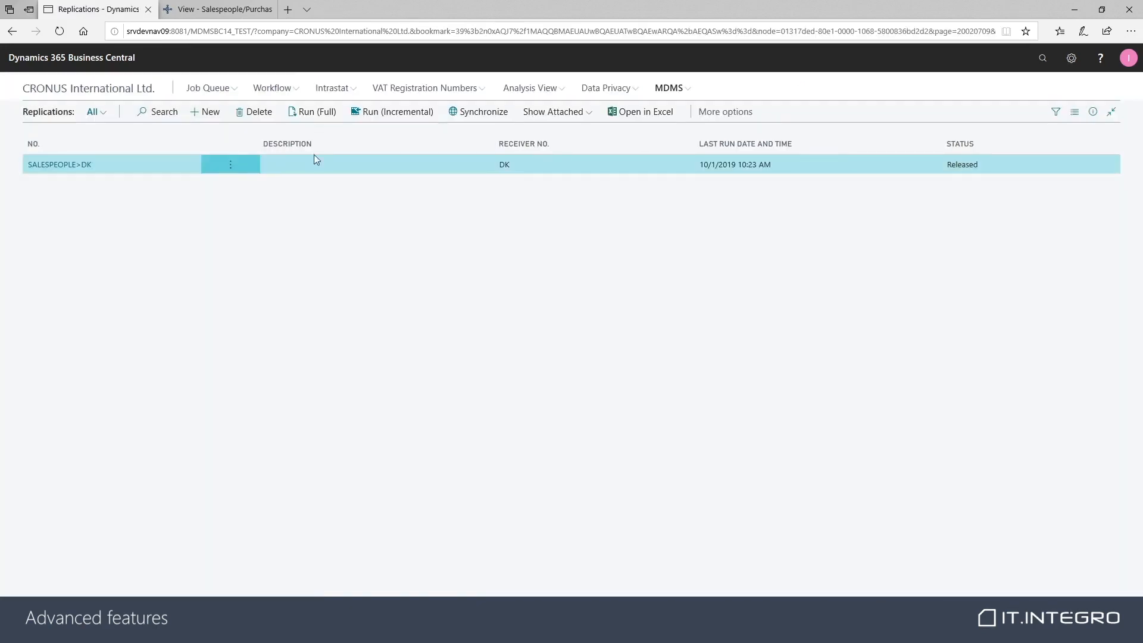
- Run the SALESPEOPLE>DK replication and view JD1 in CRONUS Denmark's salespeople list
left_click(315, 112)
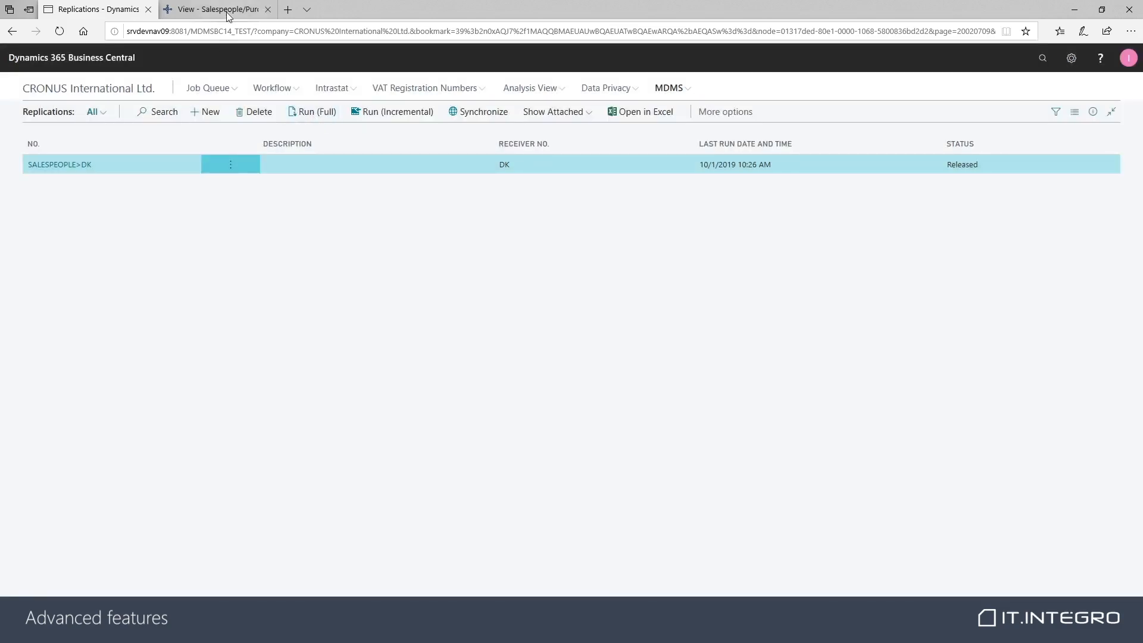
mouse_move(217, 8)
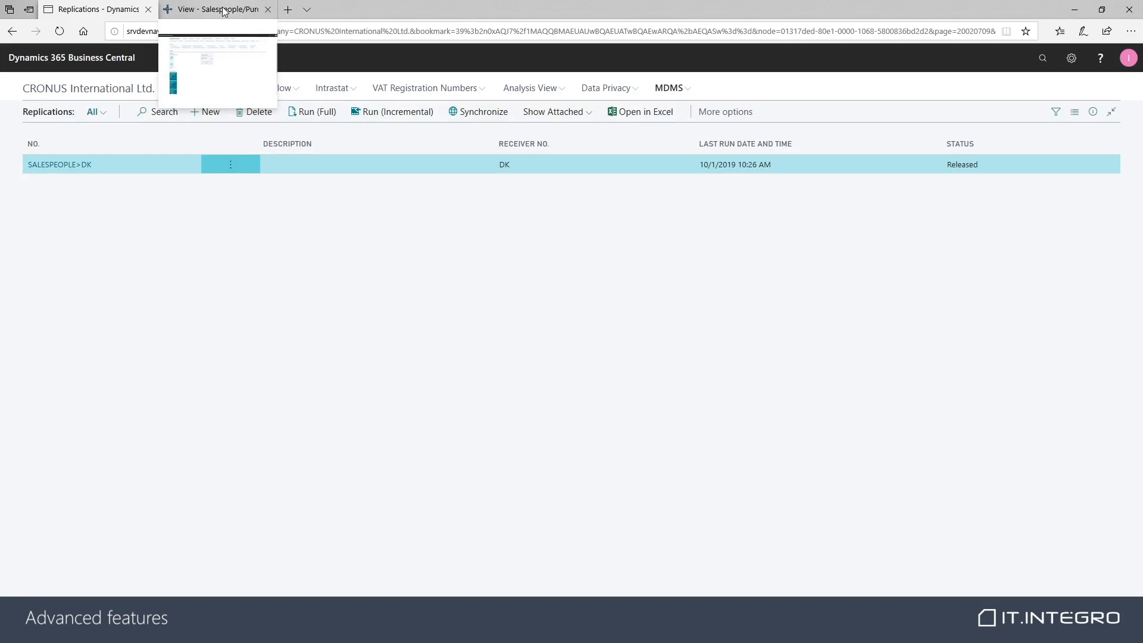
left_click(212, 9)
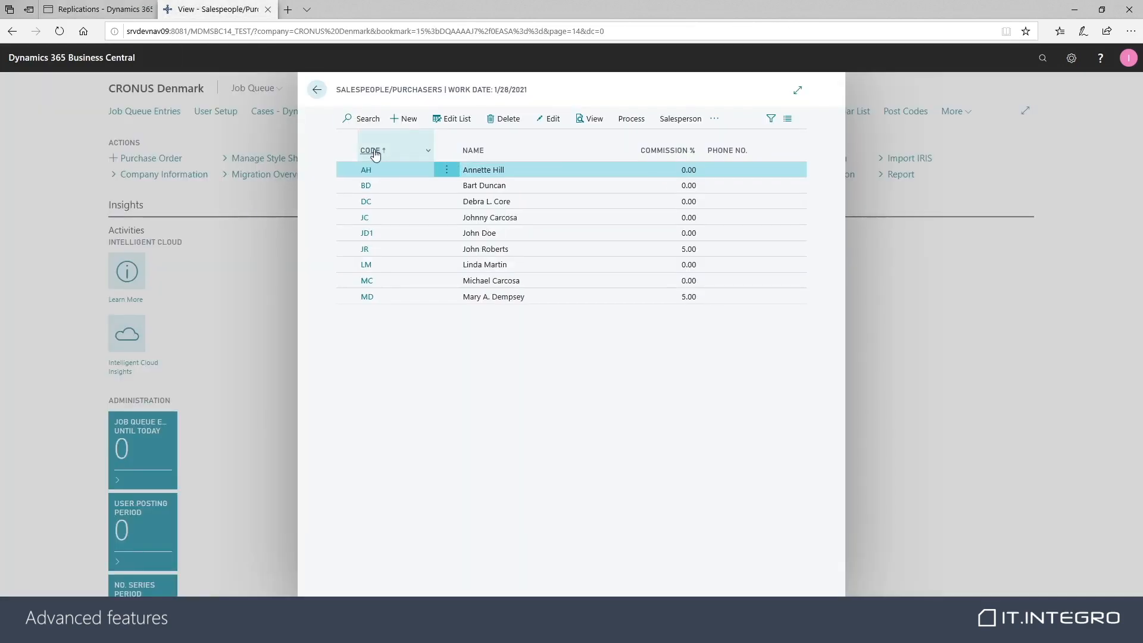
left_click(478, 232)
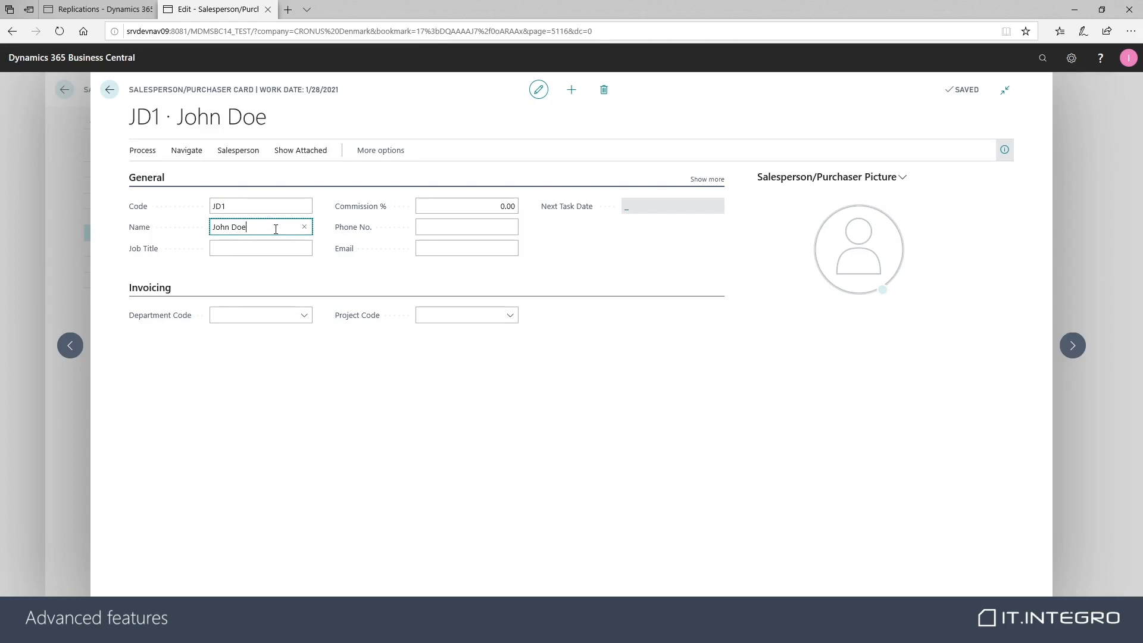
- Rename JD1 to John Dillinger in Denmark, hit the replication block, and revert to John Doe
key("Backspace")
type("illinger")
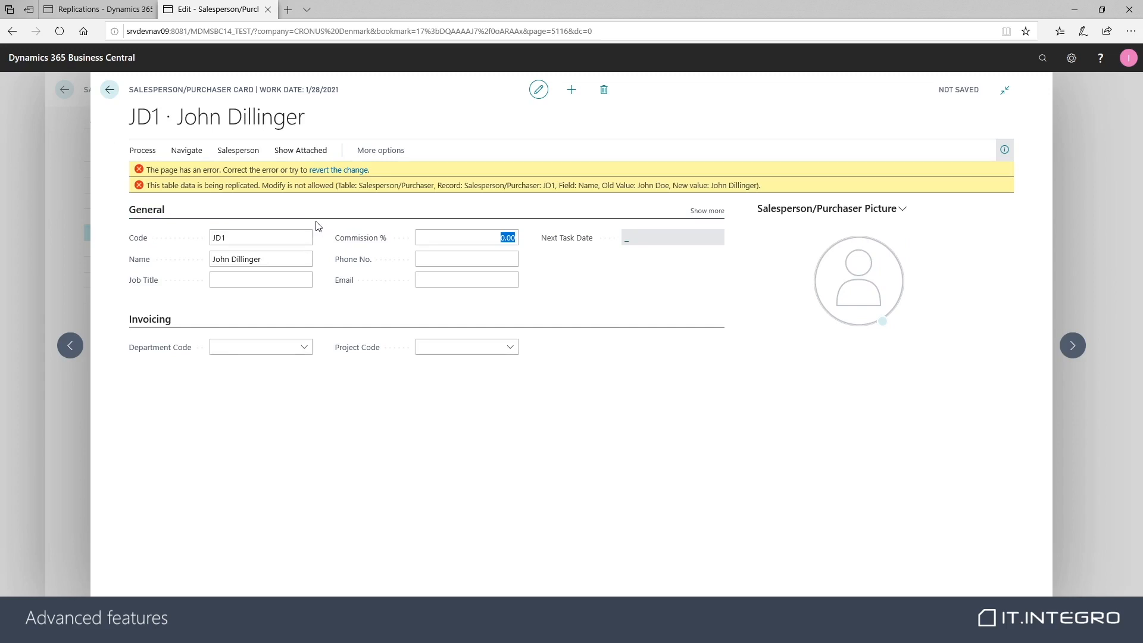
left_click(261, 258)
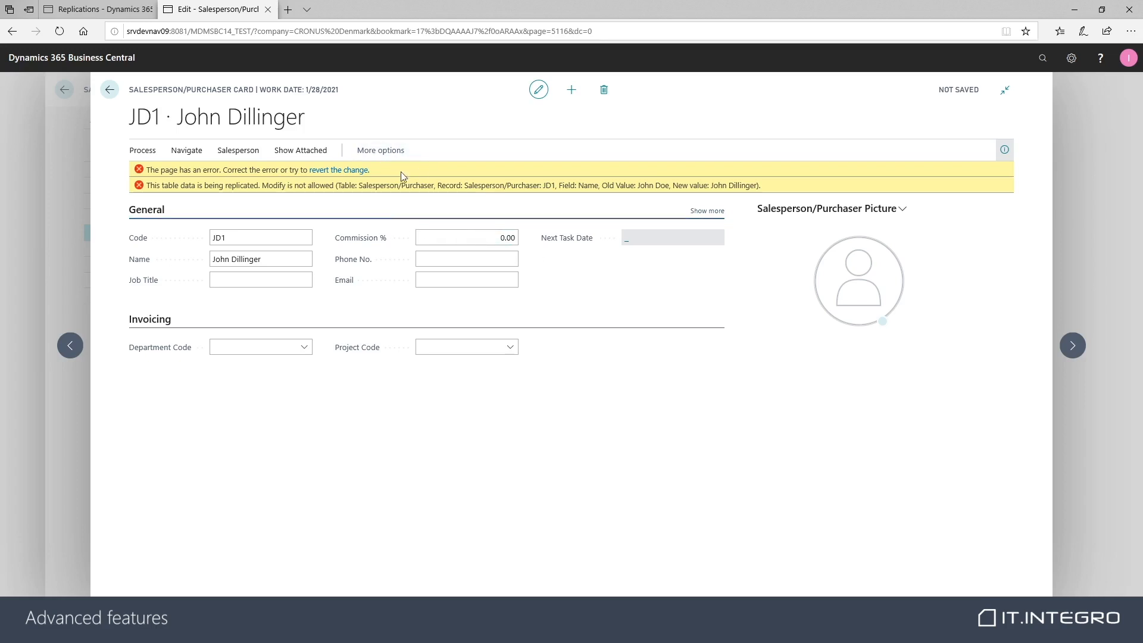
left_click(339, 170)
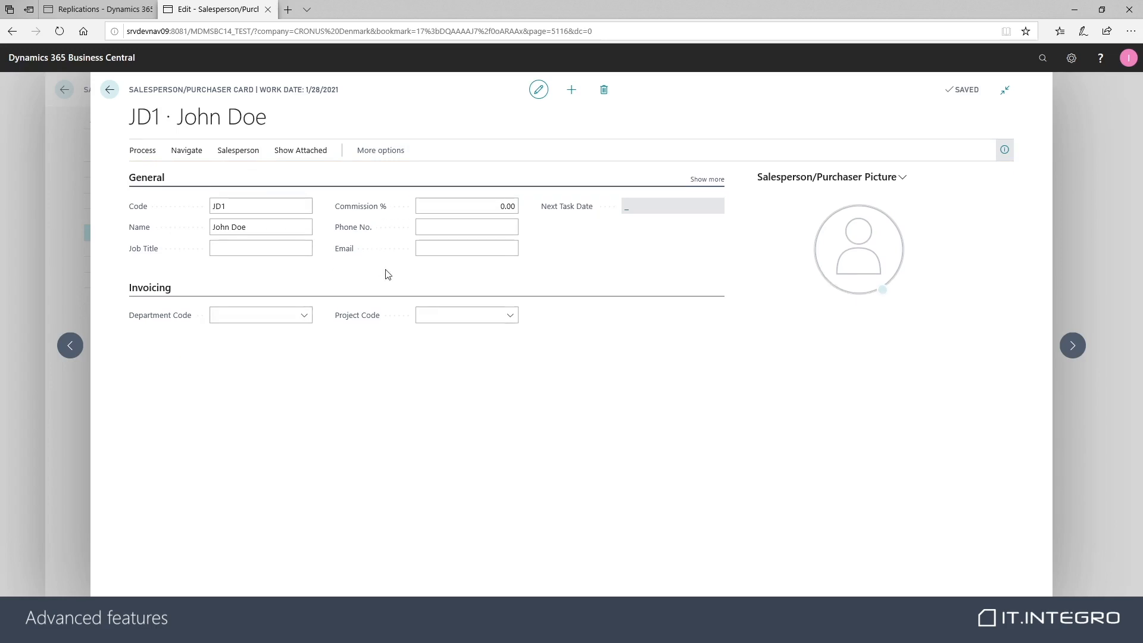
mouse_move(110, 89)
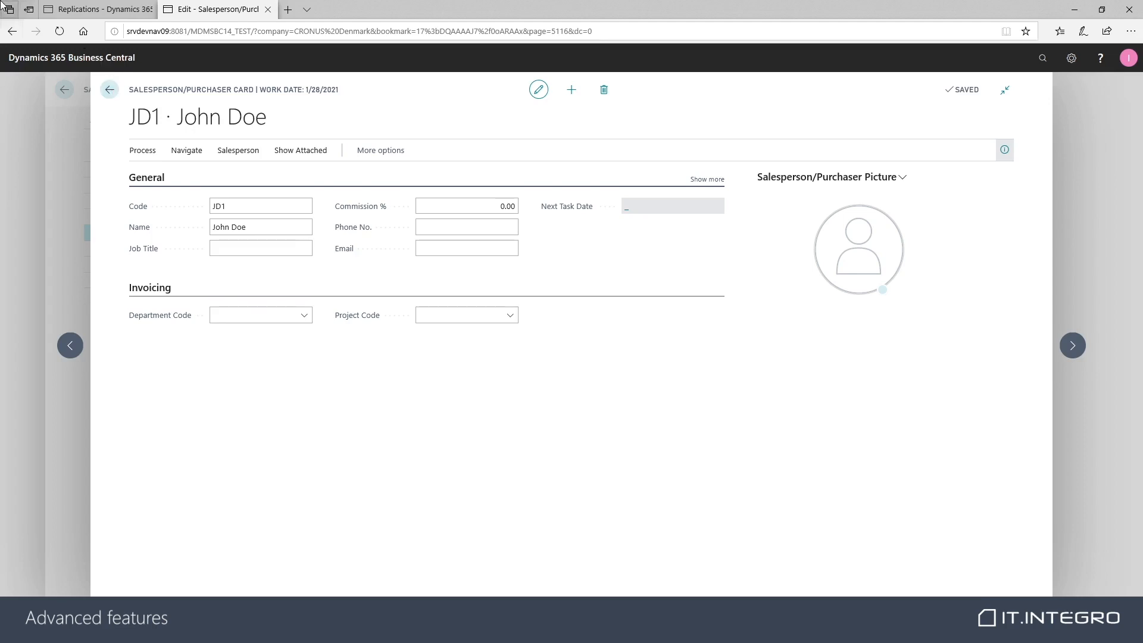
left_click(96, 9)
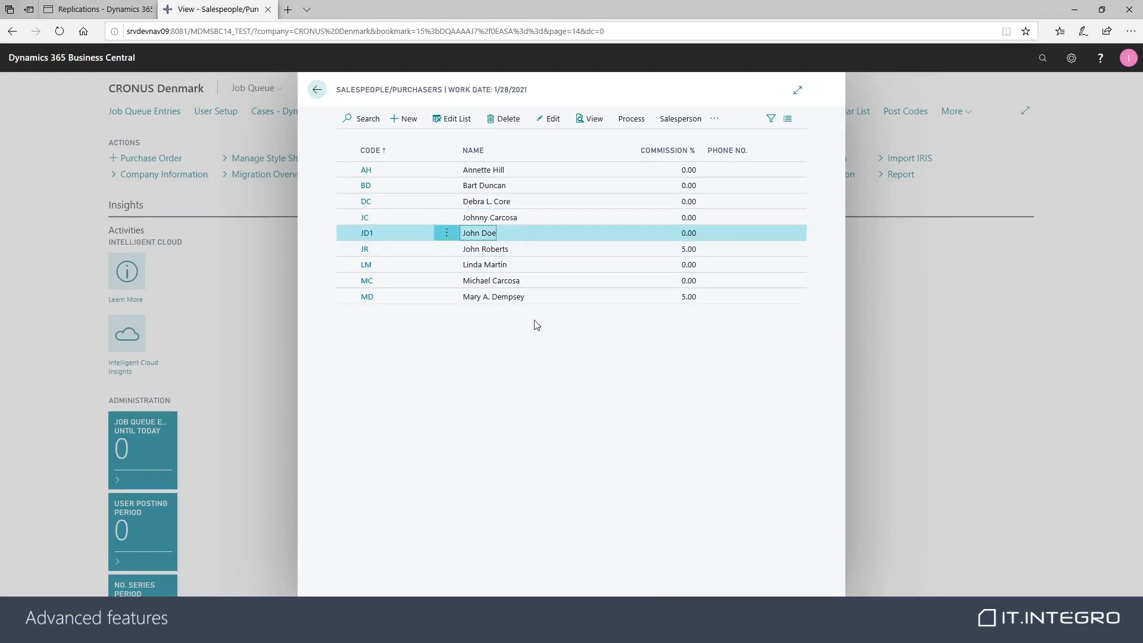
- Return to CRONUS International's Replications tab
left_click(95, 9)
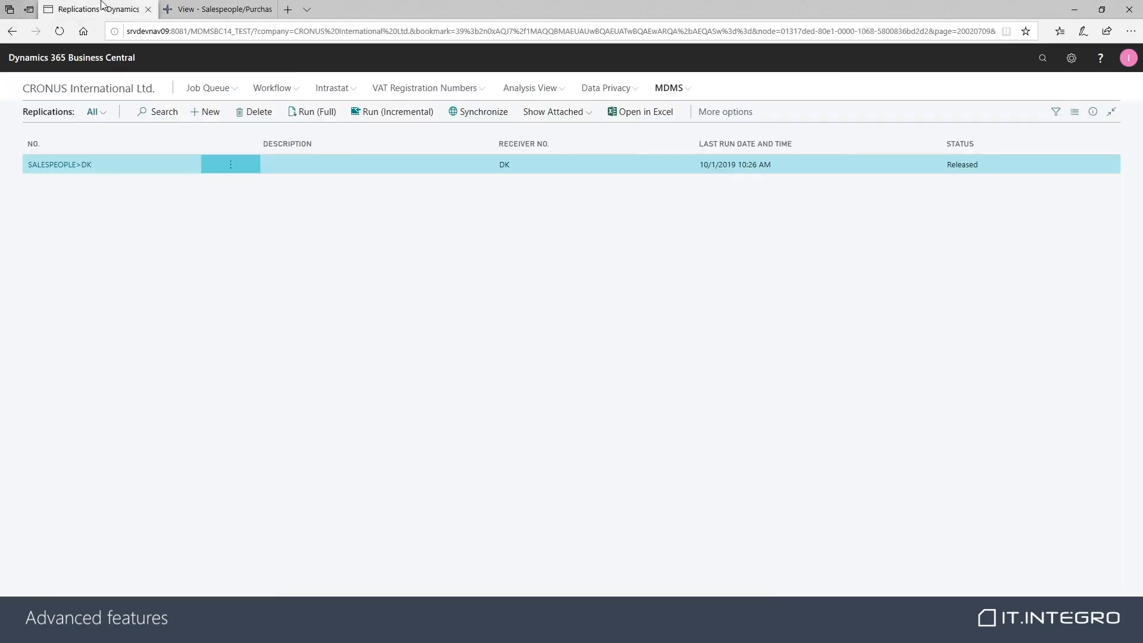
- Search 'salesp' to reach Salespeople/Purchasers and select salesperson JD1
left_click(1042, 57)
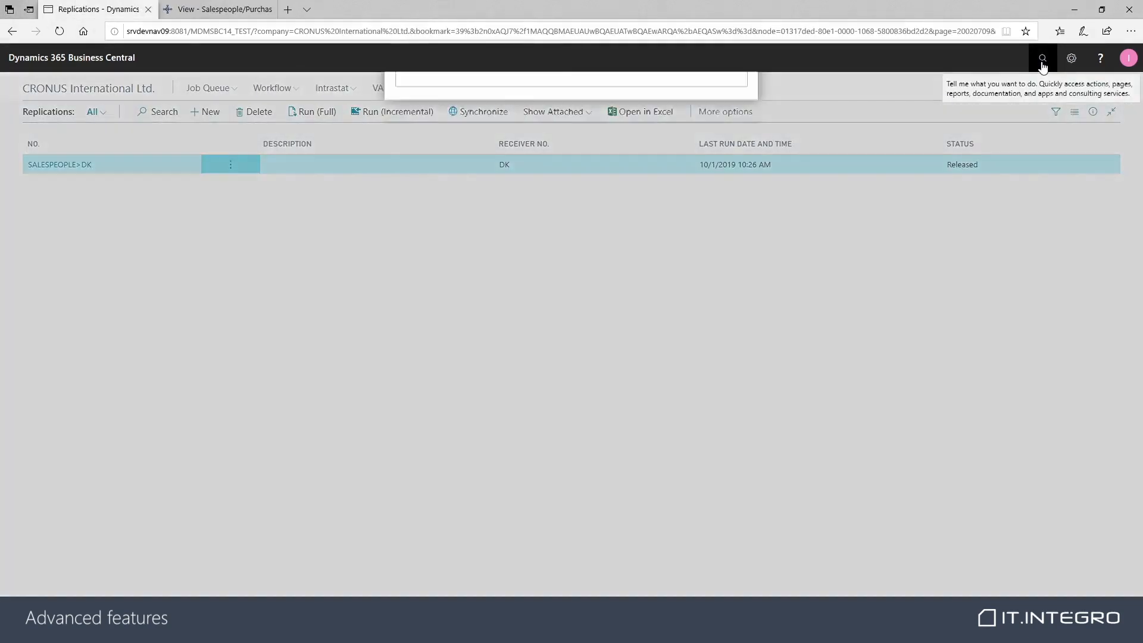
type("salesp")
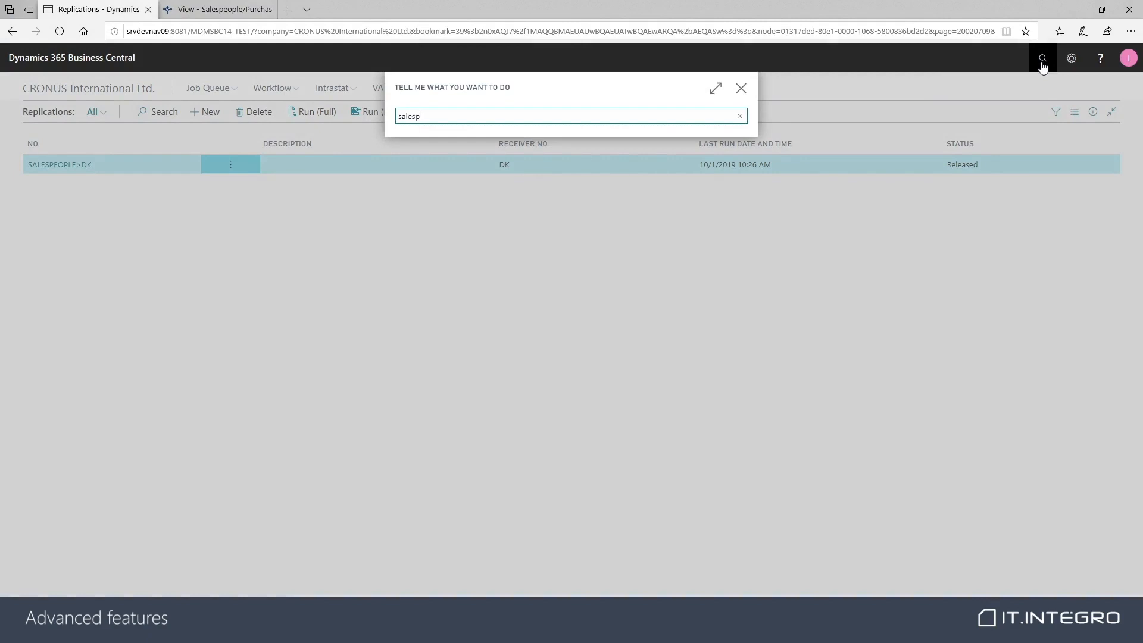
type("salesp")
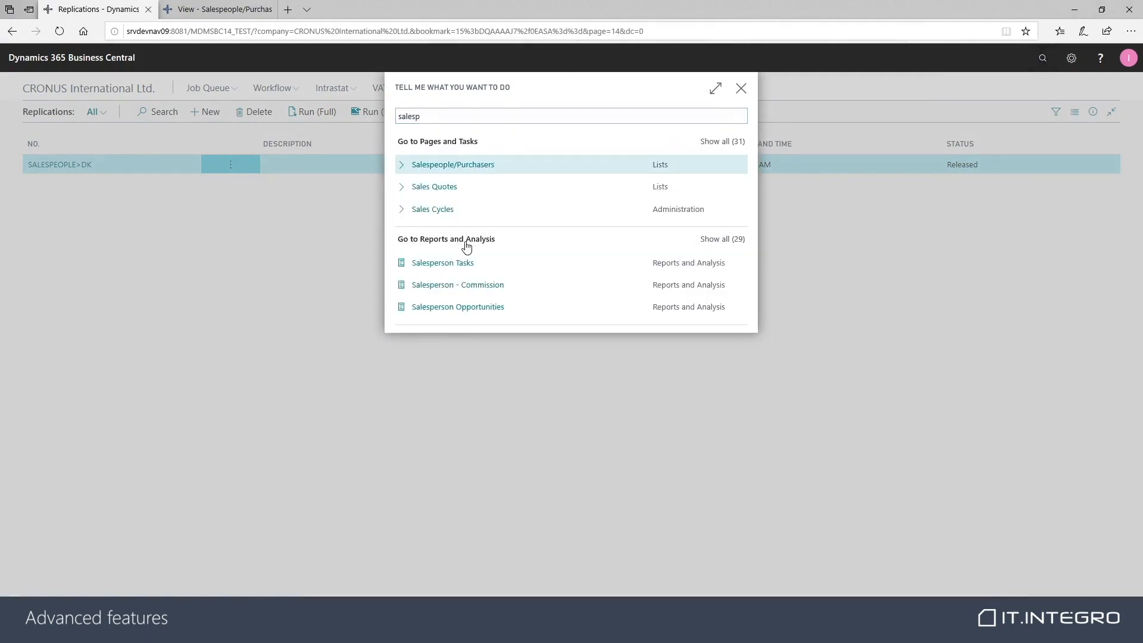
left_click(452, 165)
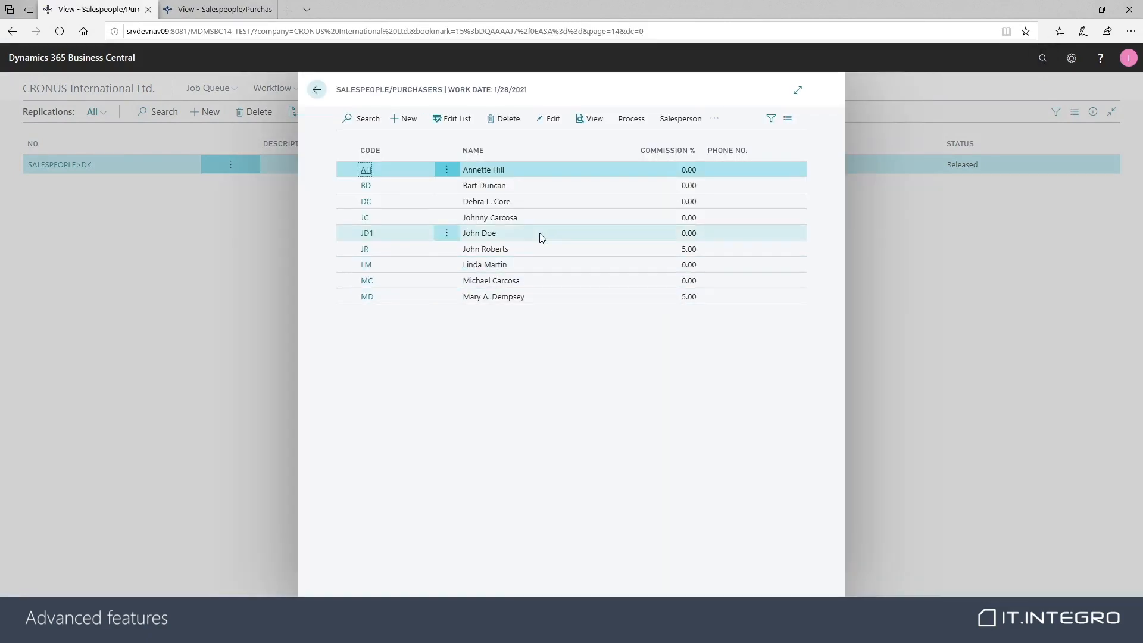
left_click(478, 232)
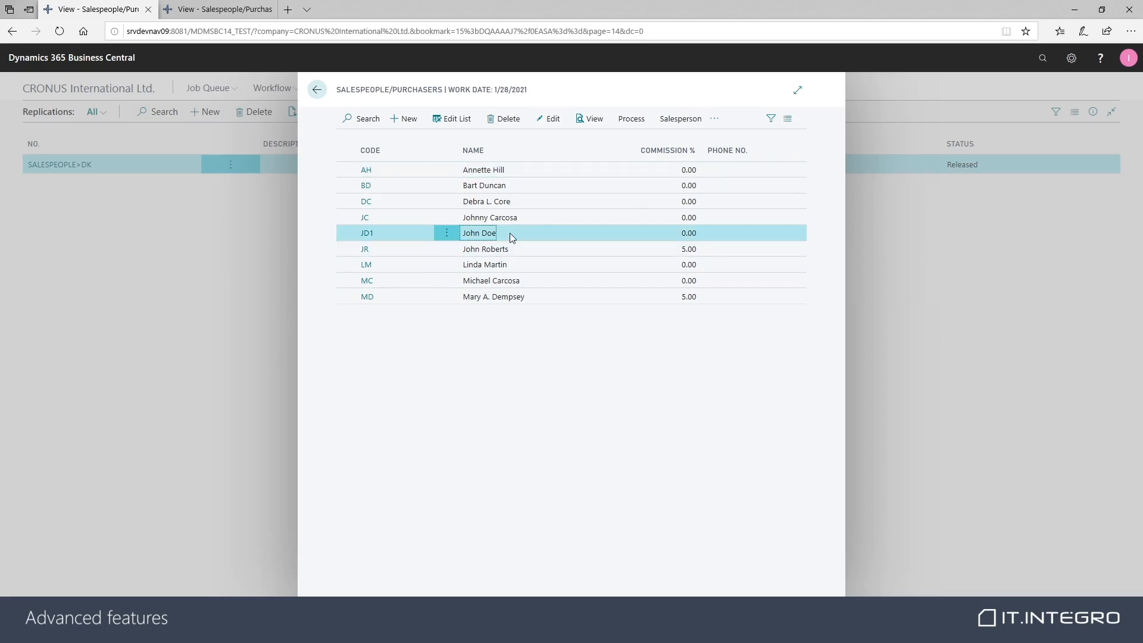
mouse_move(513, 243)
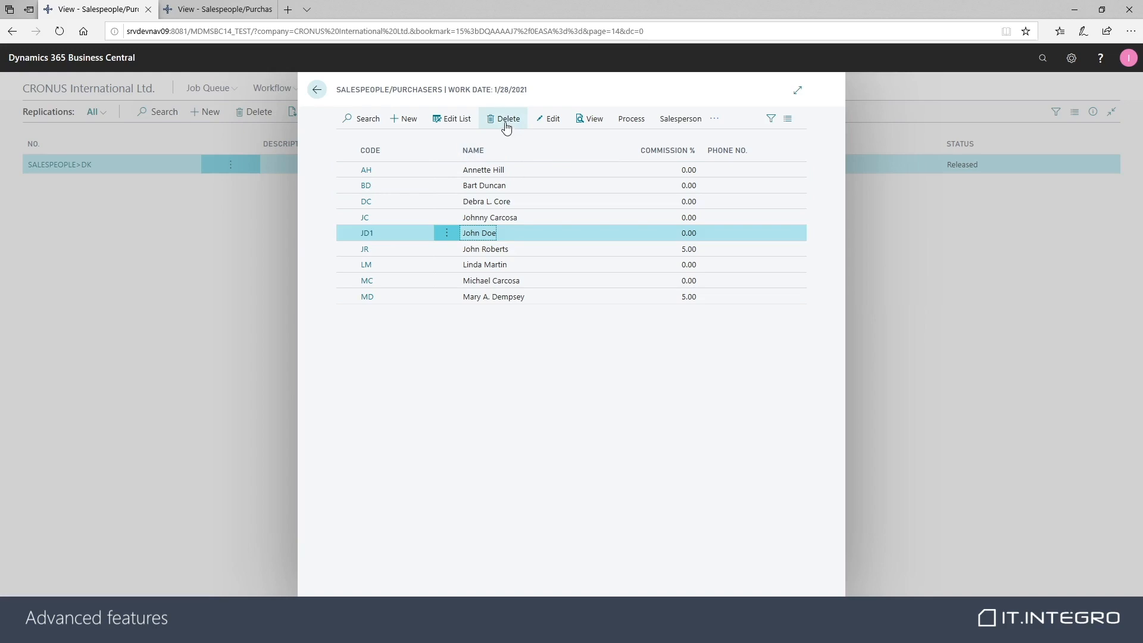
mouse_move(508, 122)
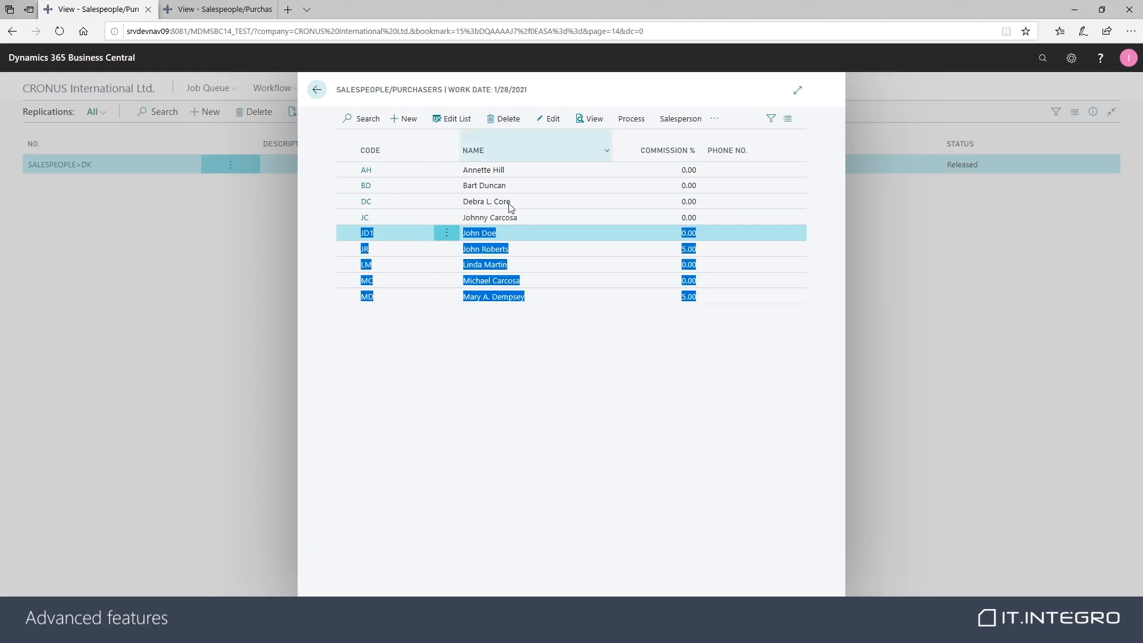
- Delete JD1 and confirm deletion in all receiving companies, producing a successful delete enquiry for DK
left_click(508, 118)
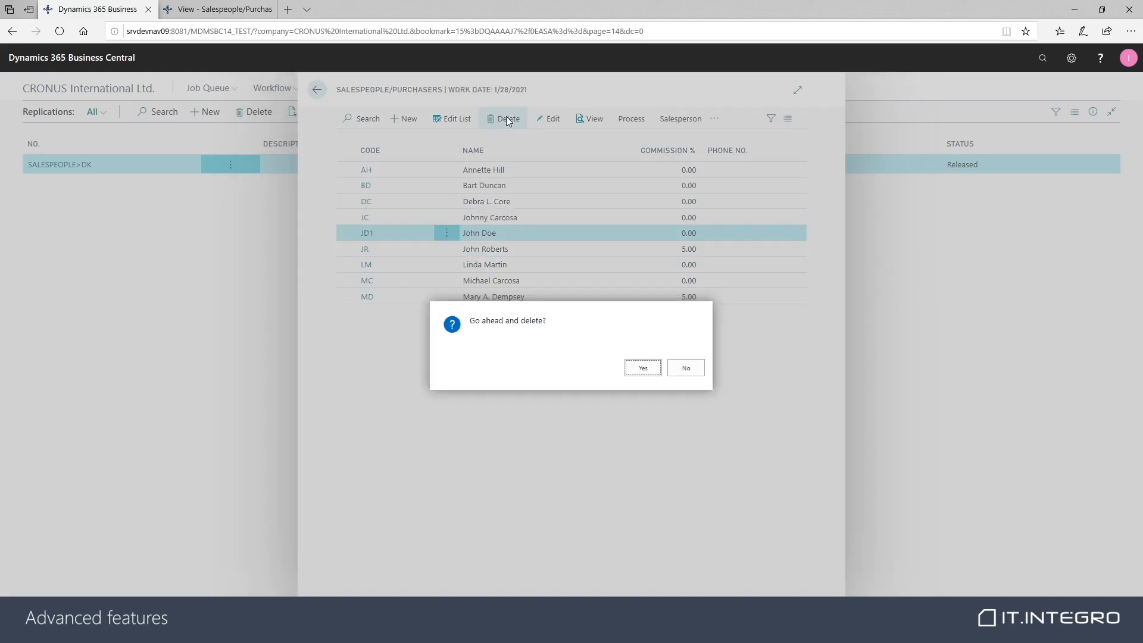
left_click(641, 367)
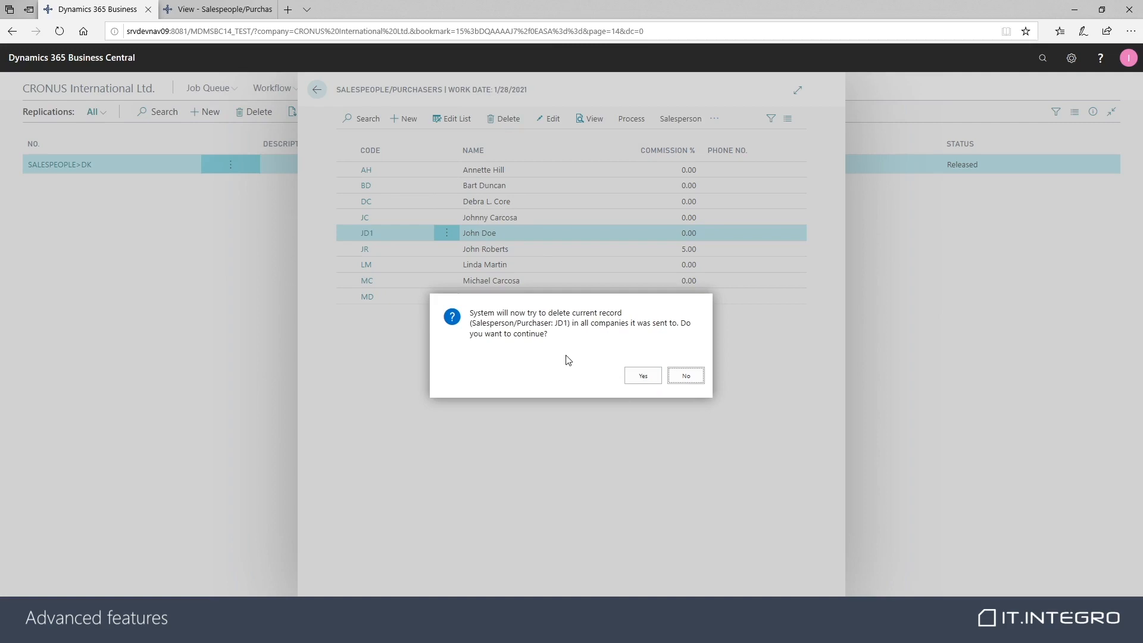
mouse_move(552, 344)
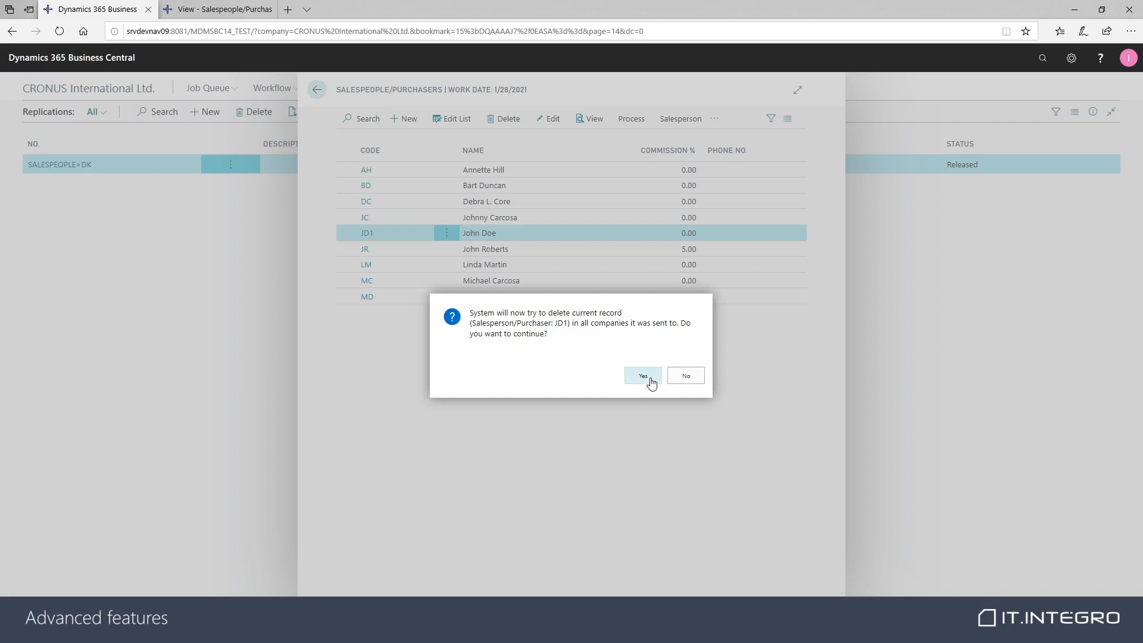
left_click(642, 375)
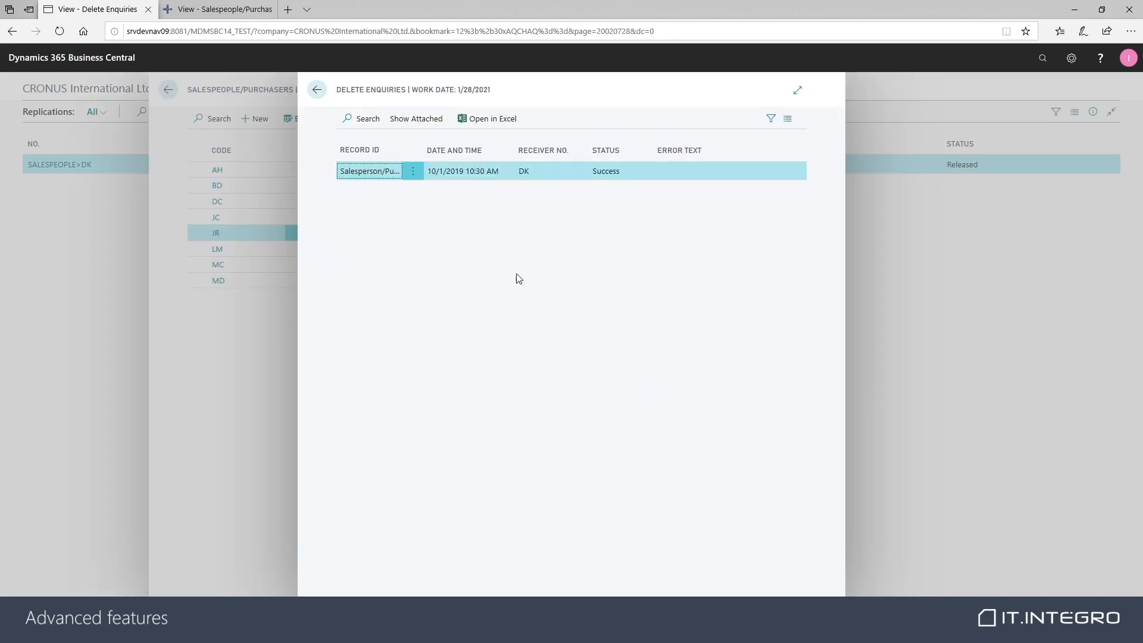
mouse_move(582, 184)
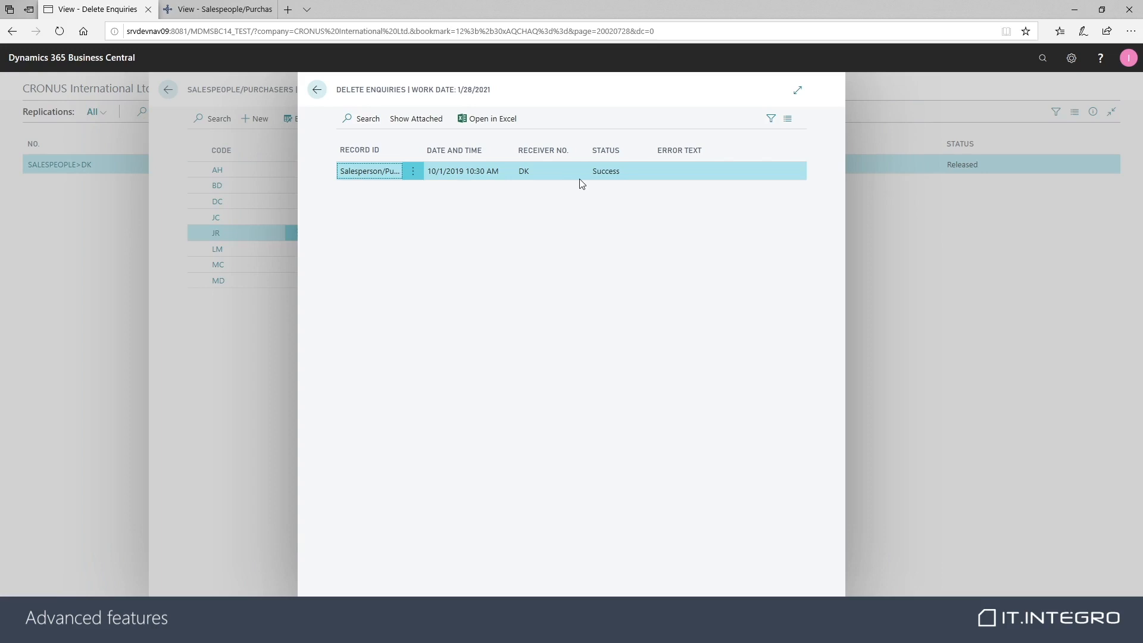
mouse_move(543, 183)
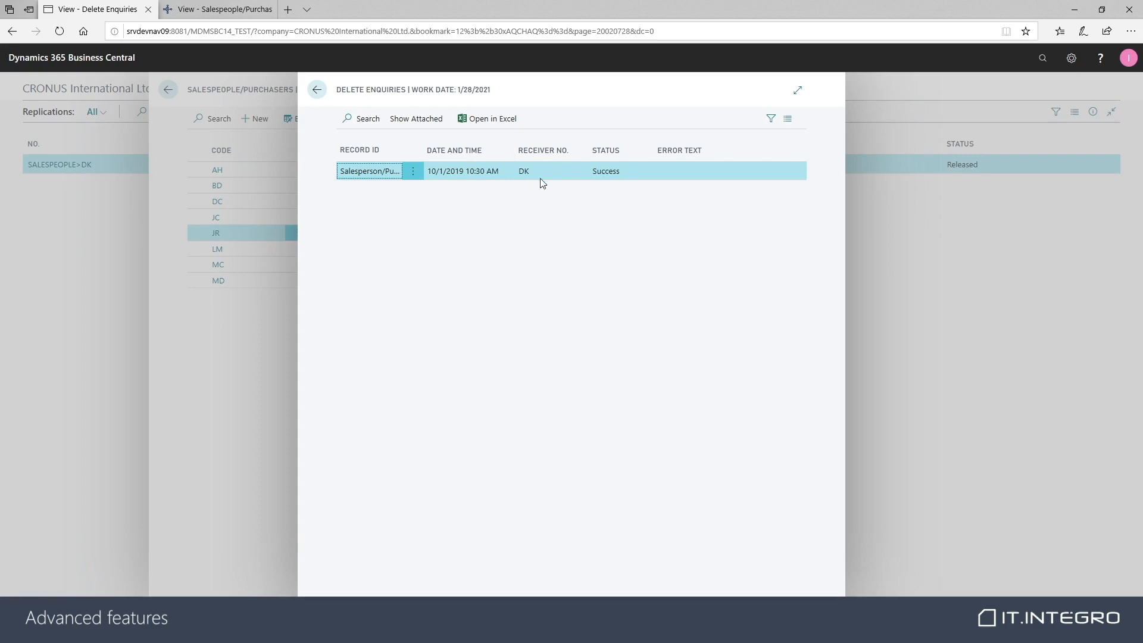
mouse_move(567, 181)
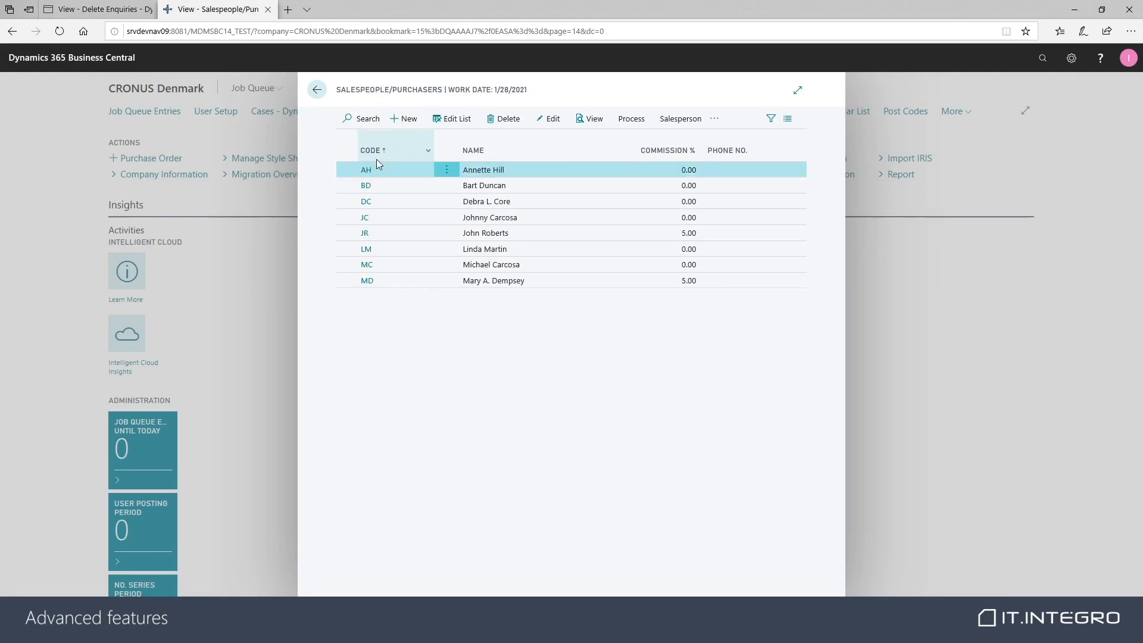
- Return to CRONUS International and close Delete Enquiries, leaving the salespeople list without JD1
left_click(485, 232)
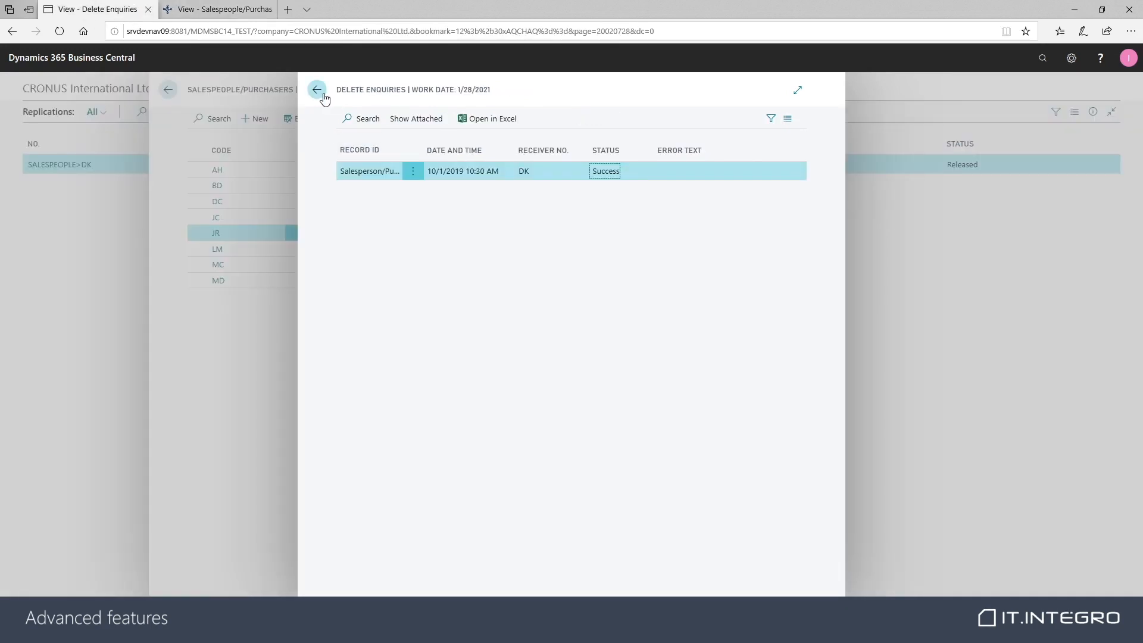
left_click(316, 90)
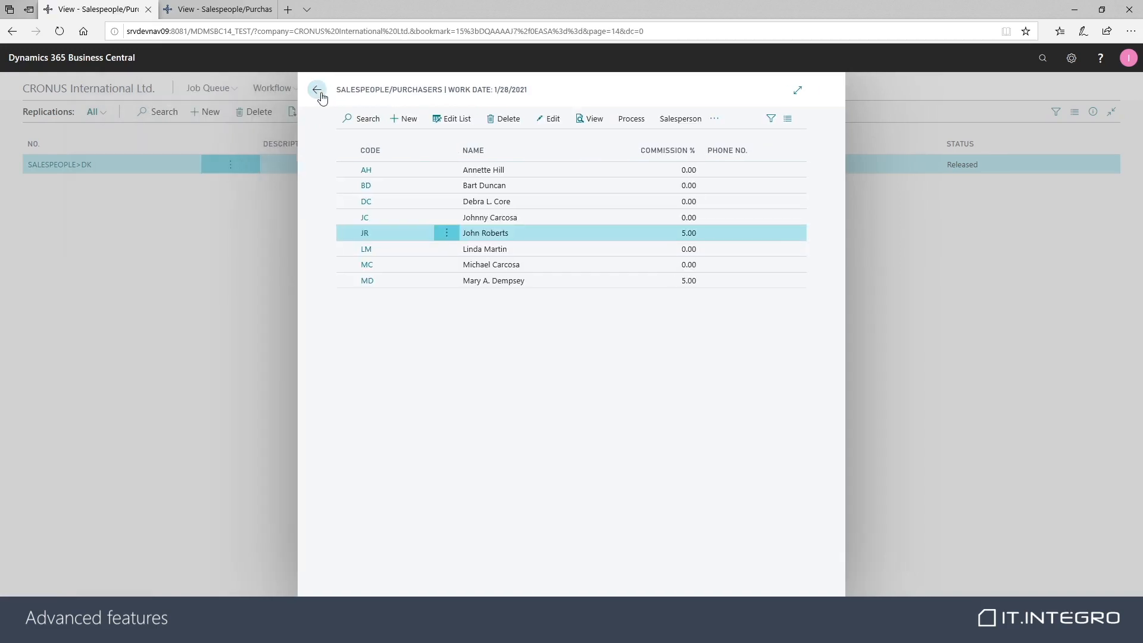